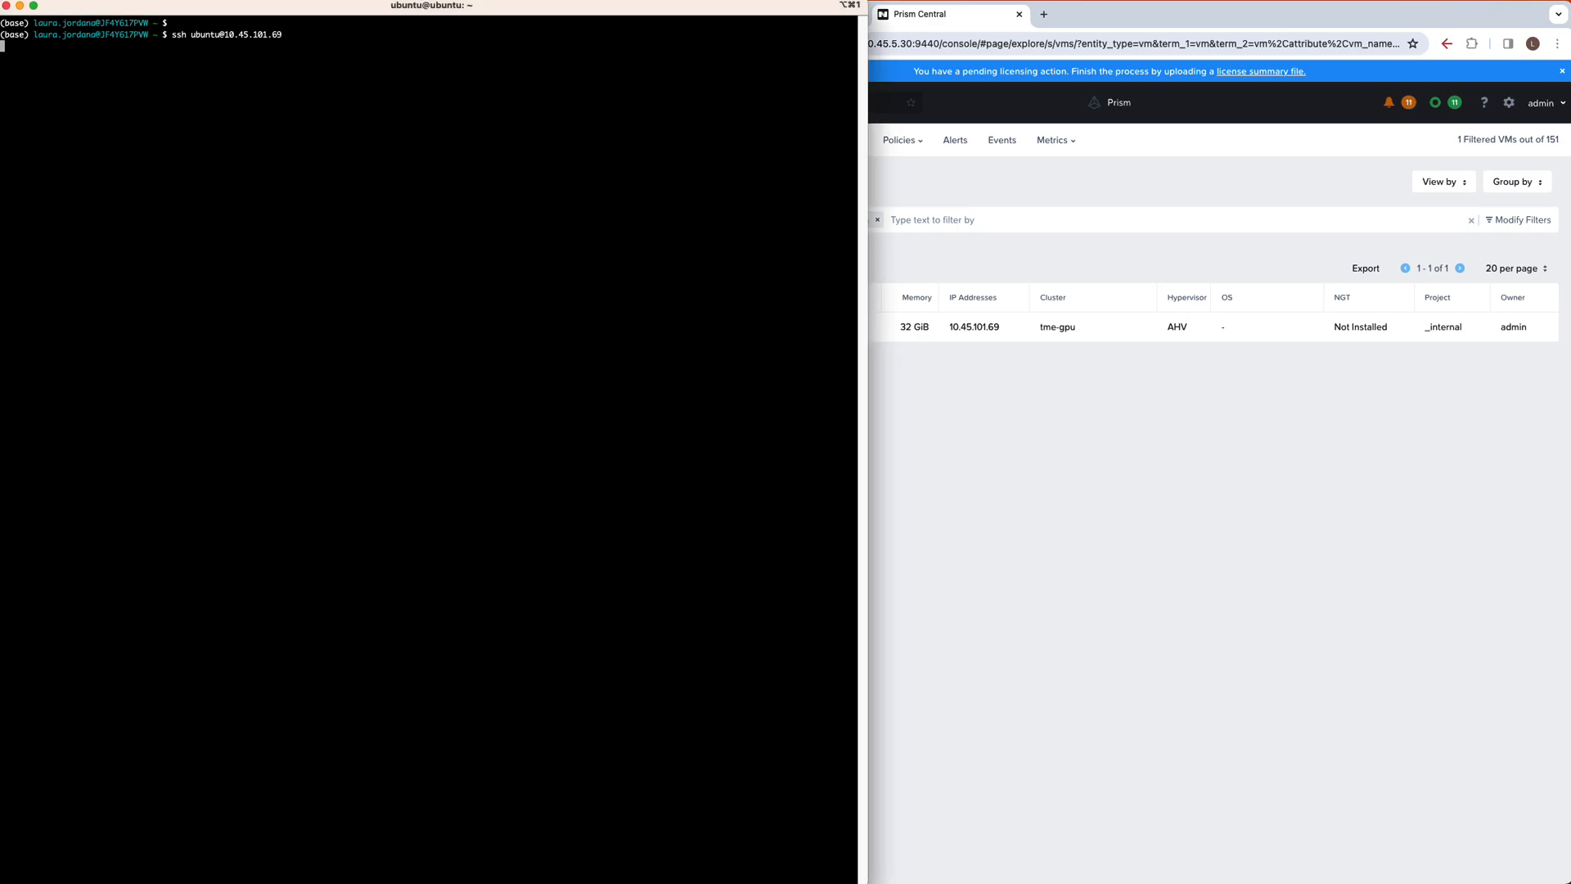
# - SSH into the Ubuntu VM and view gptinabox's Tesla V100 GPU in Prism Central
pyautogui.press('Return')
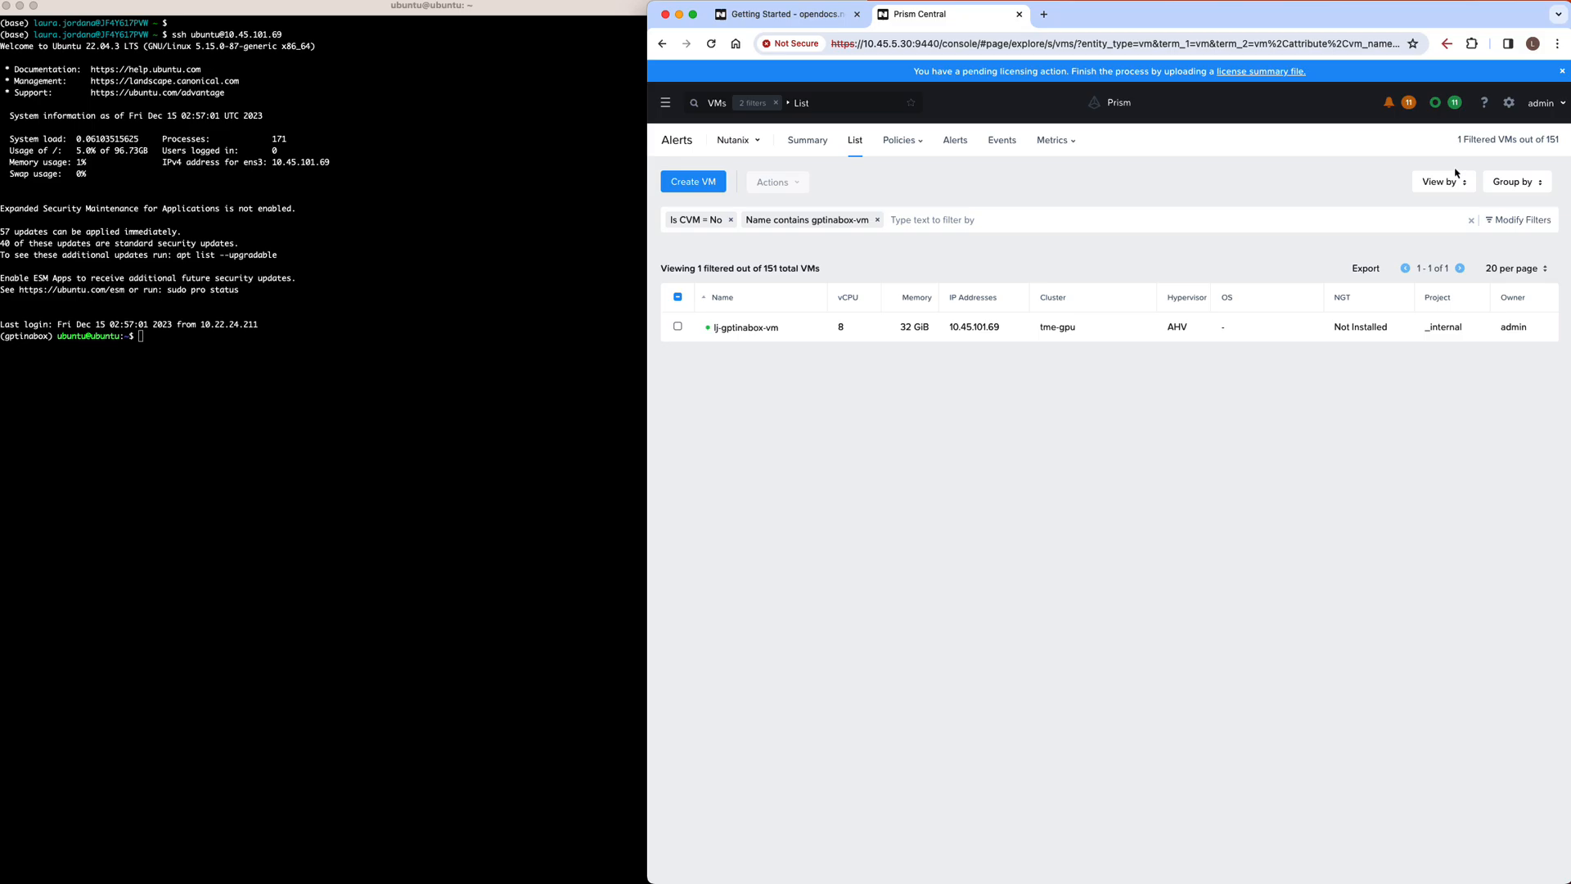
pyautogui.click(1440, 182)
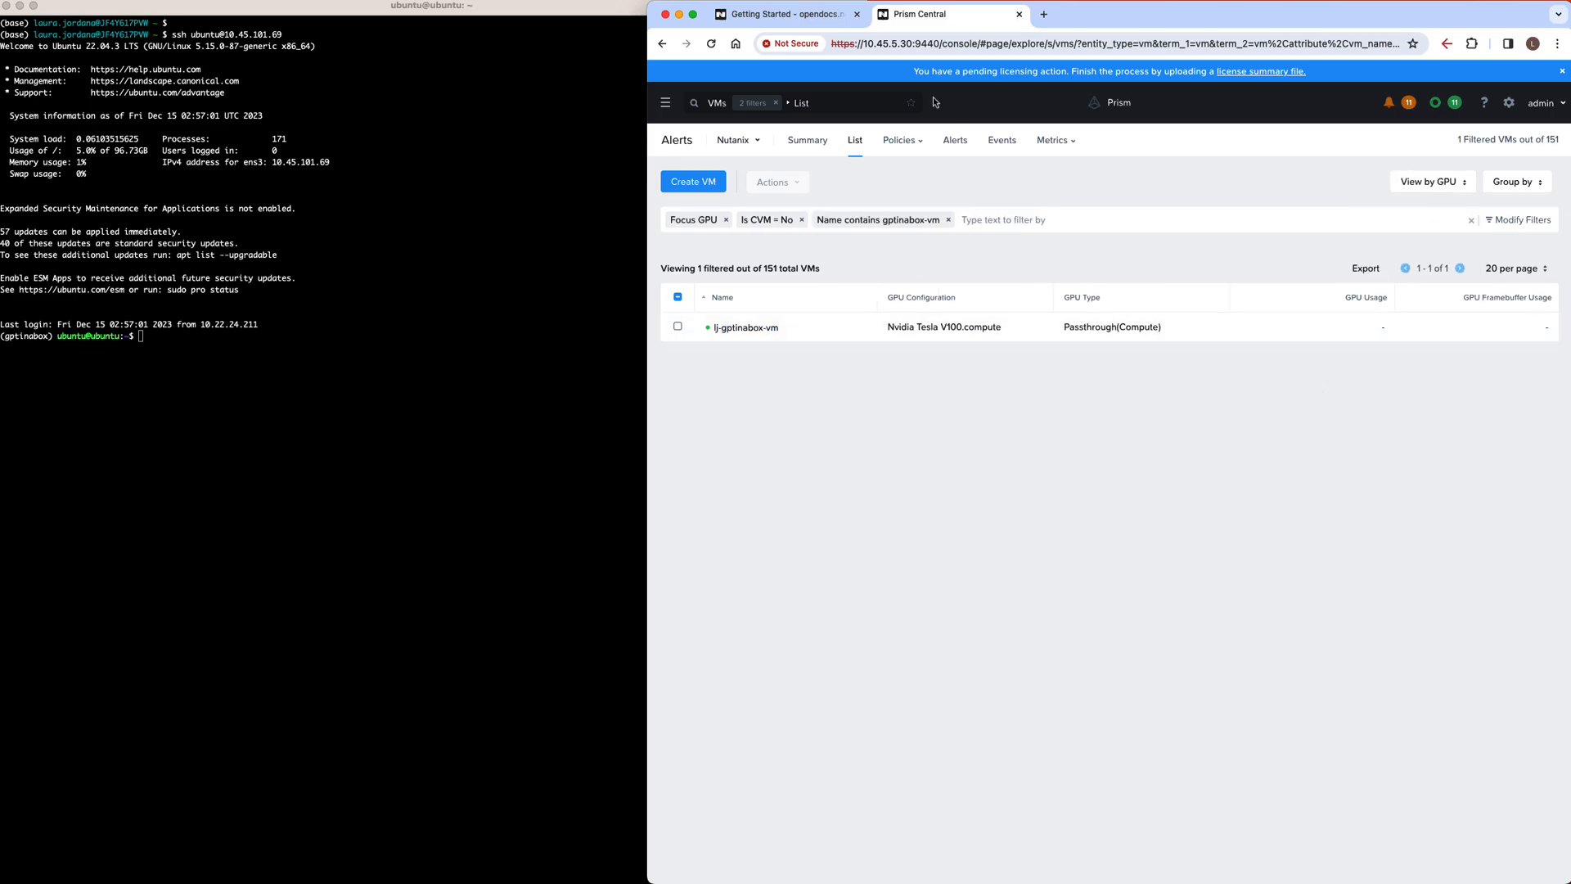
pyautogui.click(785, 14)
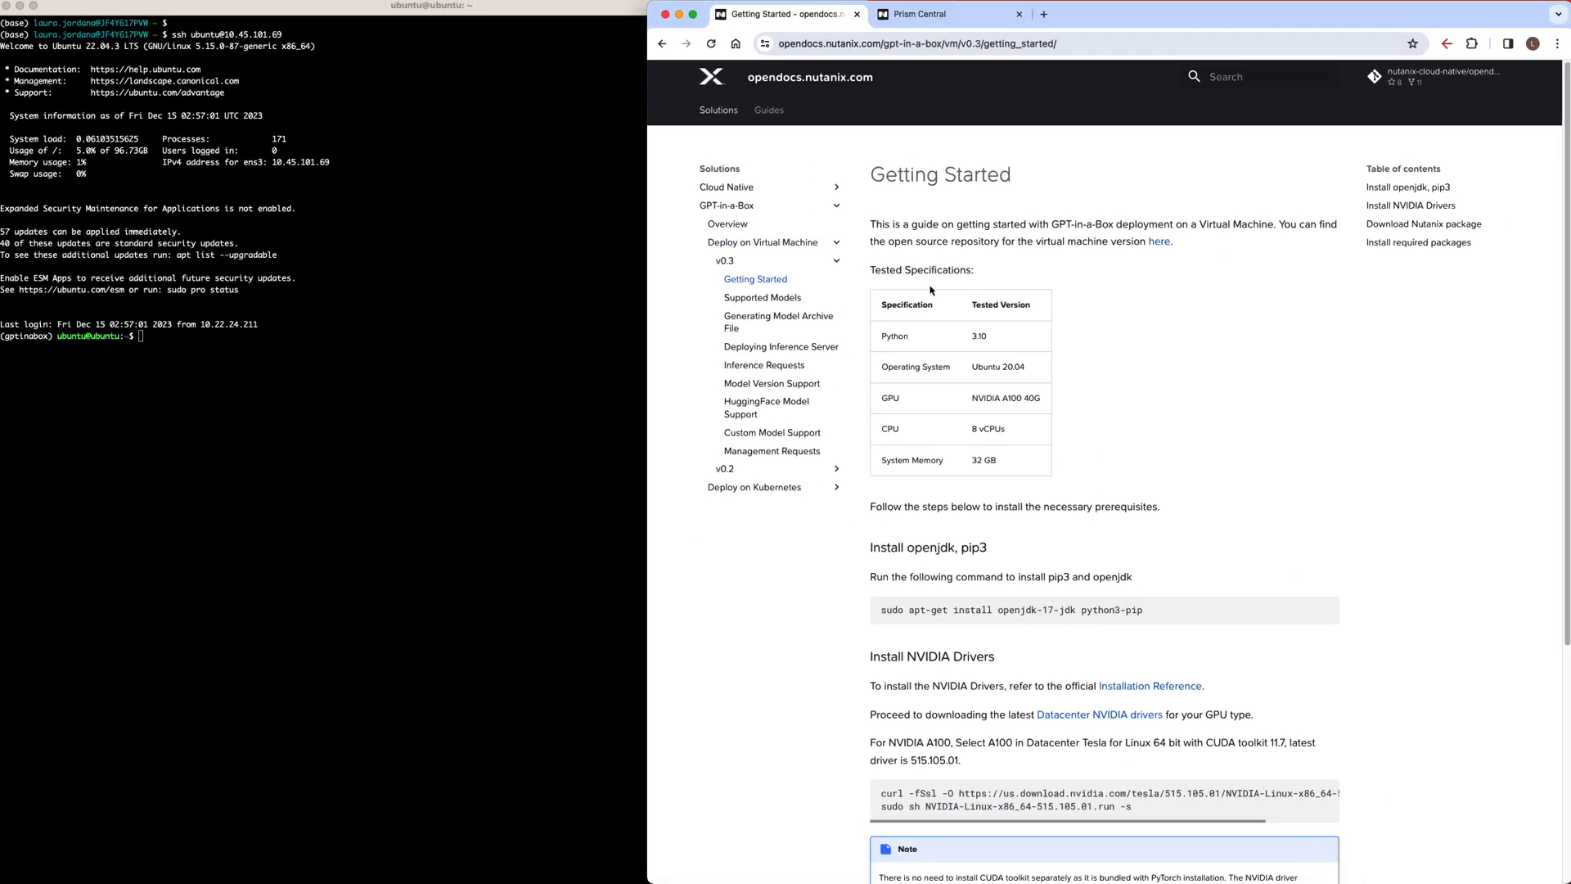
pyautogui.moveTo(1184, 657)
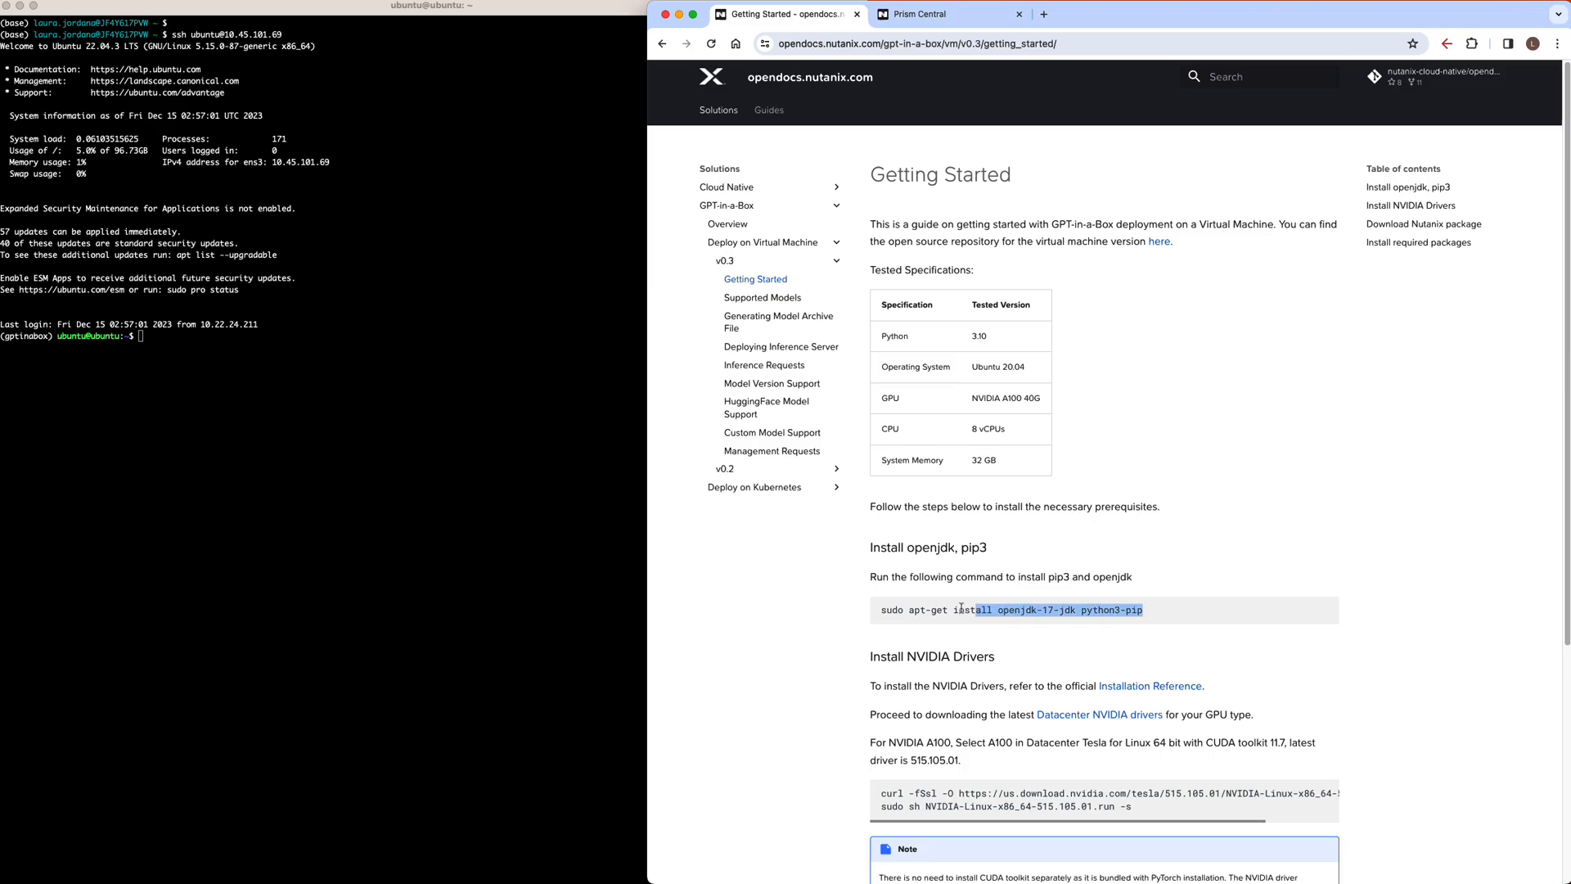
# - Install openjdk-17 and python3-pip on the VM and run nvidia-smi to check the Tesla V100
pyautogui.click(857, 13)
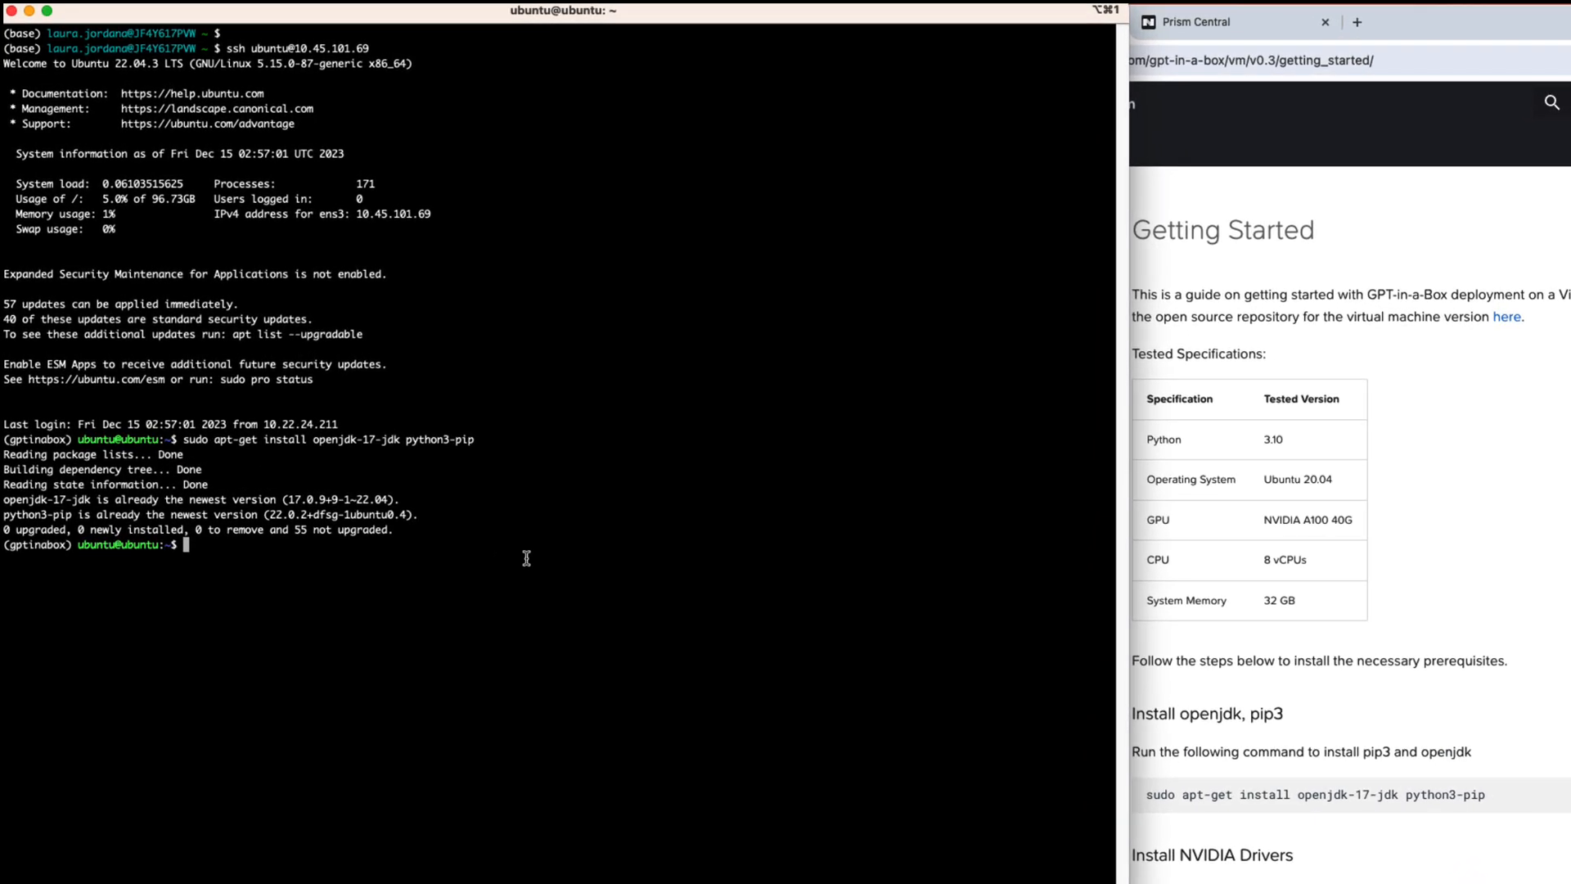
pyautogui.write('nvidia-smi')
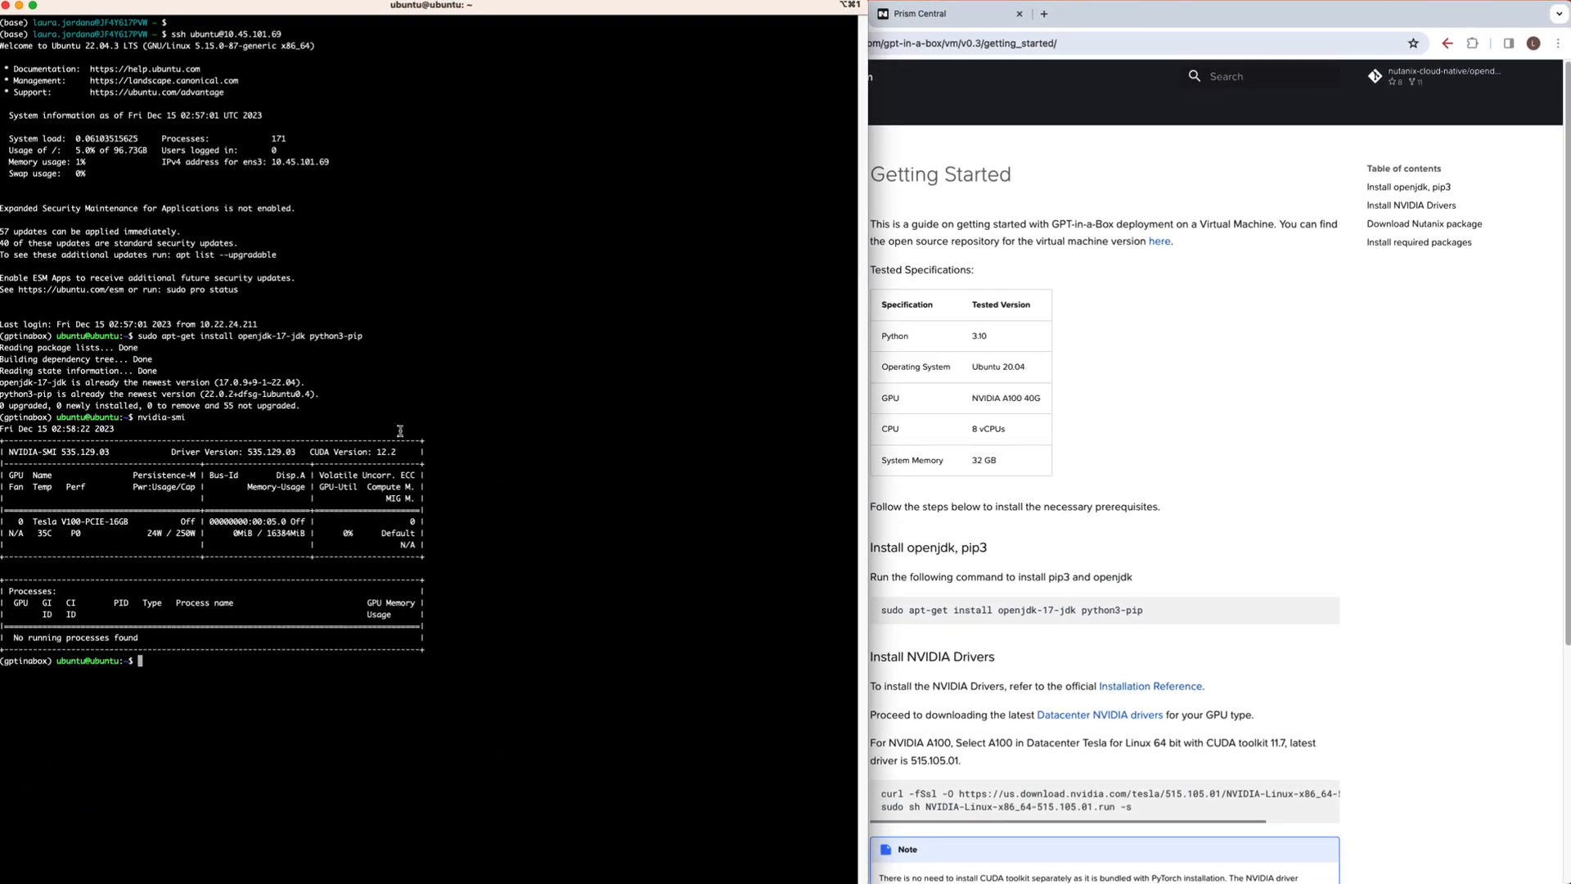
# - Copy the v0.3 Source code (tar.gz) link from NAI-LLM Releases and wget it onto the VM
pyautogui.click(787, 13)
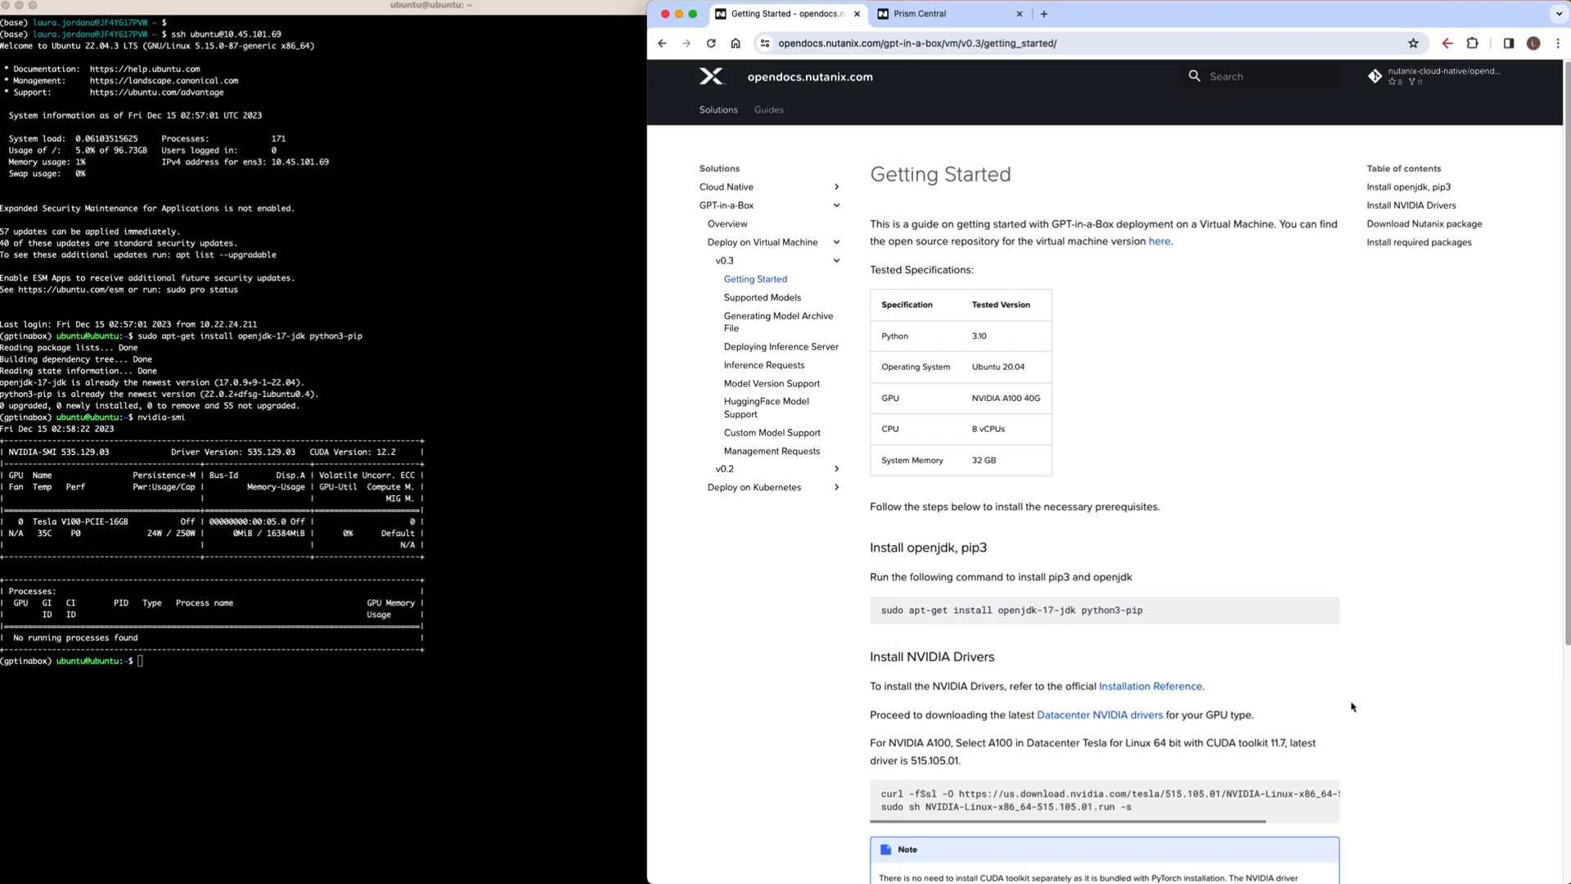
pyautogui.scroll(-3)
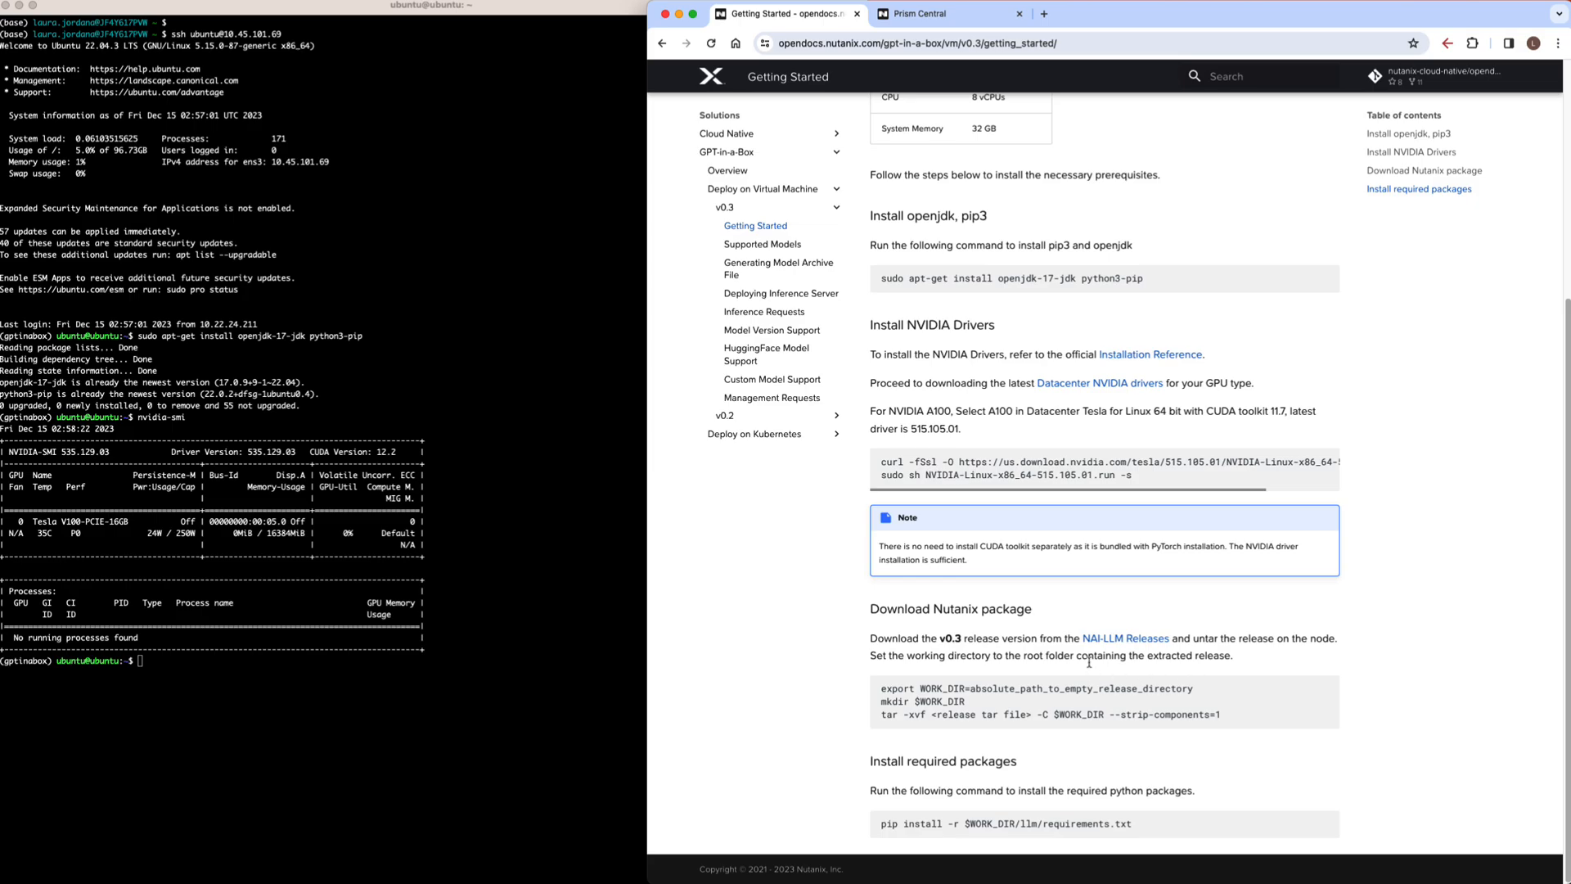
pyautogui.click(1124, 638)
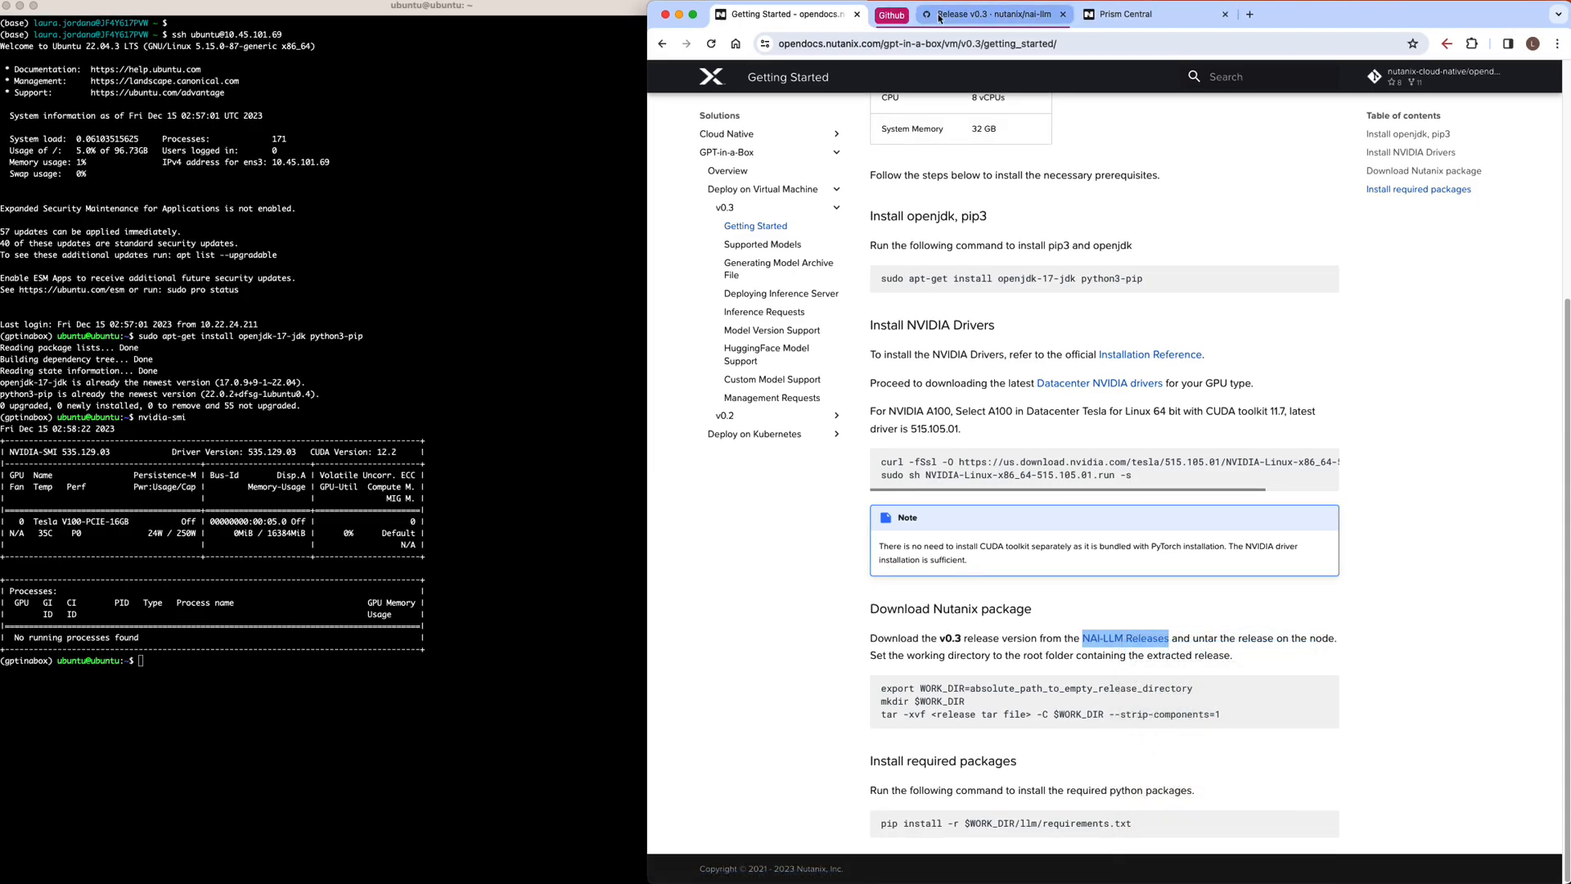
pyautogui.rightClick(751, 741)
pyautogui.write('wget')
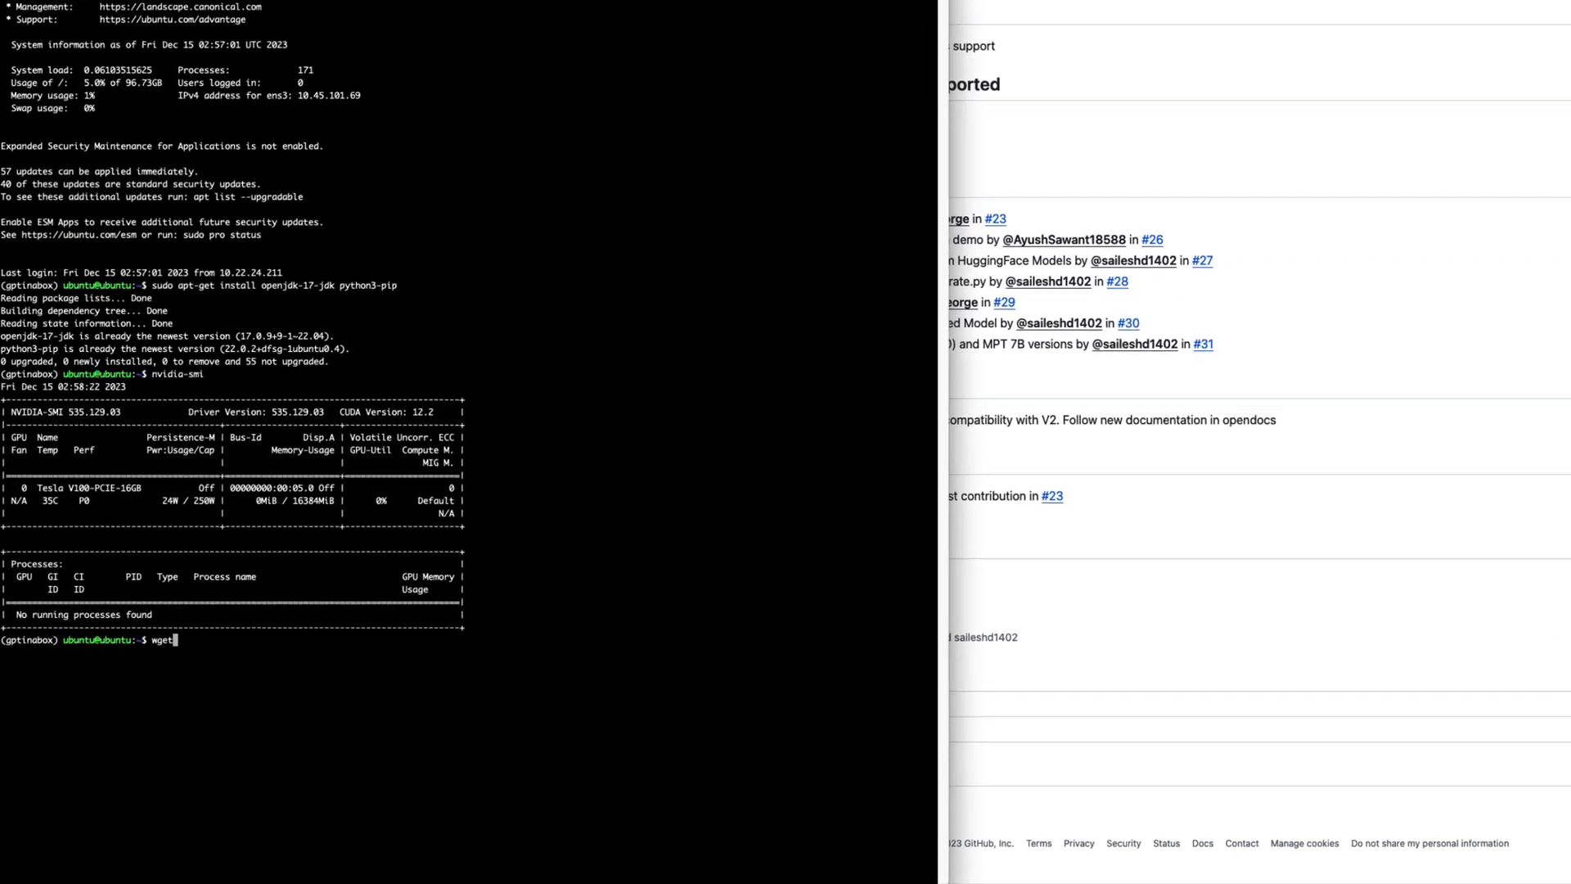
pyautogui.press('Return')
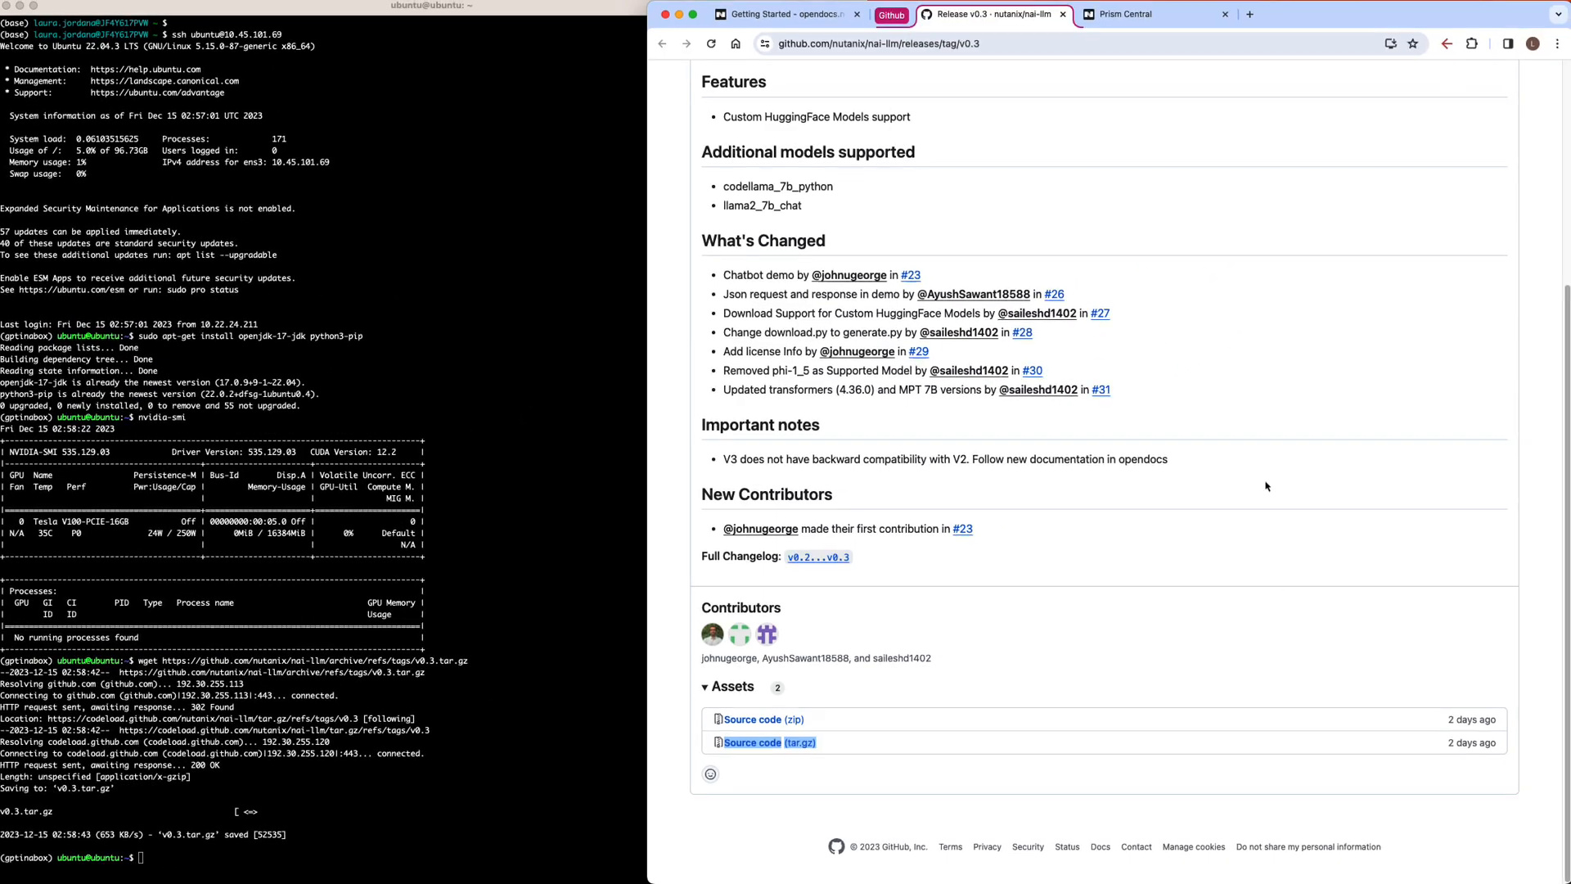
pyautogui.click(786, 14)
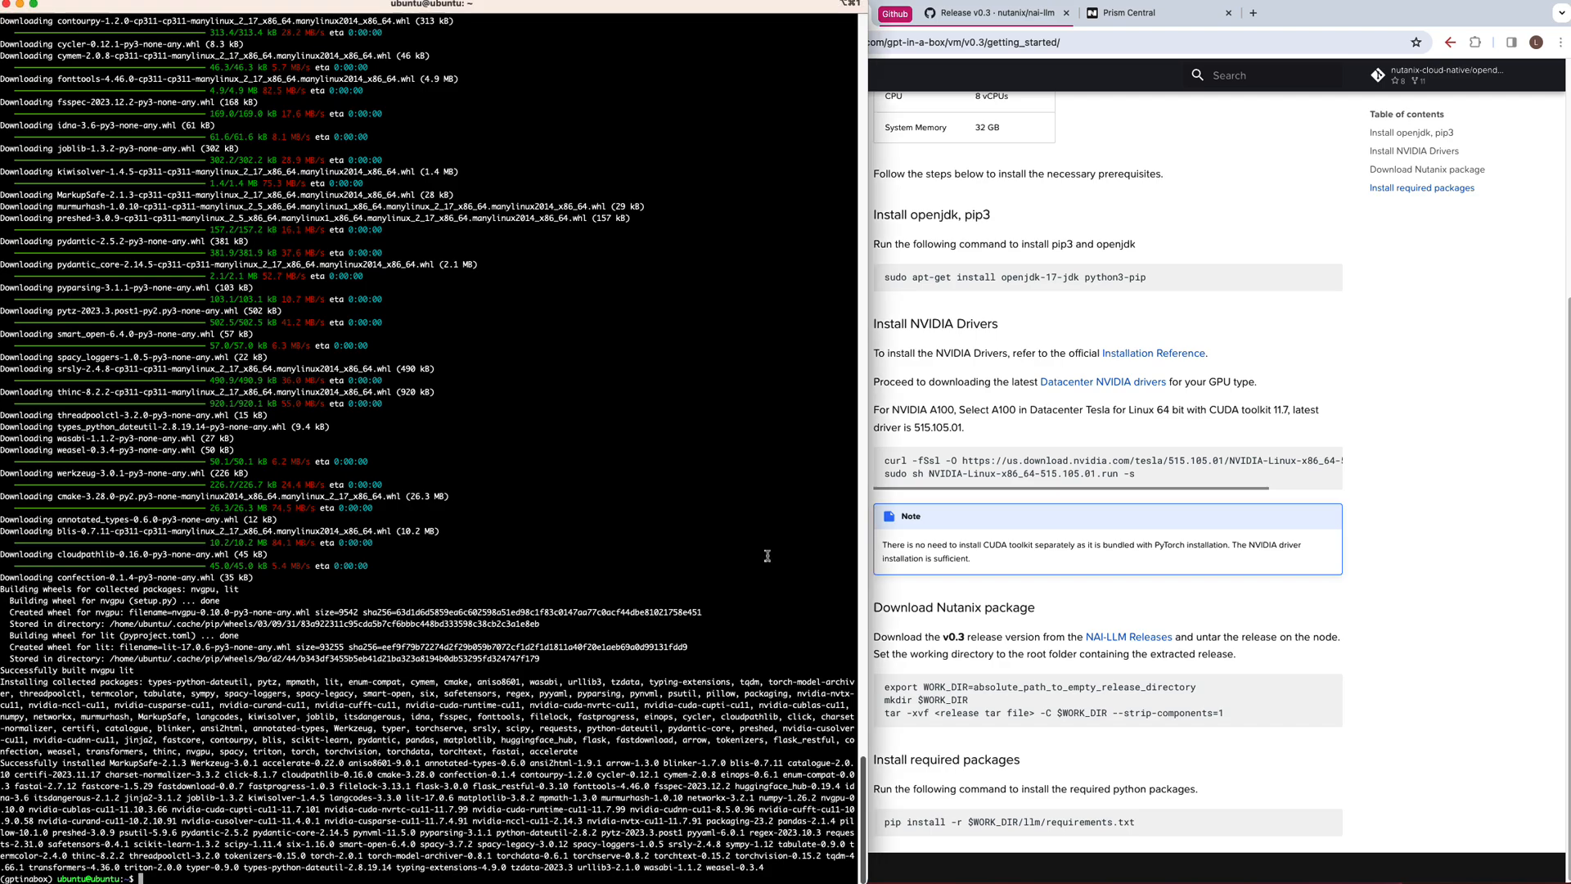
pyautogui.moveTo(1221, 575)
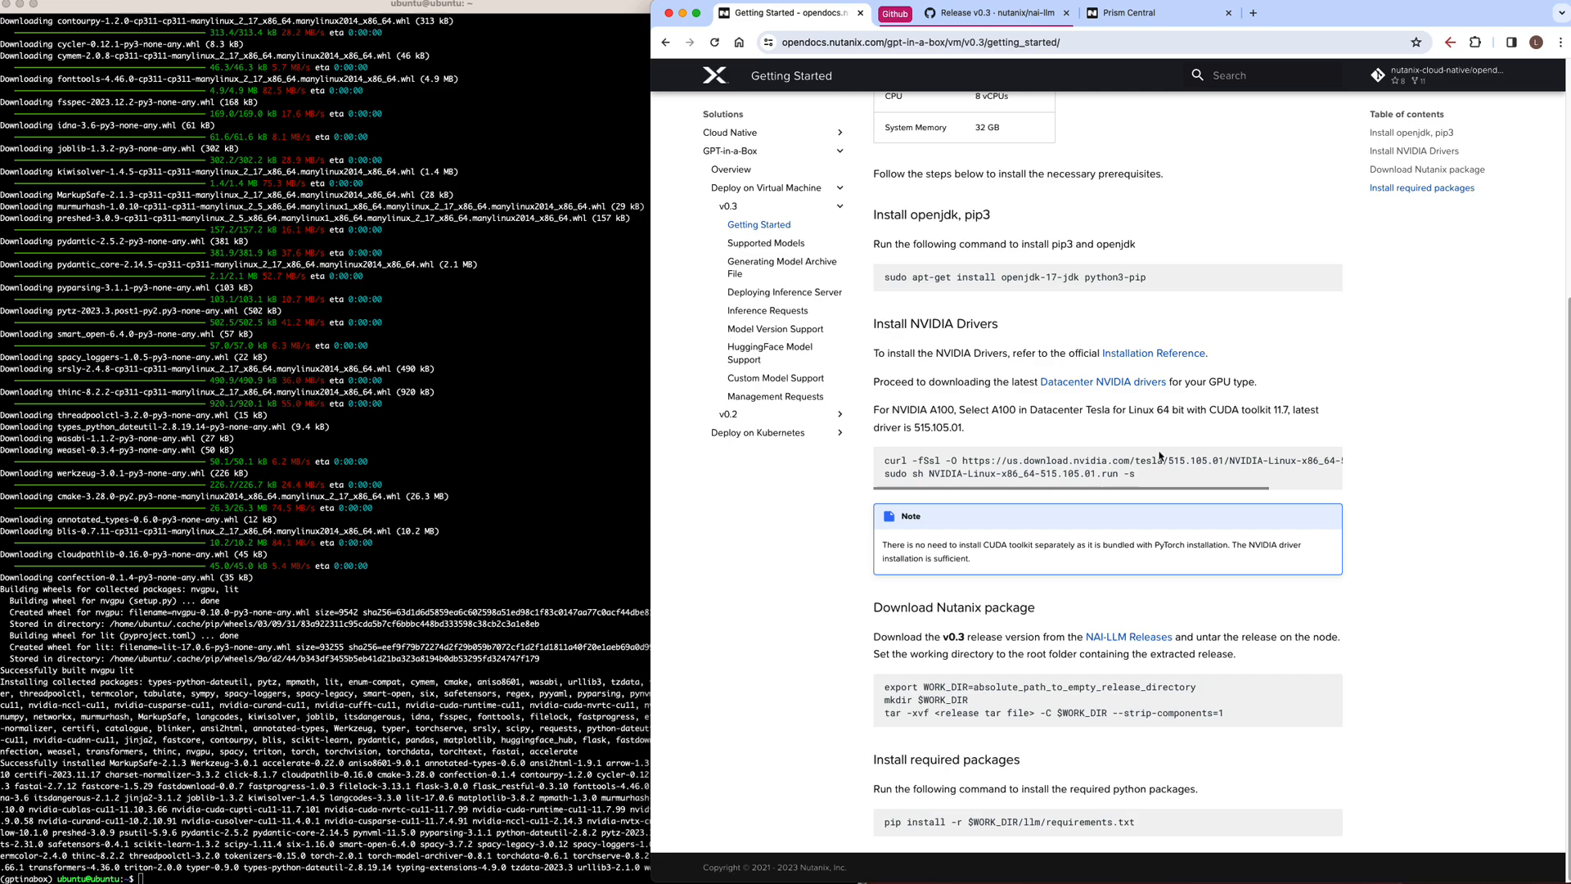
# - Install packages from $WORK_DIR/llm/requirements.txt and bring up the Supported Models page
pyautogui.click(766, 242)
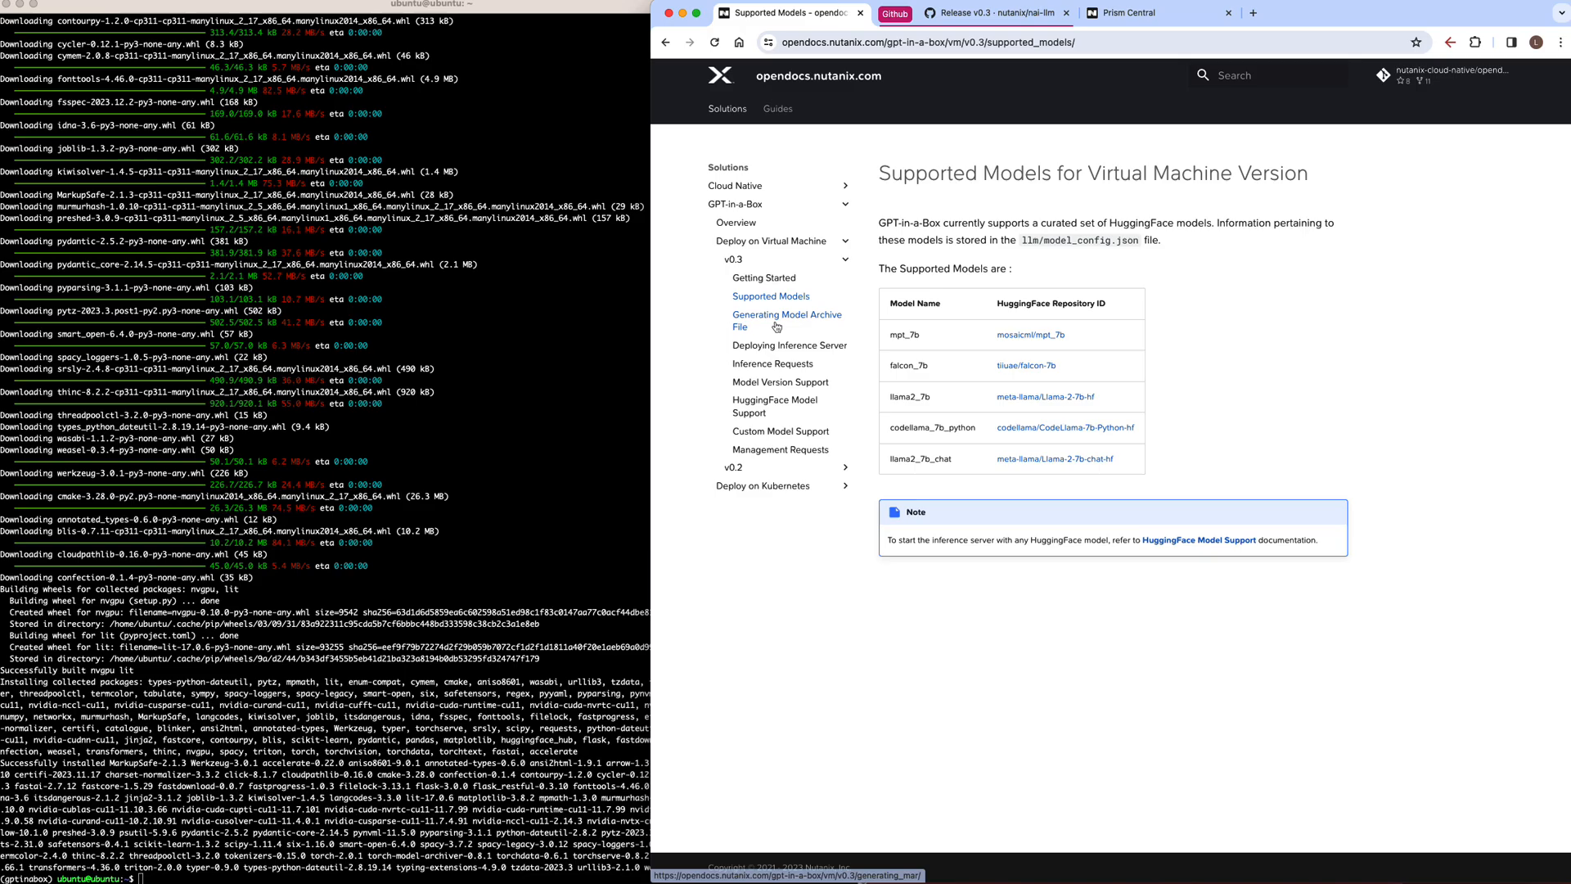
# - Open the Generating Model Archive File guide and start setting the model path /home/ubuntu/models/llama2
pyautogui.click(786, 320)
pyautogui.write('export MODEL_PATH=')
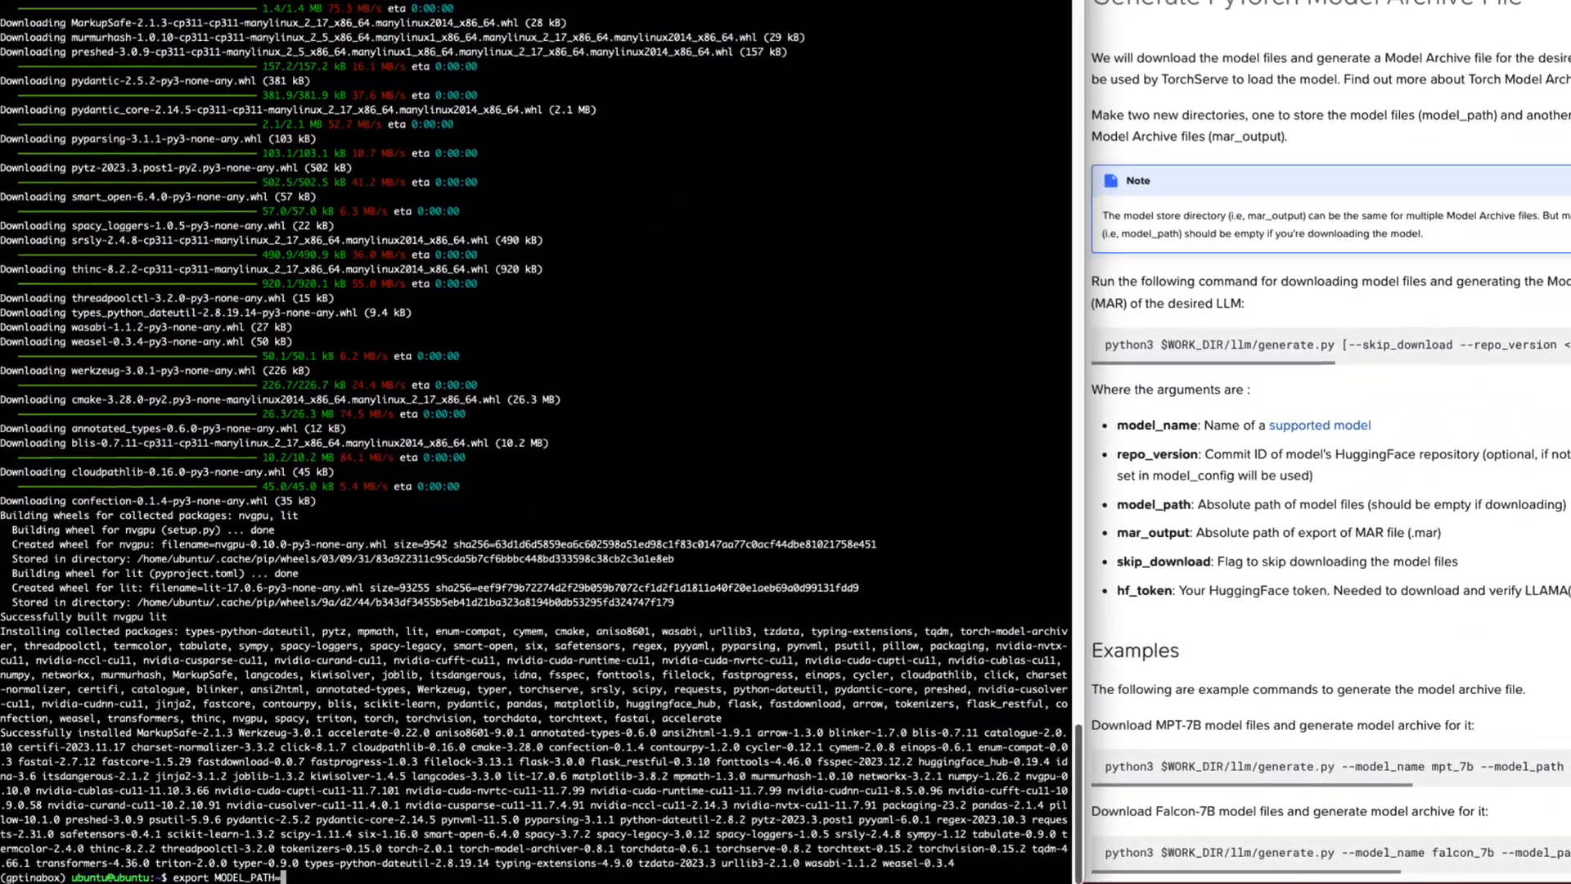
pyautogui.write('/home/ubuntu/models/llama2-7b-chat/model_files')
pyautogui.write('export MODEL_STORE=/home/ubuntu/models/model_store')
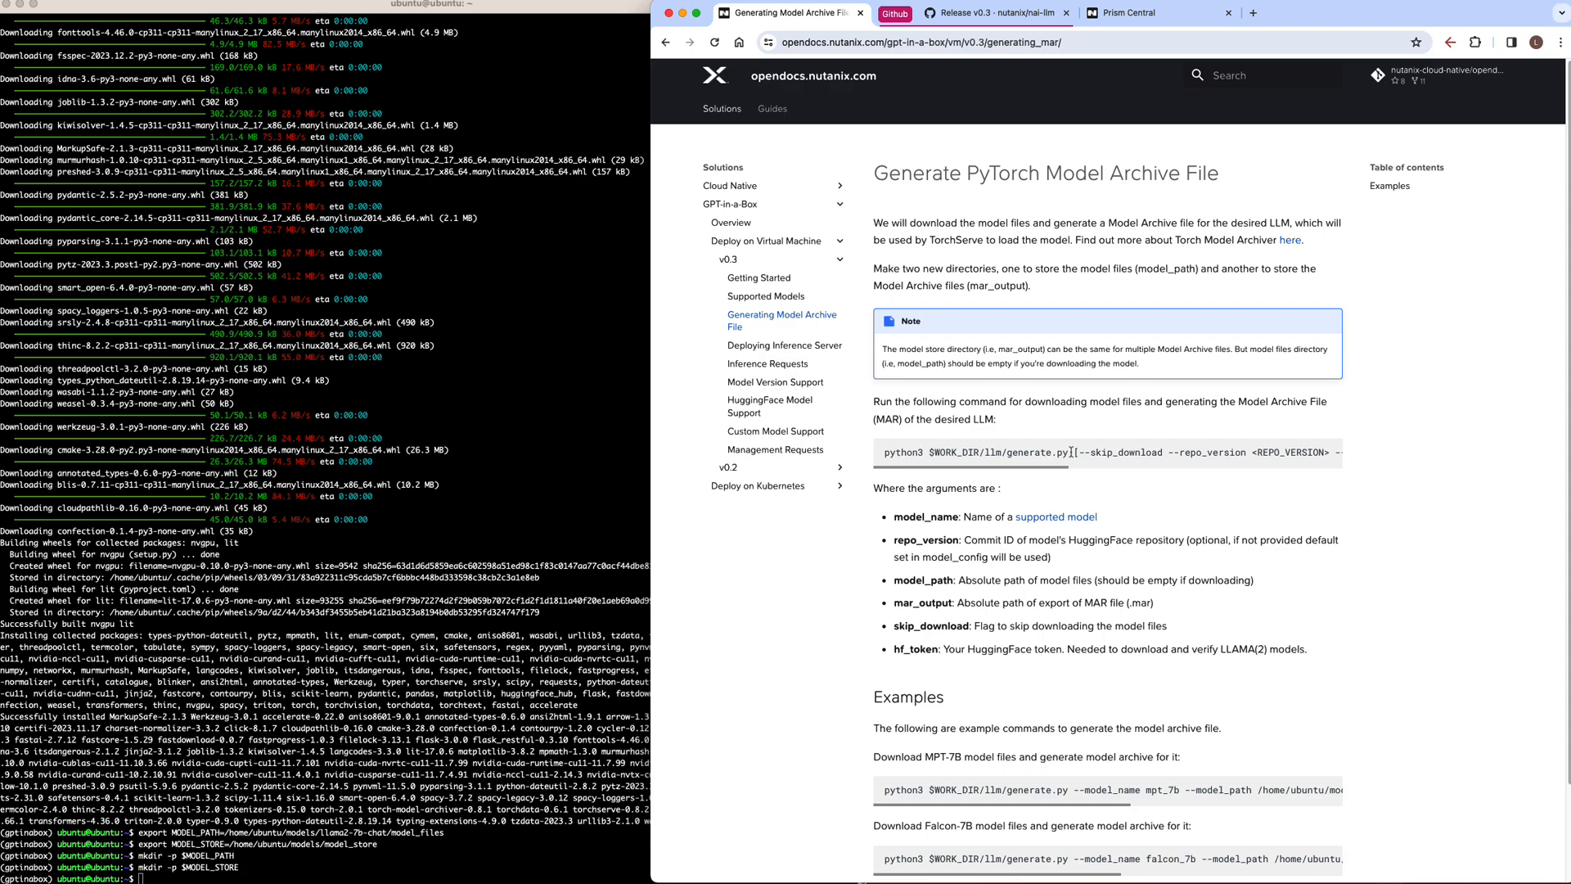
# - Type the generate.py command for llama2_7b_chat with --model_path $MODEL_PATH and --mar_output
pyautogui.doubleClick(972, 452)
pyautogui.write('python3 $WORK_DIR/llm/generate.py')
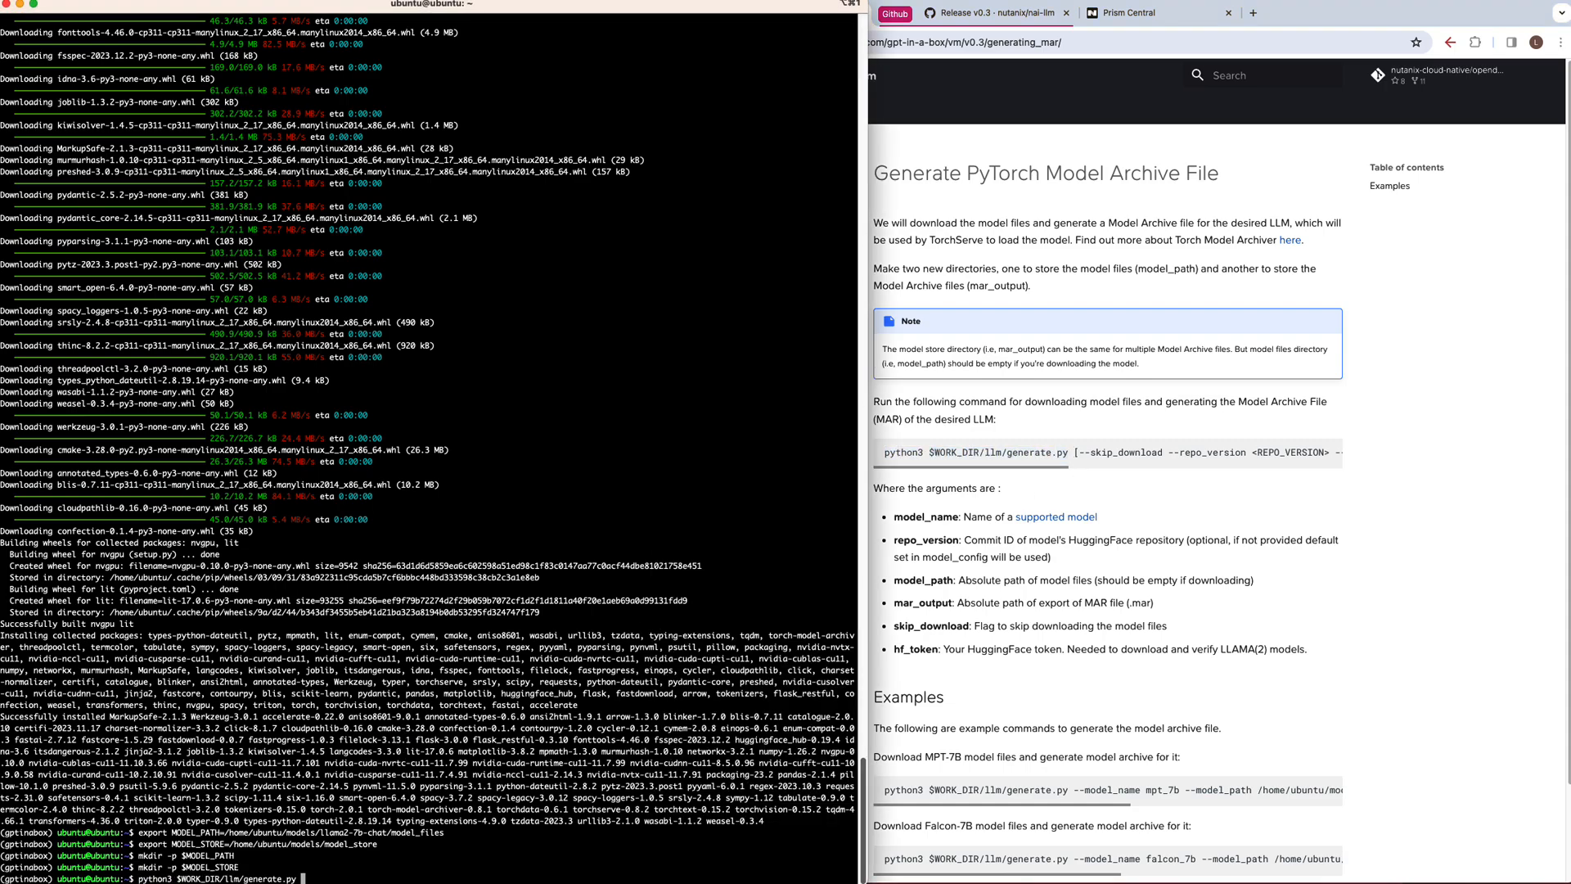
pyautogui.moveTo(885, 588)
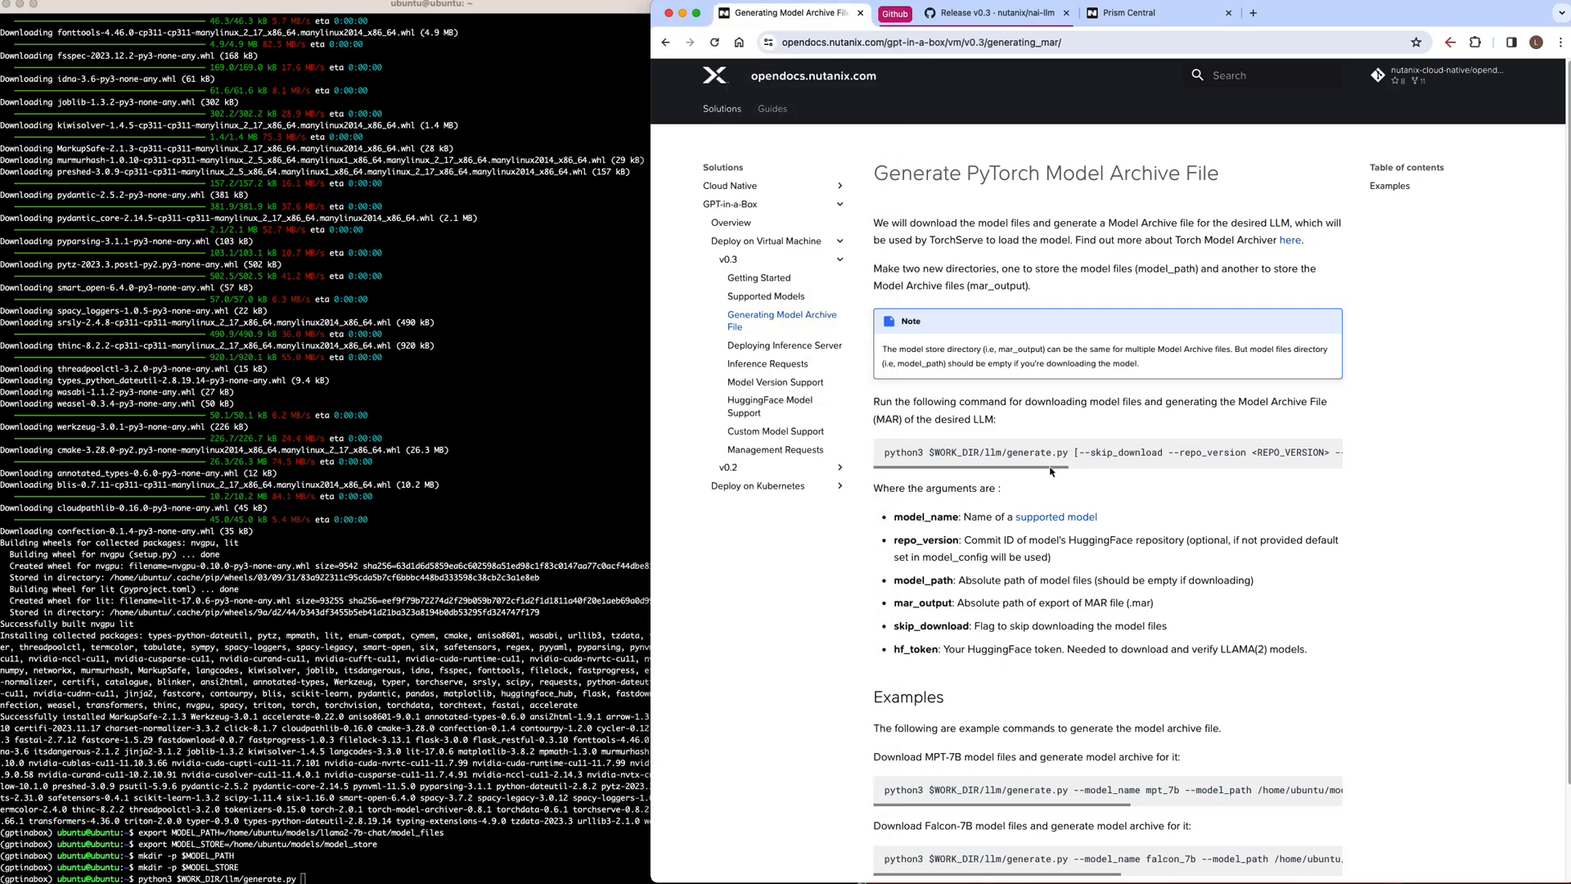
pyautogui.hscroll(3)
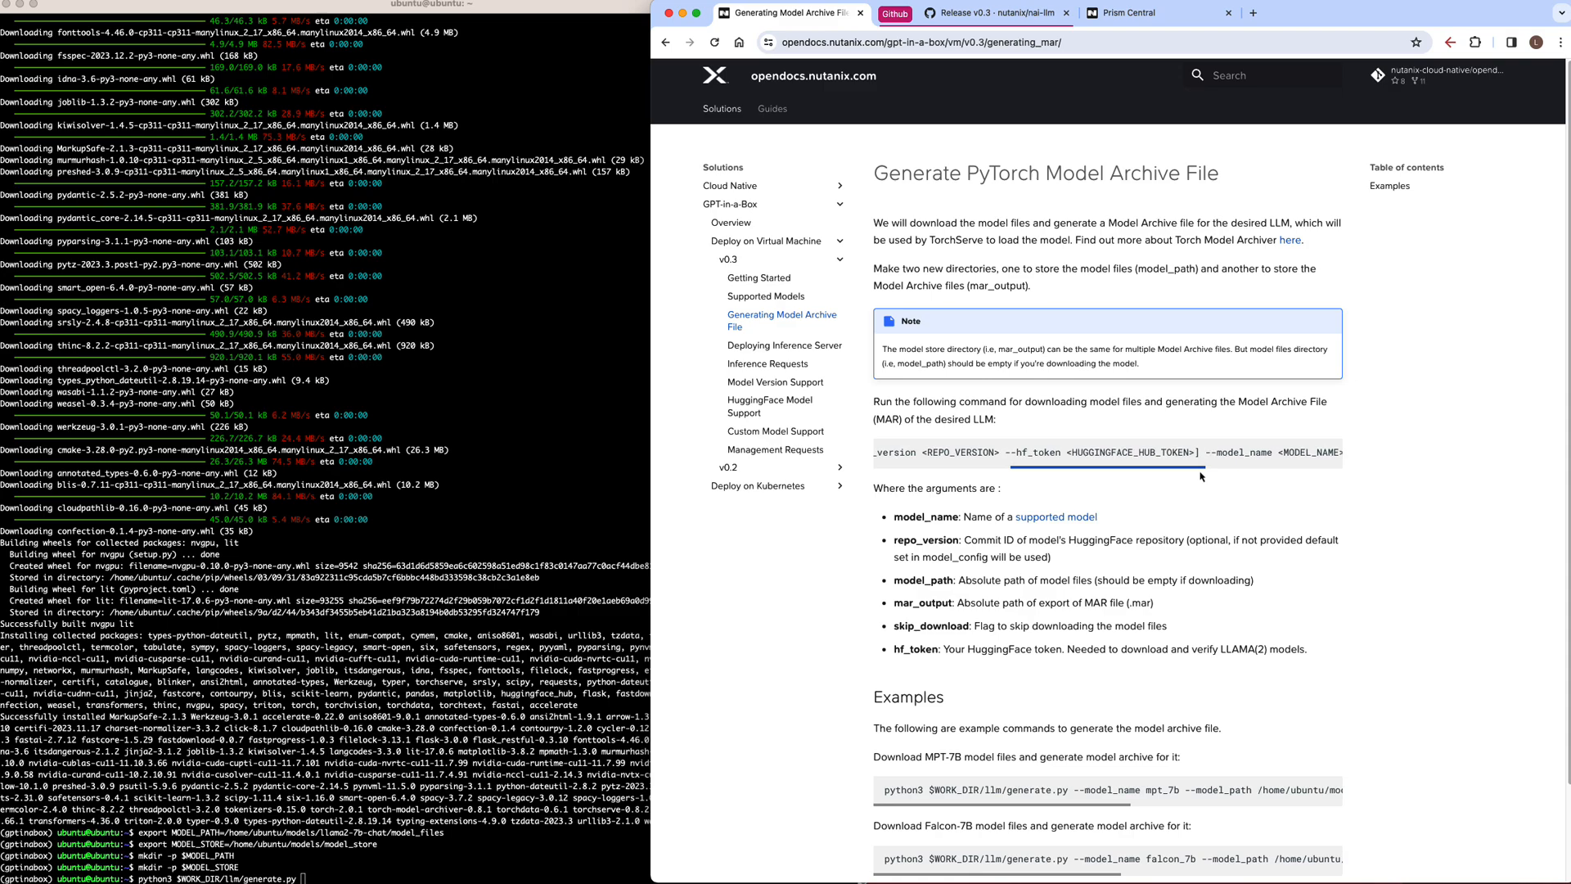
pyautogui.hscroll(3)
pyautogui.write(' --model_name llama2_7b_chat')
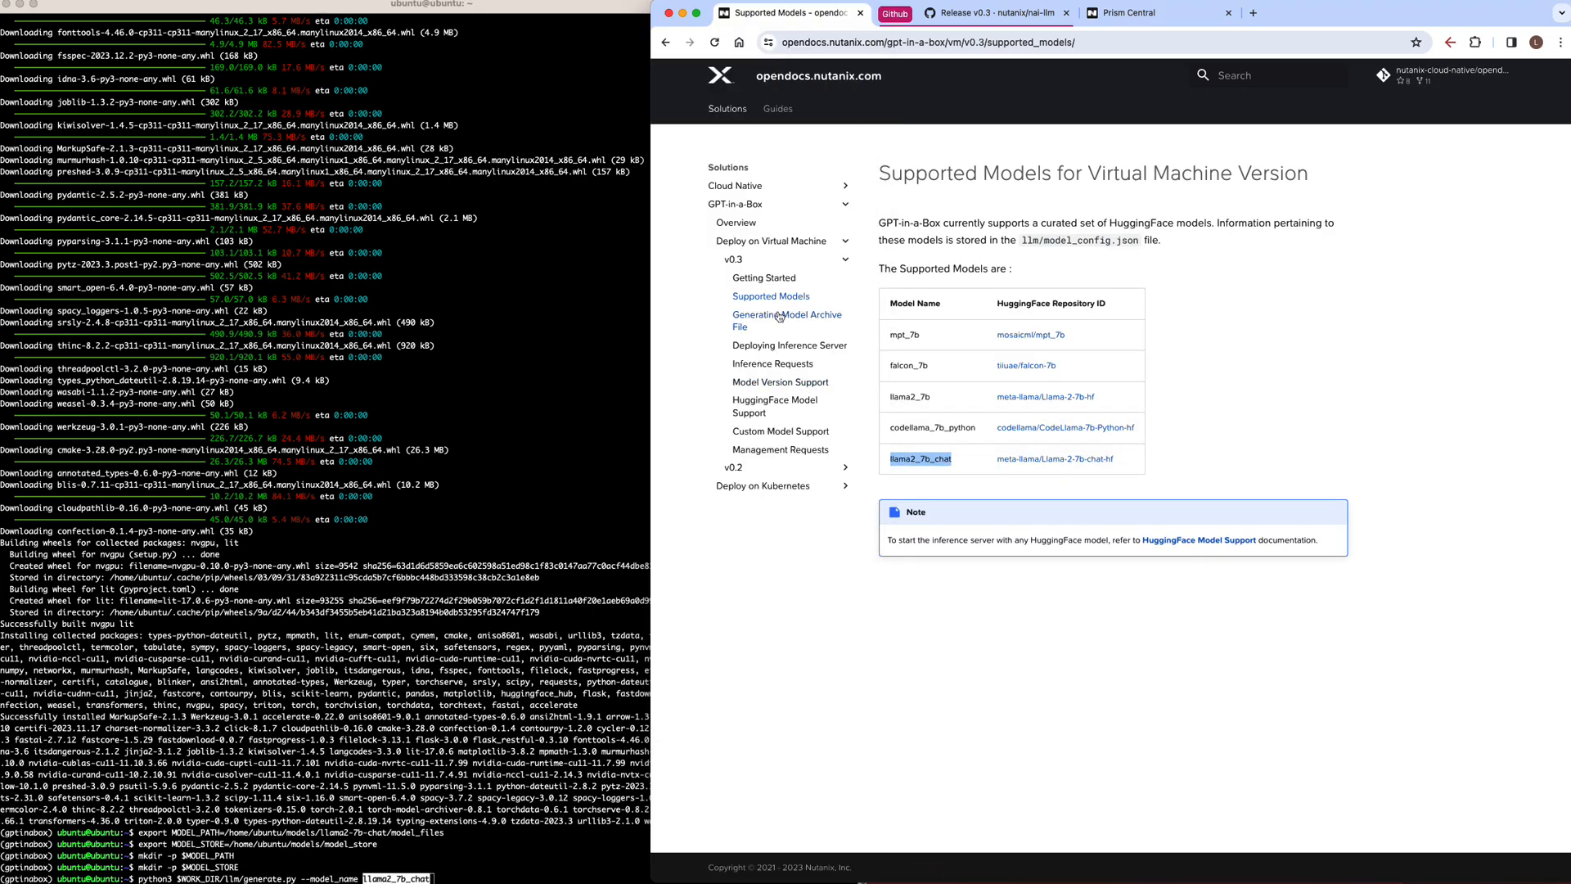
pyautogui.click(786, 321)
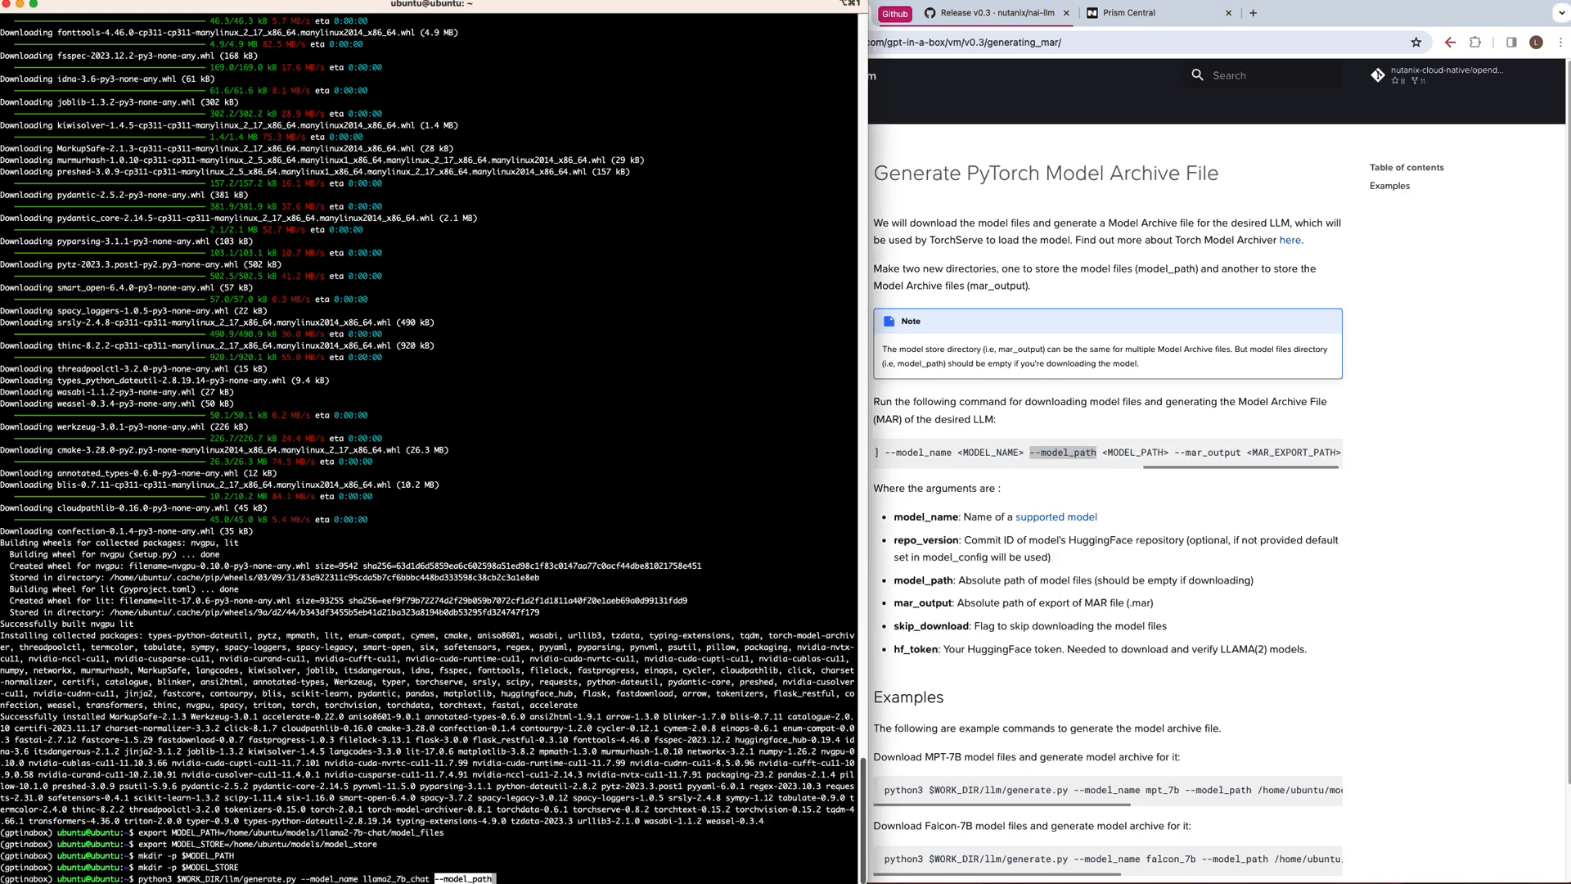
pyautogui.write('$MODEL_PATH')
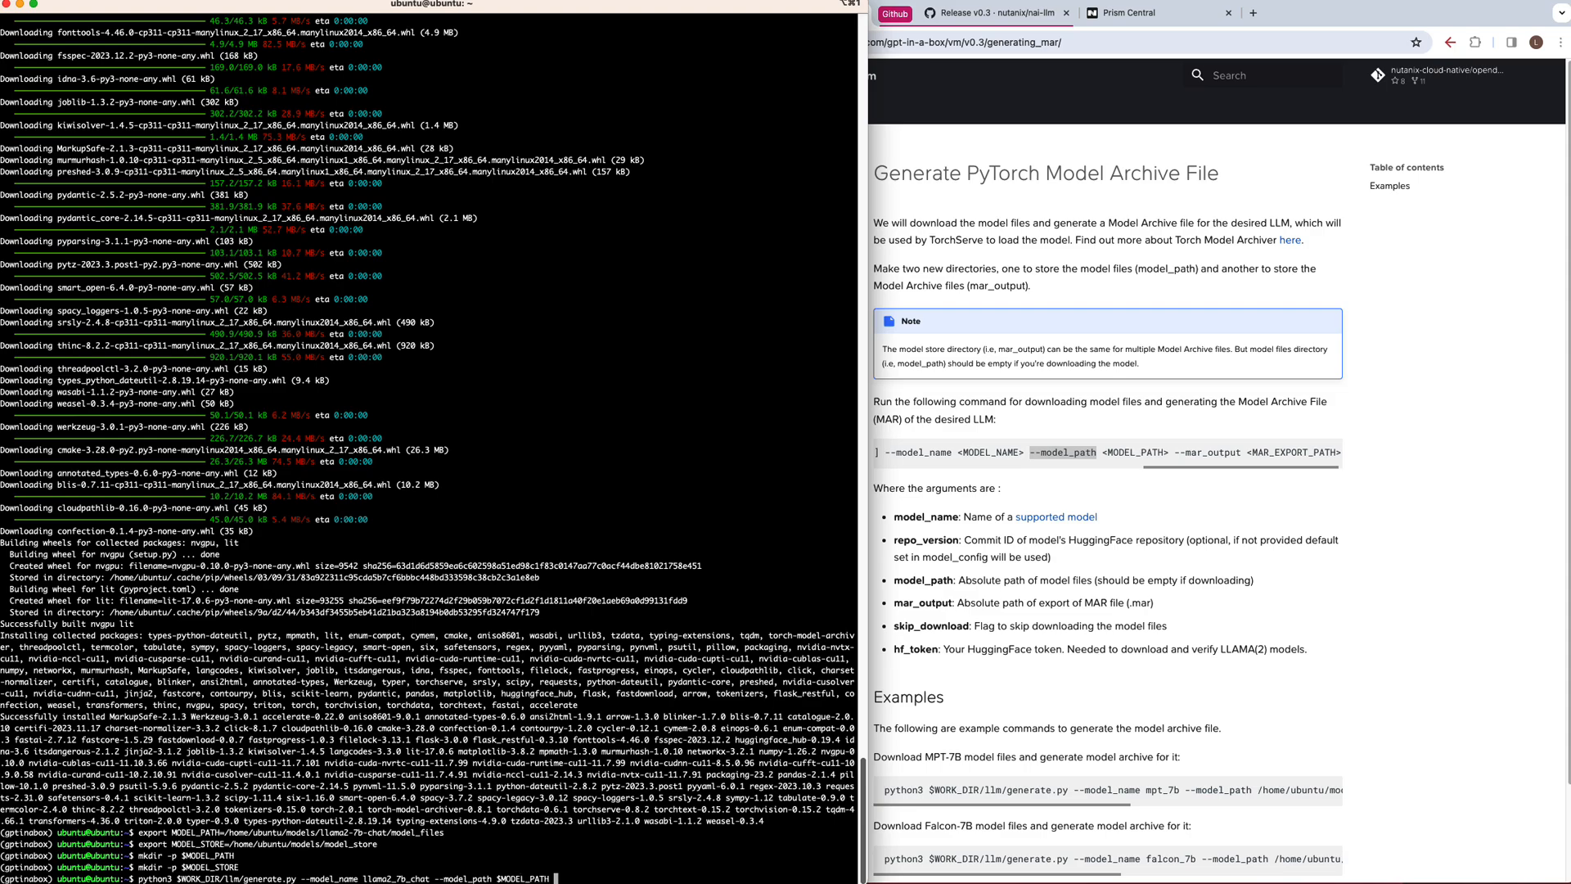
pyautogui.write('--mar_output $MODEL_')
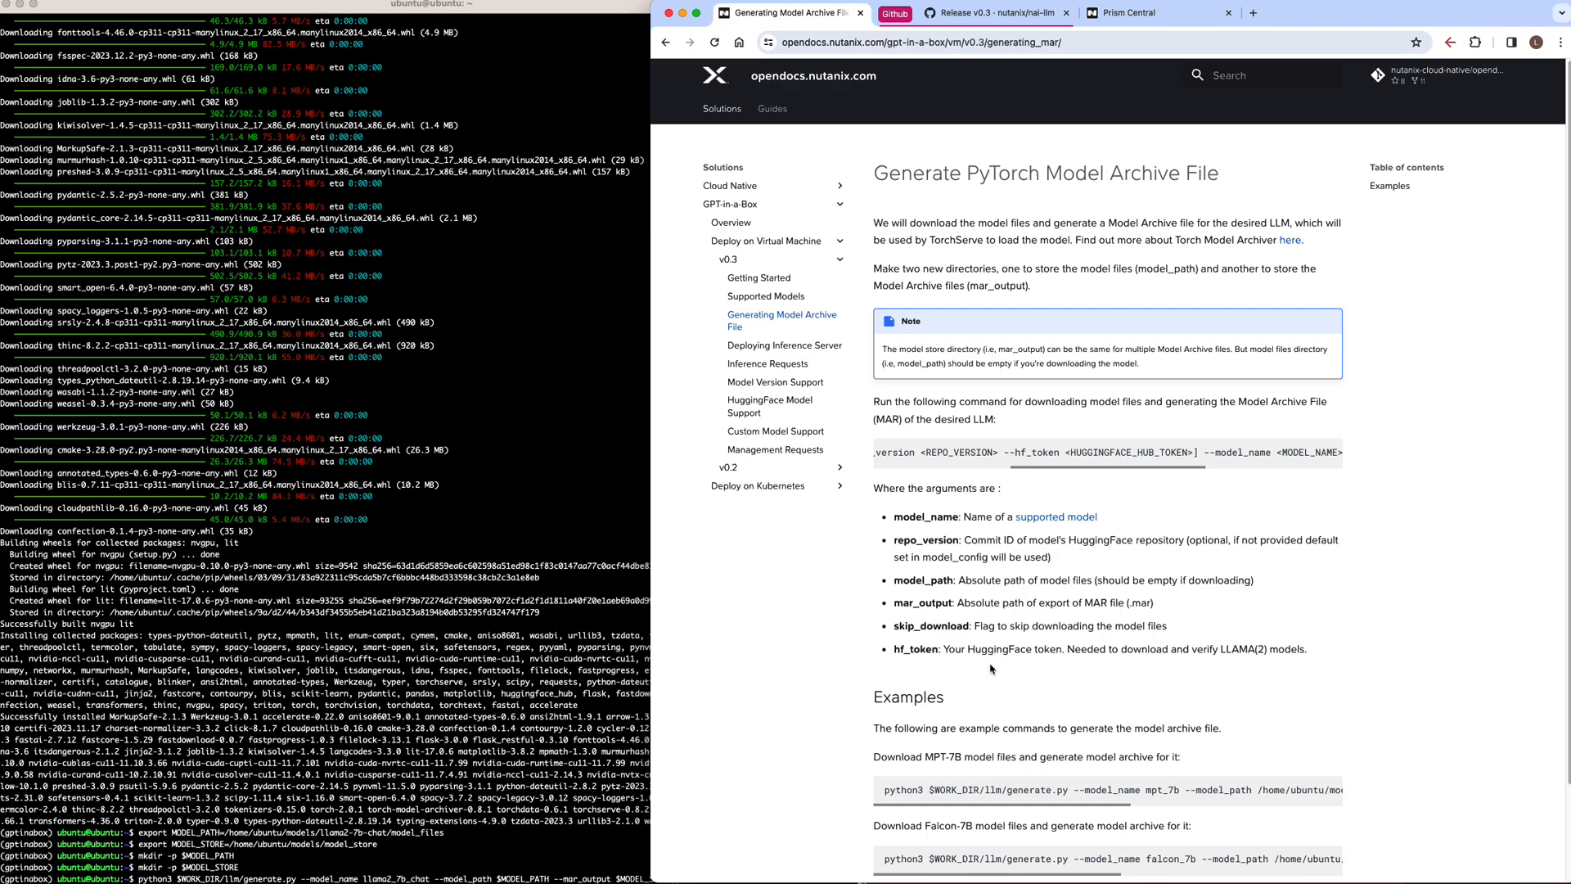
pyautogui.moveTo(818, 325)
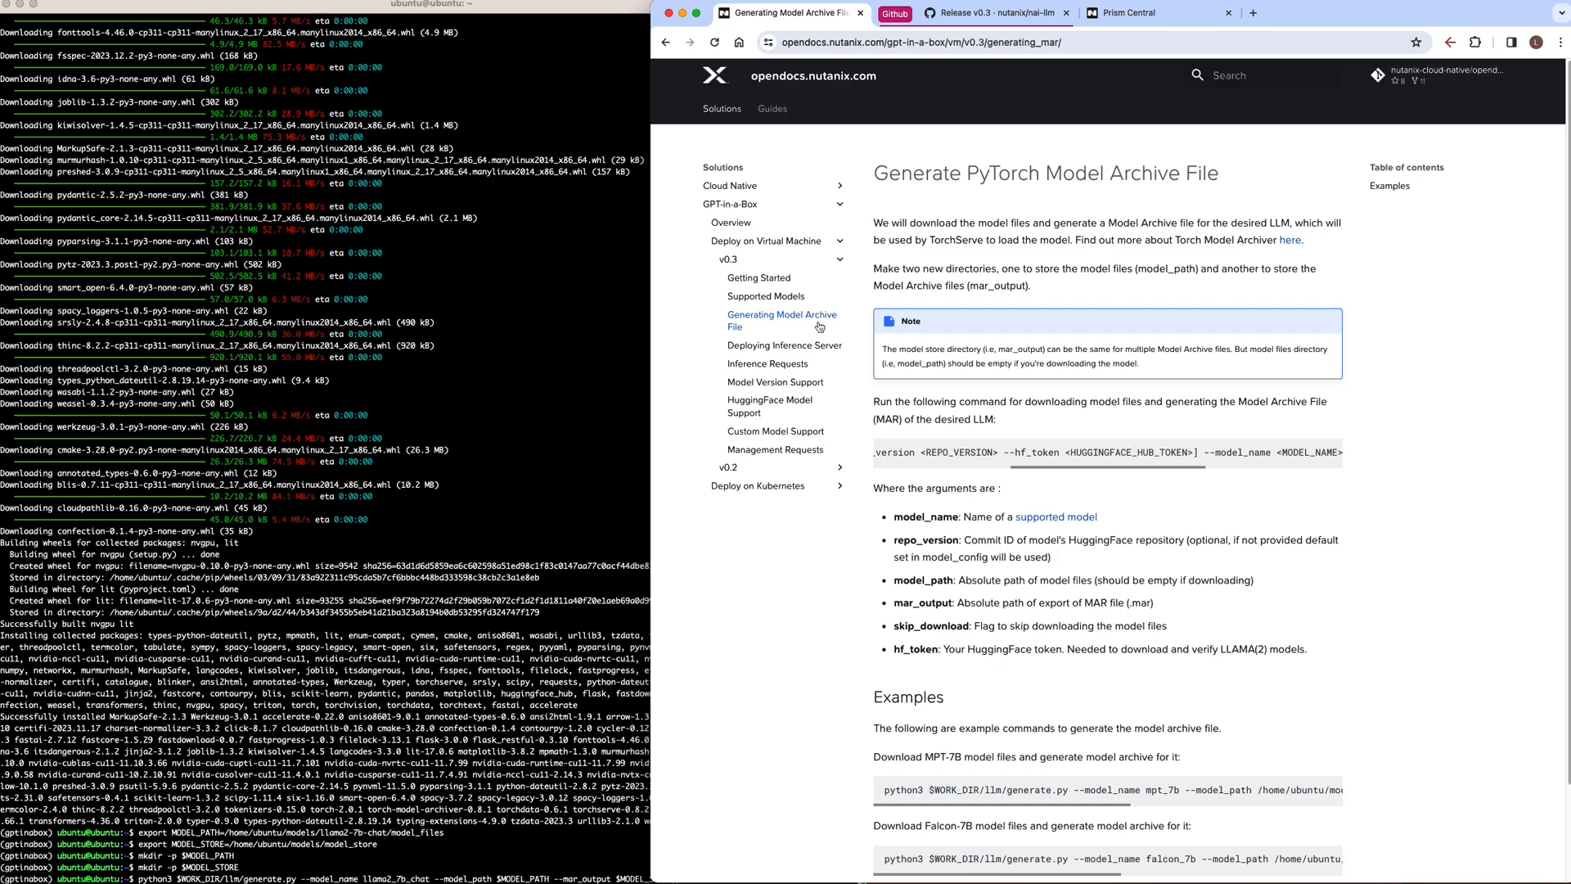
pyautogui.click(765, 295)
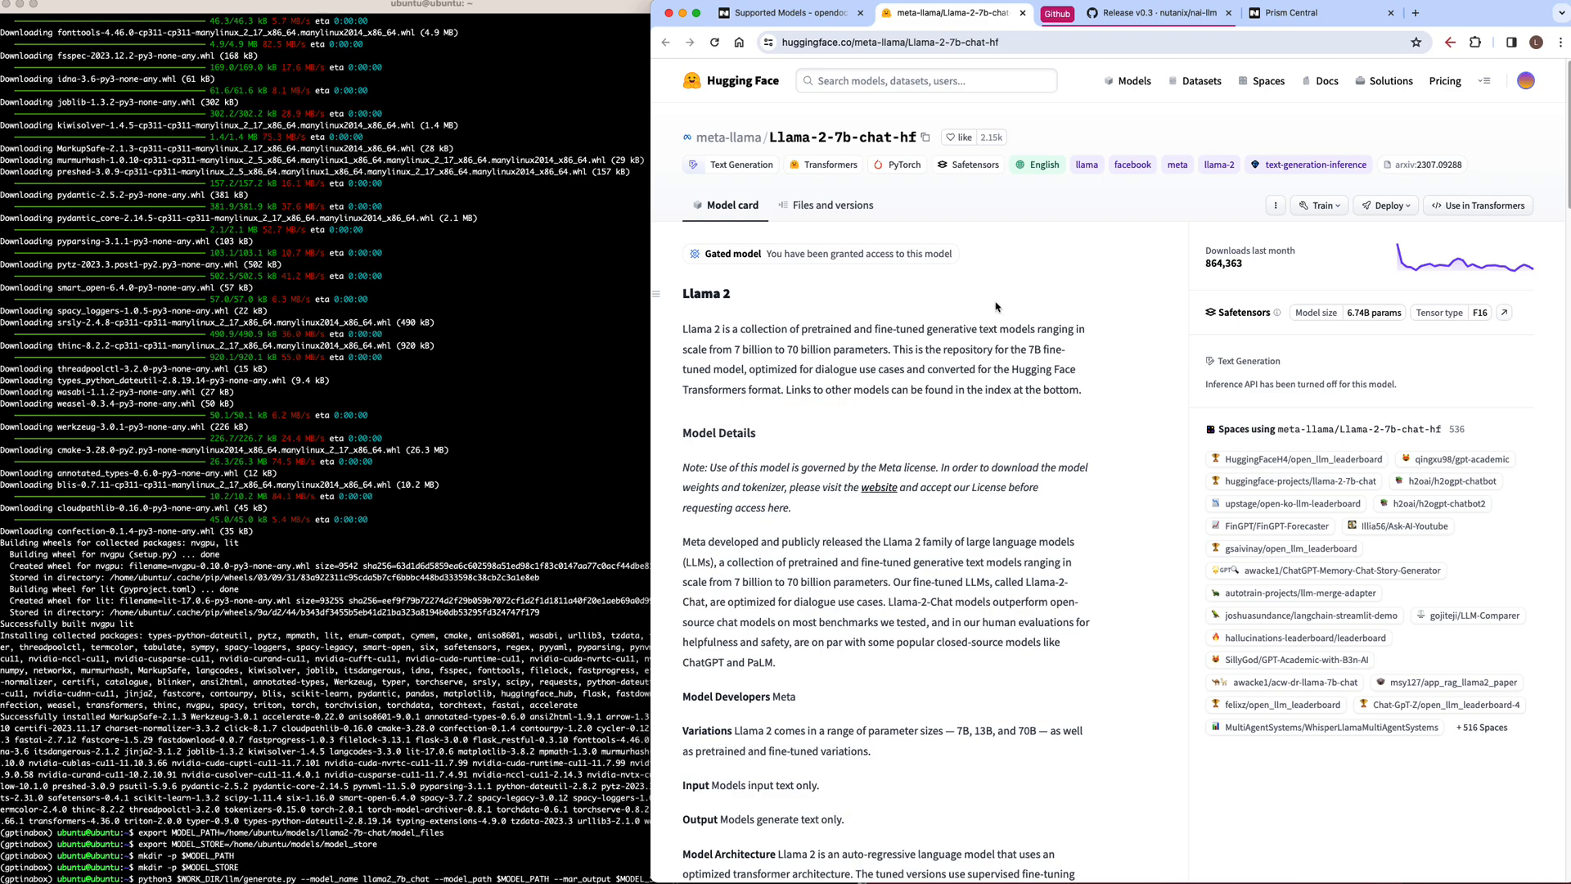
pyautogui.moveTo(805, 278)
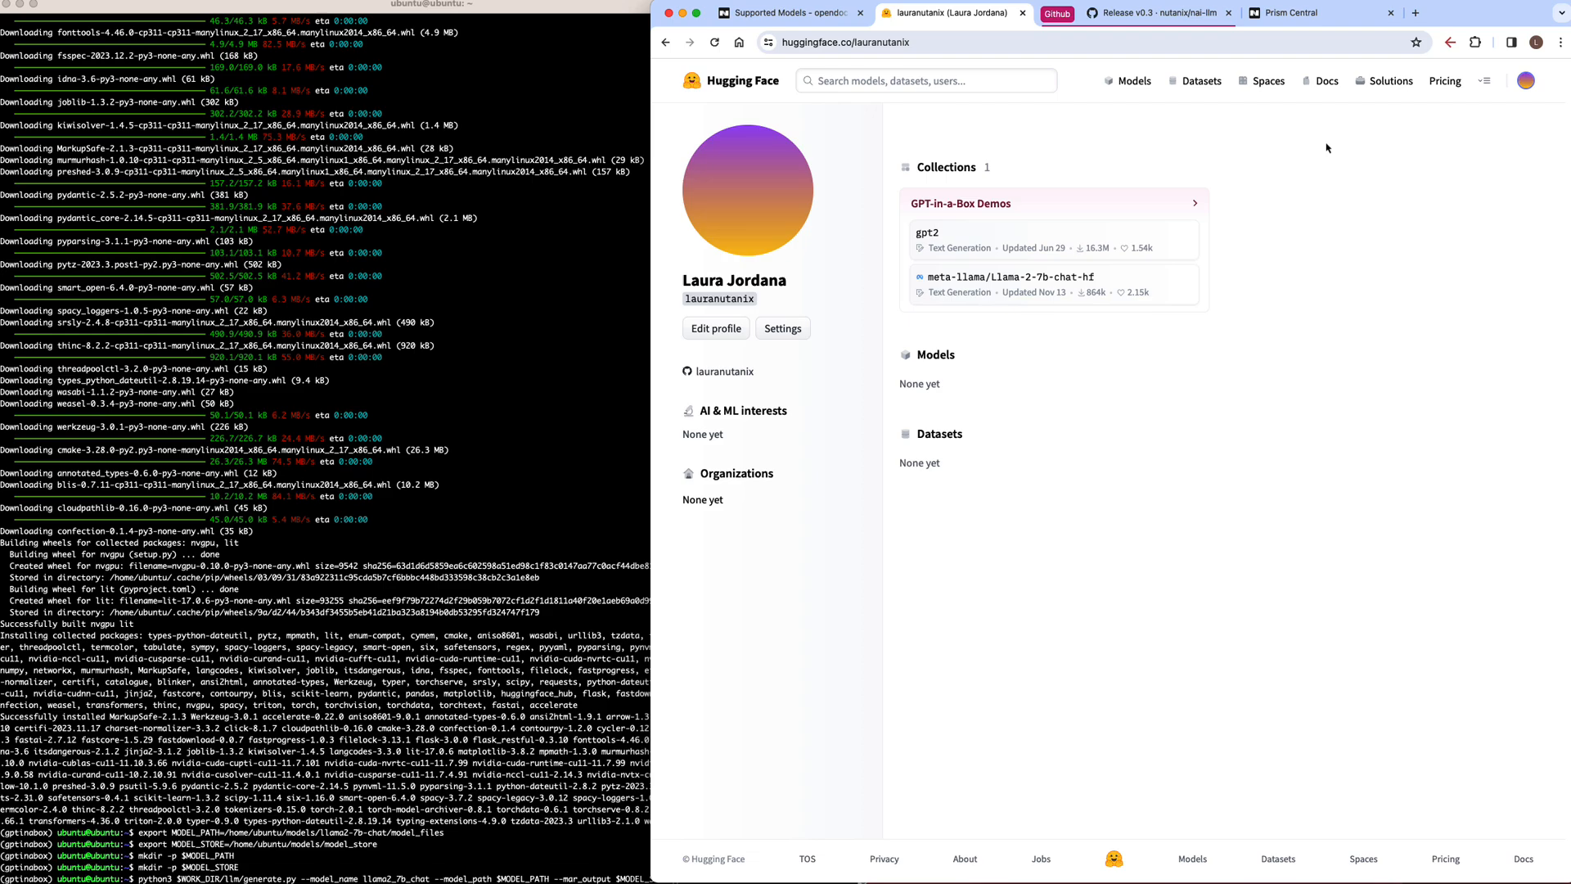
# - Check the three Hugging Face read tokens, including llama2-chat, then return to the archive guide
pyautogui.click(781, 328)
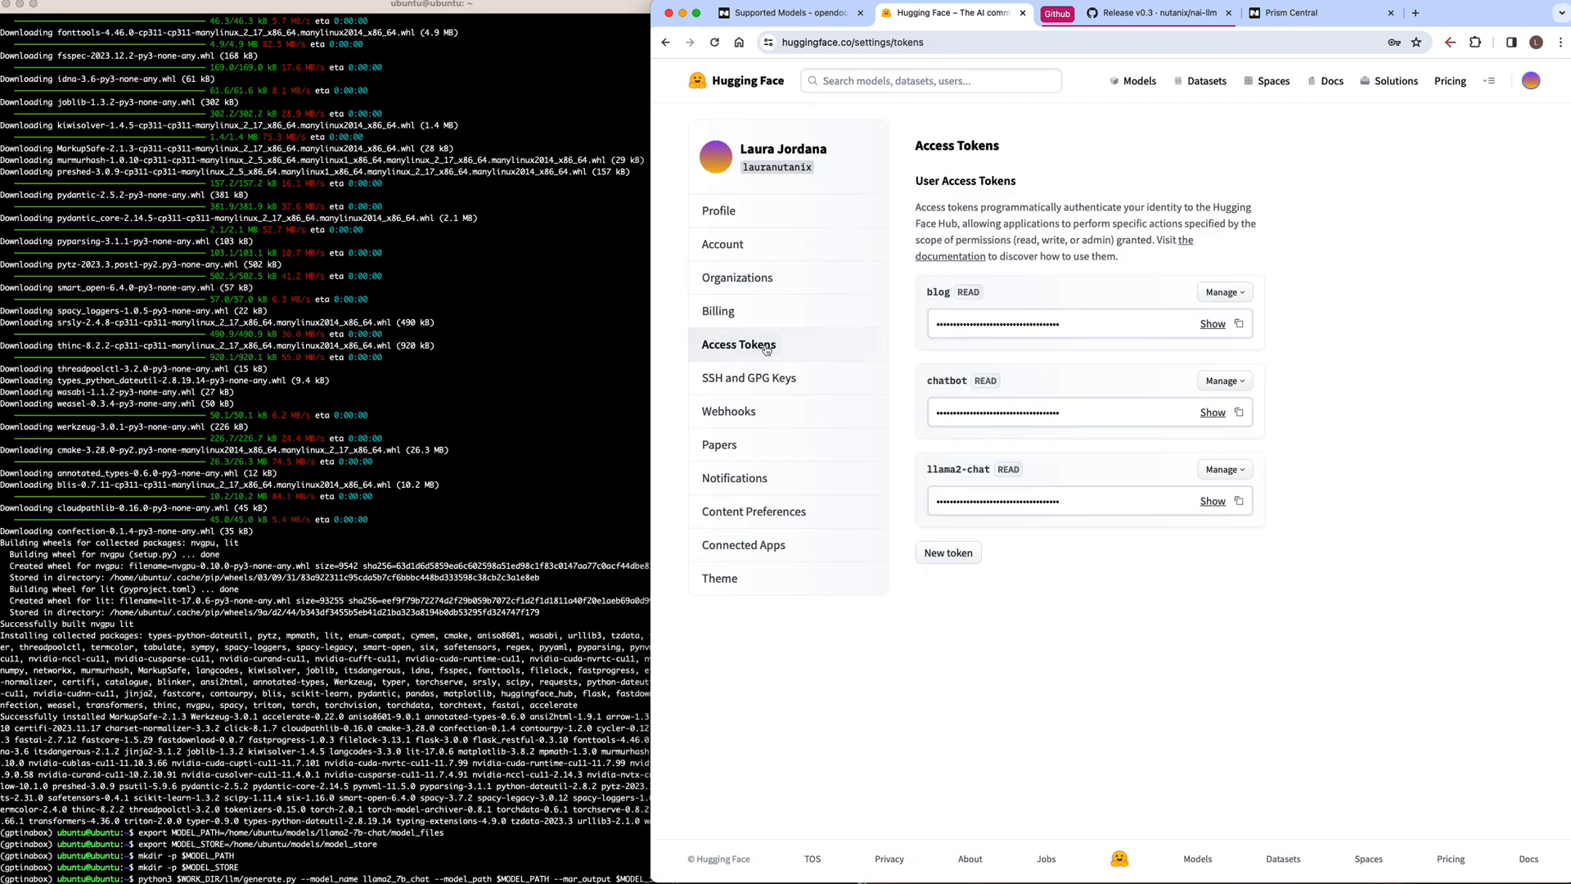
pyautogui.moveTo(1280, 541)
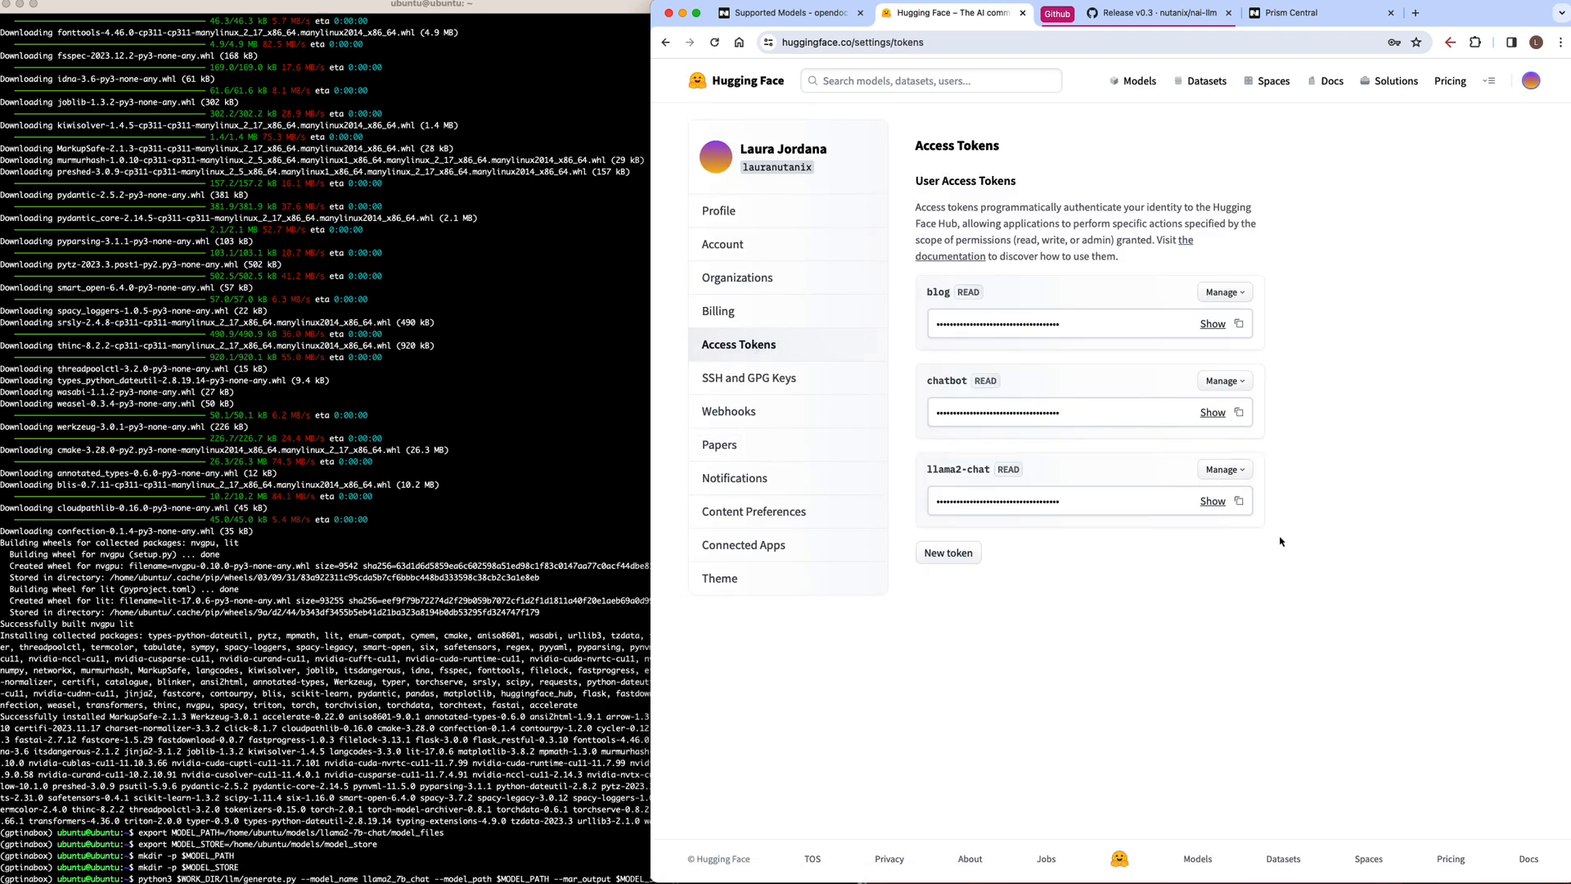
pyautogui.click(1212, 500)
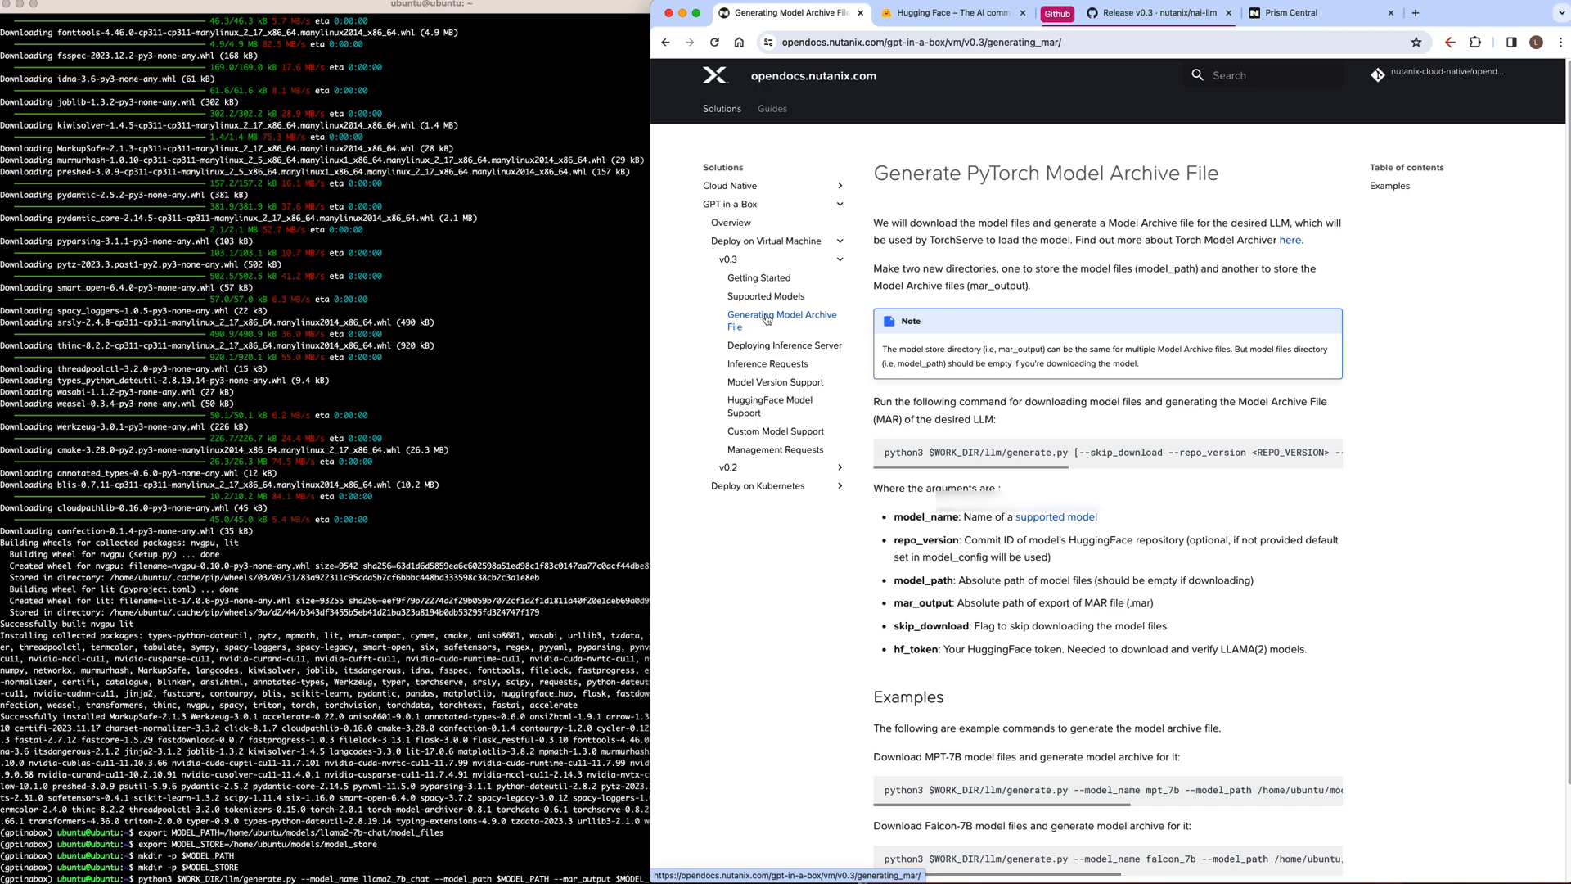
# - Run generate.py for llama2_7b_chat with $MODEL_STORE and --hf_token, producing the 9.66 GB MAR file
pyautogui.click(859, 13)
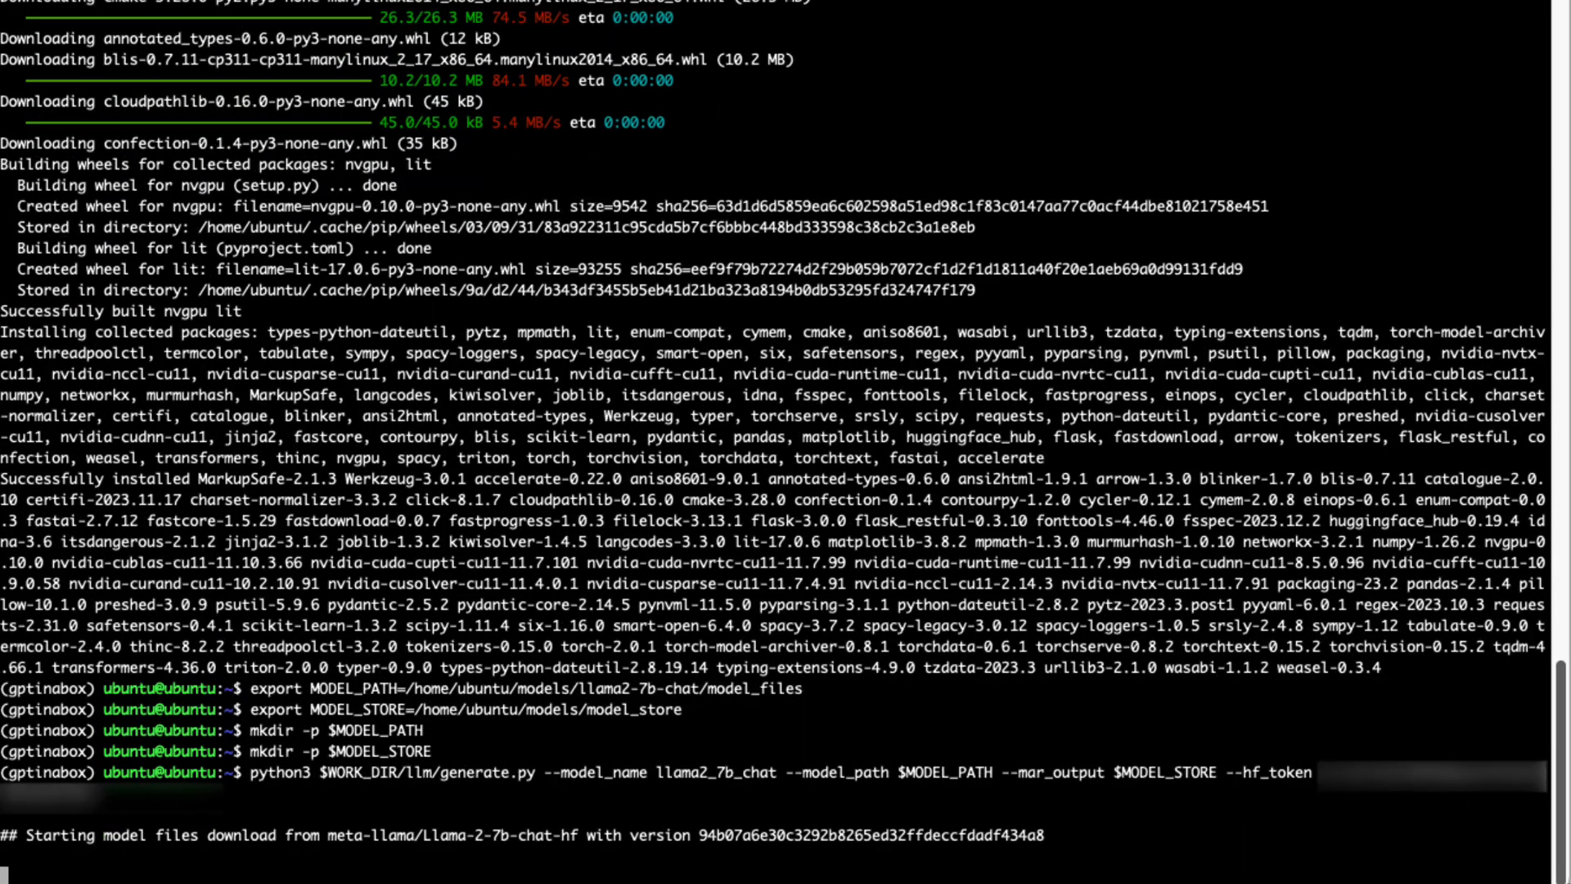
pyautogui.scroll(-3)
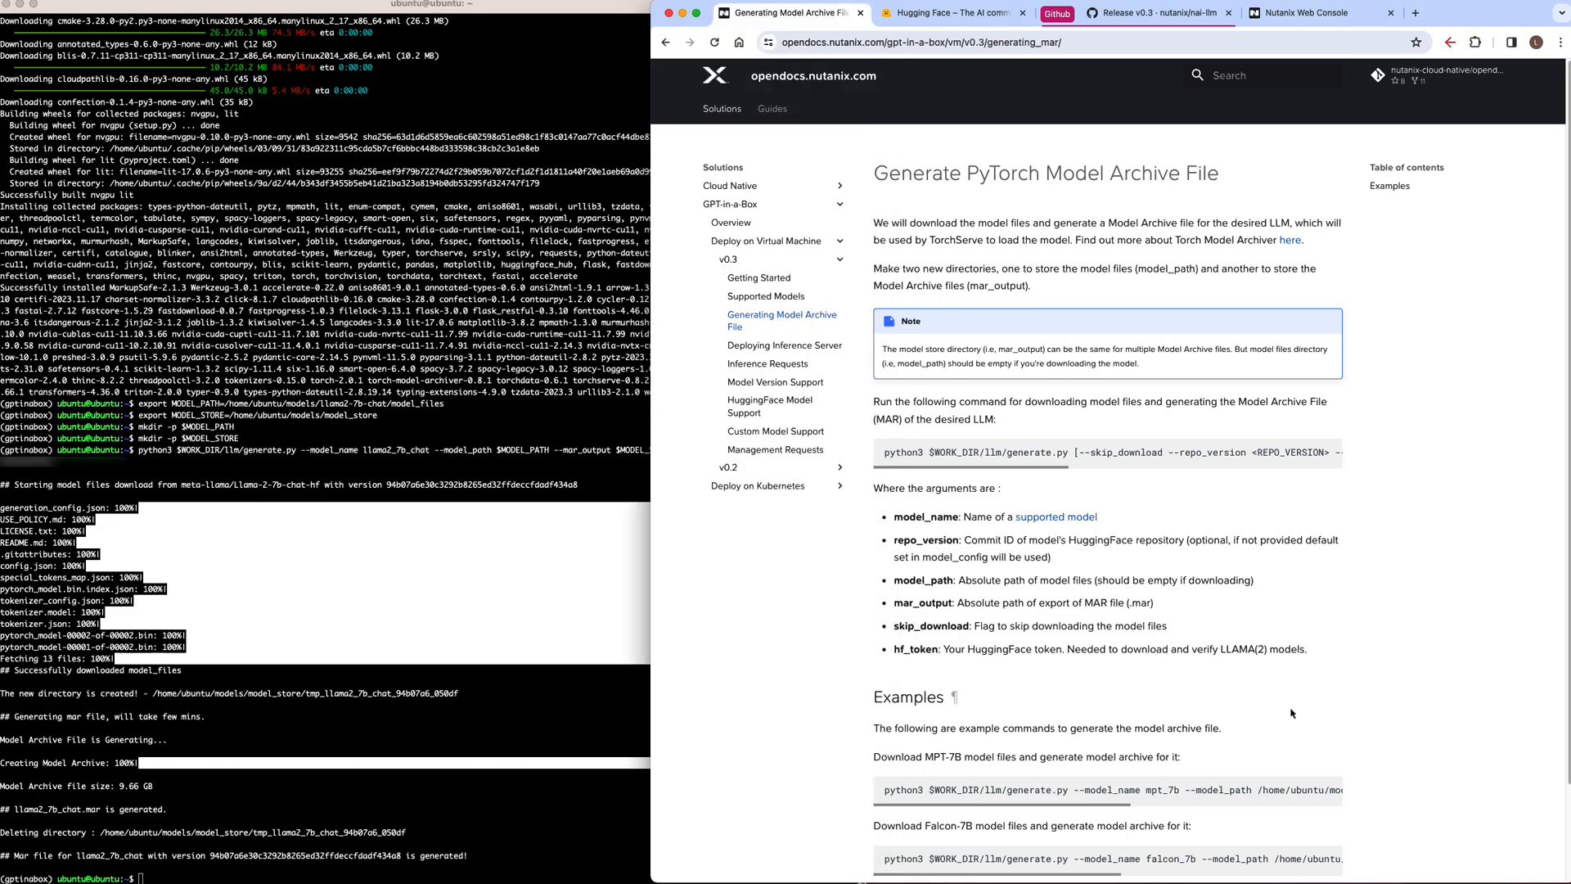
# - Open the Deploying Inference Server page showing run.sh commands for TorchServe
pyautogui.click(784, 344)
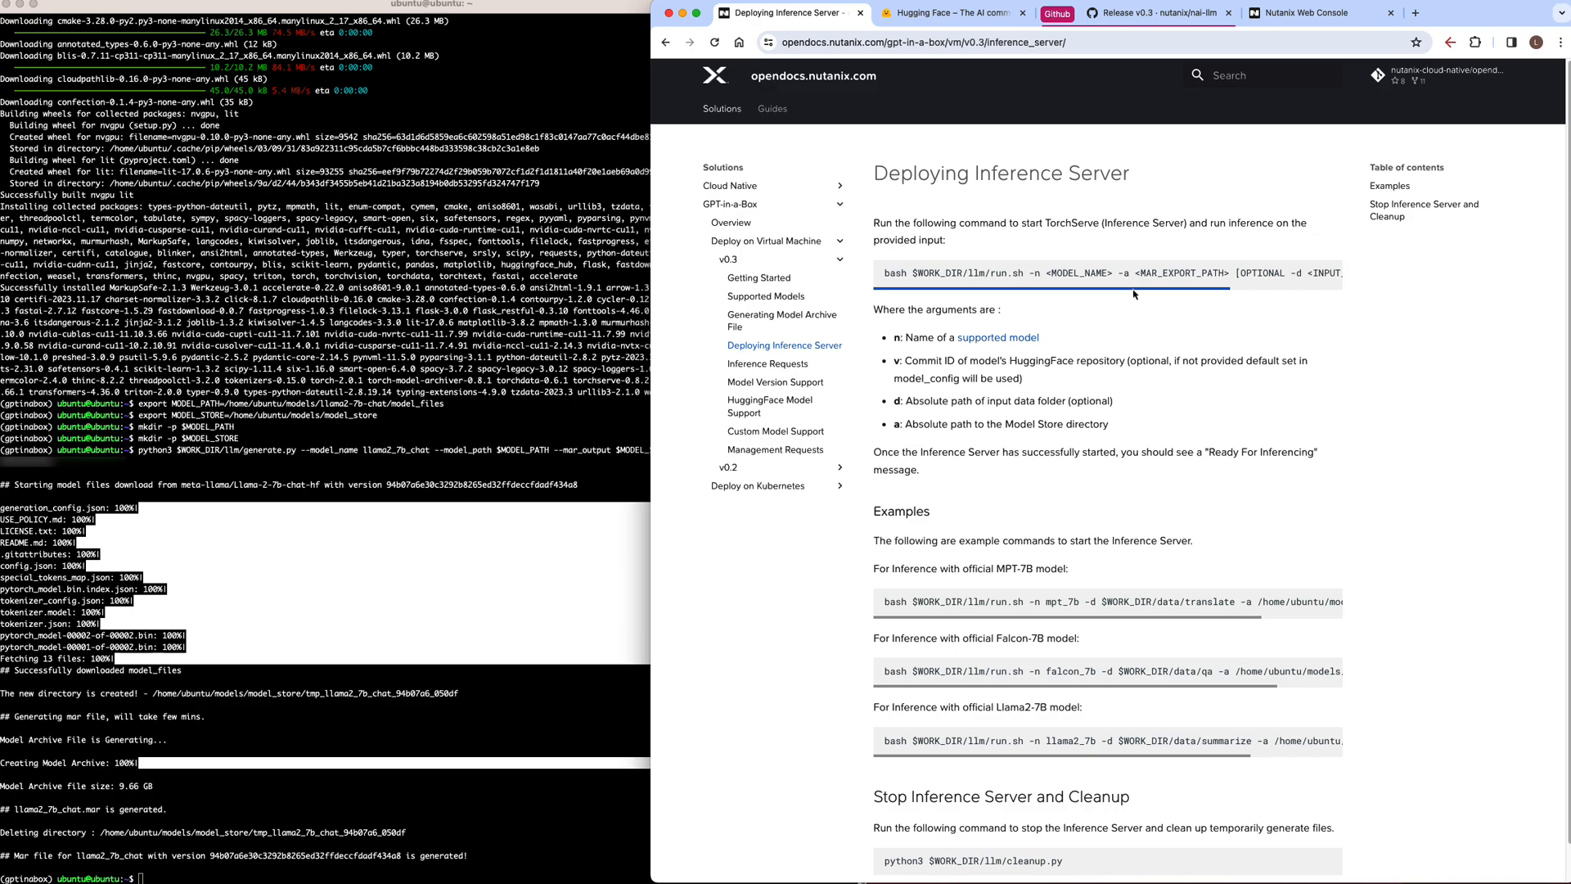
pyautogui.moveTo(1021, 272)
pyautogui.write('bash $WORK_DIR/llm/run.sh')
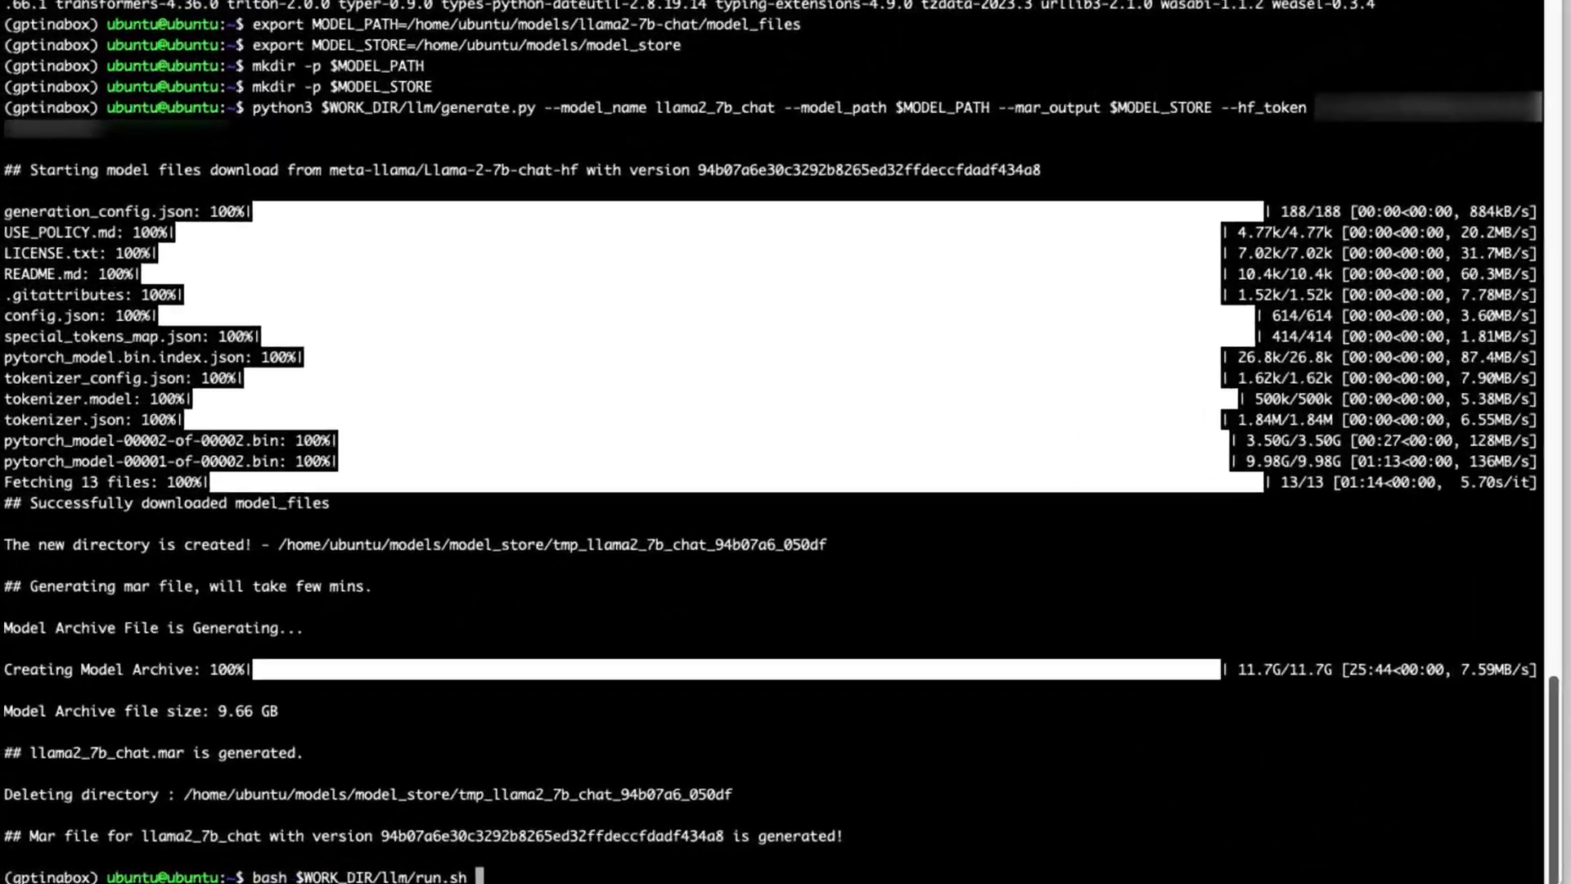
# - Run run.sh -n llama2_7b_chat -a $MODEL_STORE until 'Ready For Inferencing', browsing the Management Requests docs
pyautogui.write('-n llama2_7b_chat')
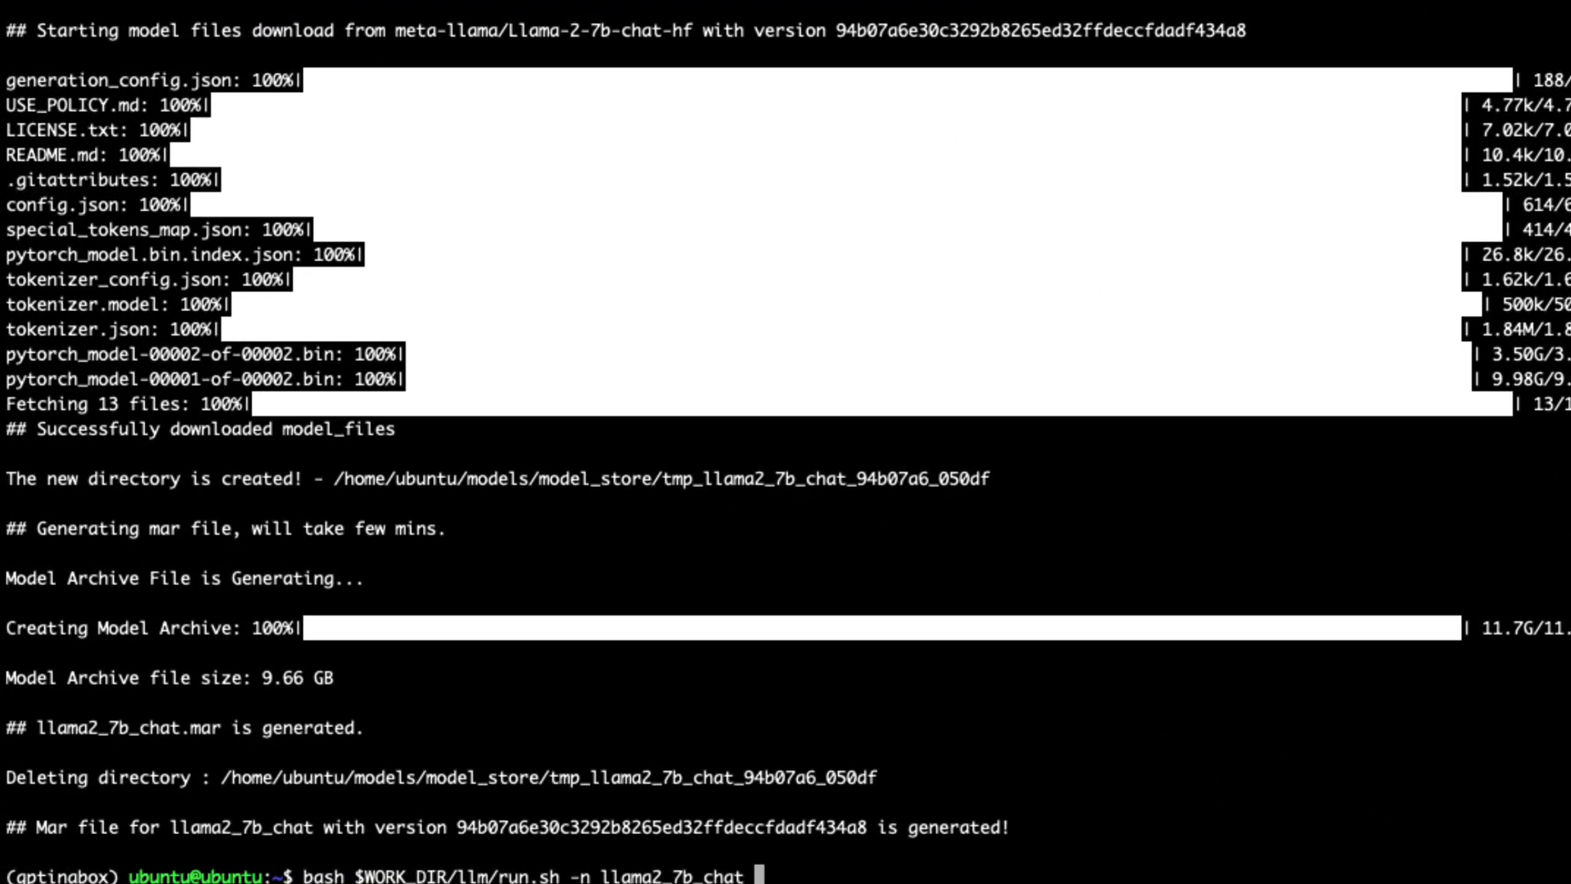
pyautogui.write('-a $MODEL_STORE')
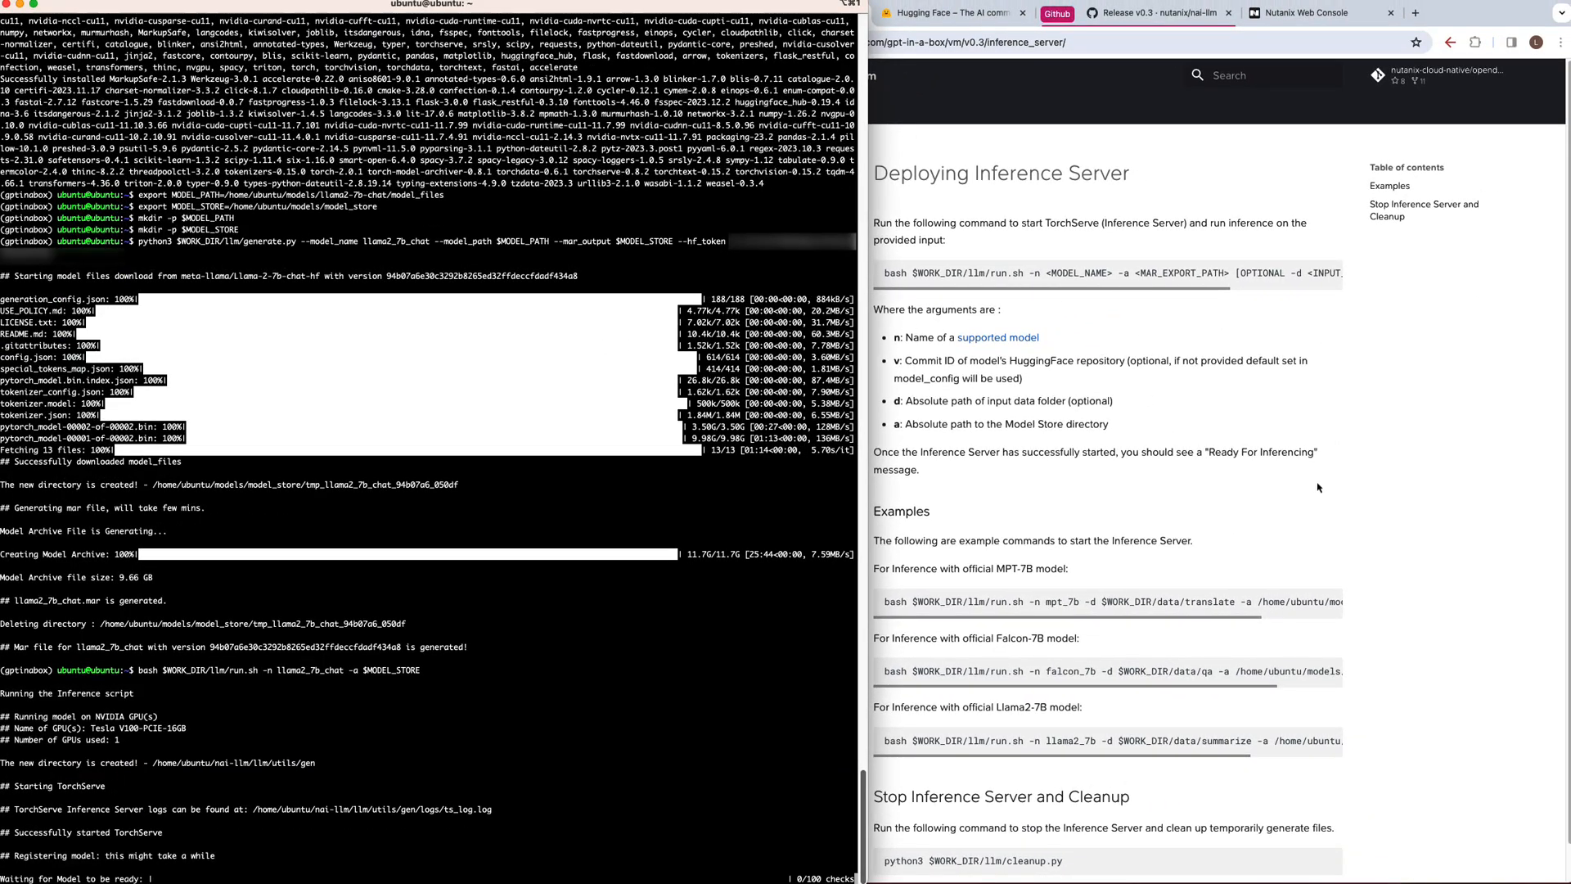
pyautogui.click(775, 449)
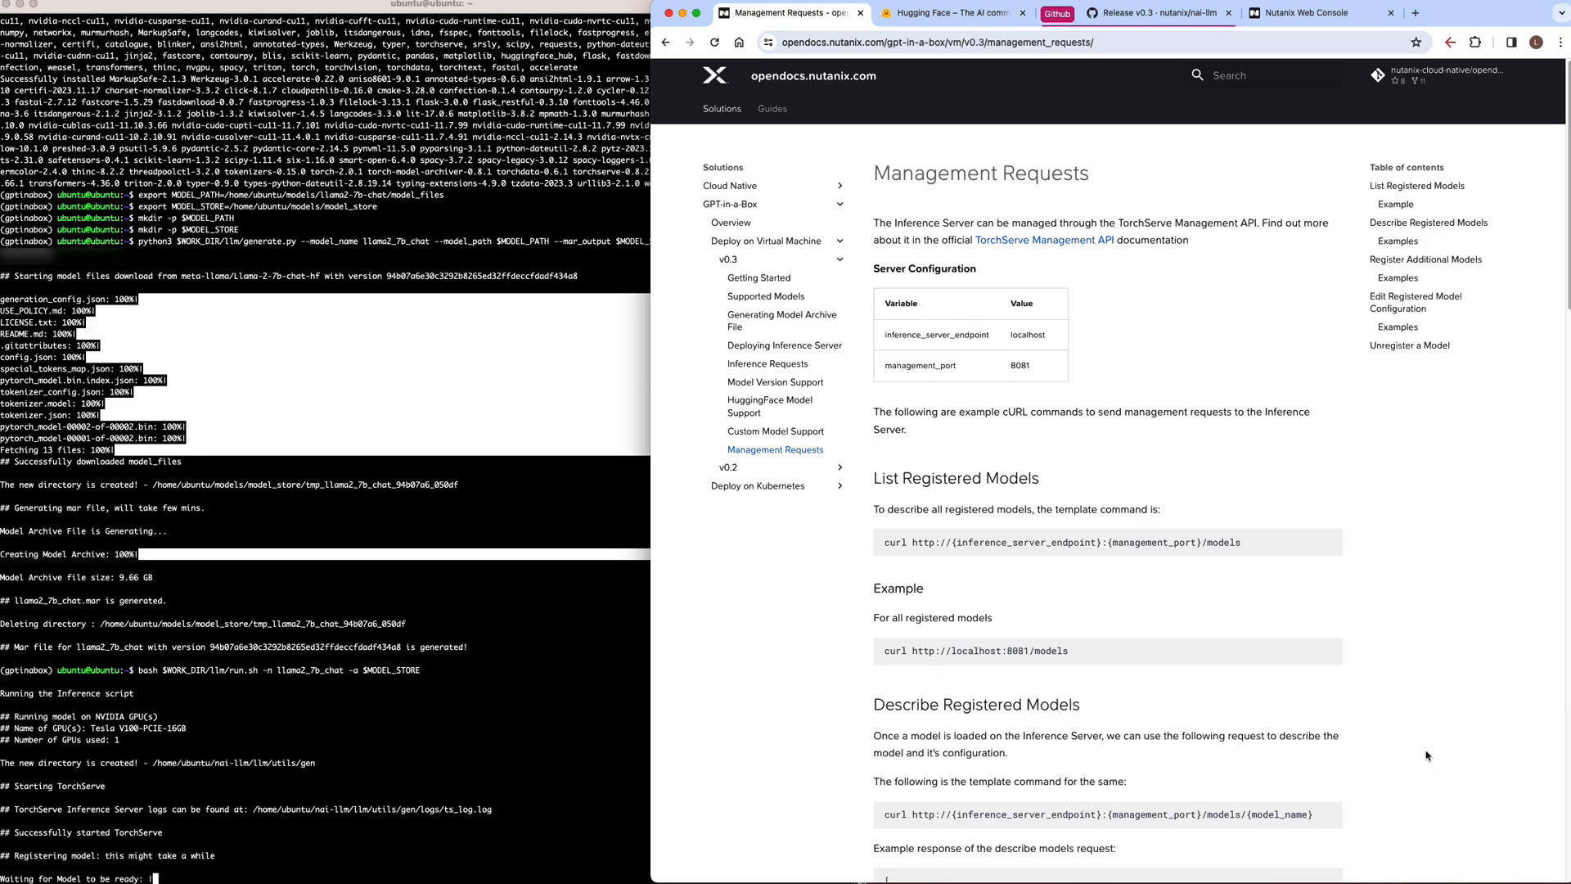
pyautogui.scroll(-3)
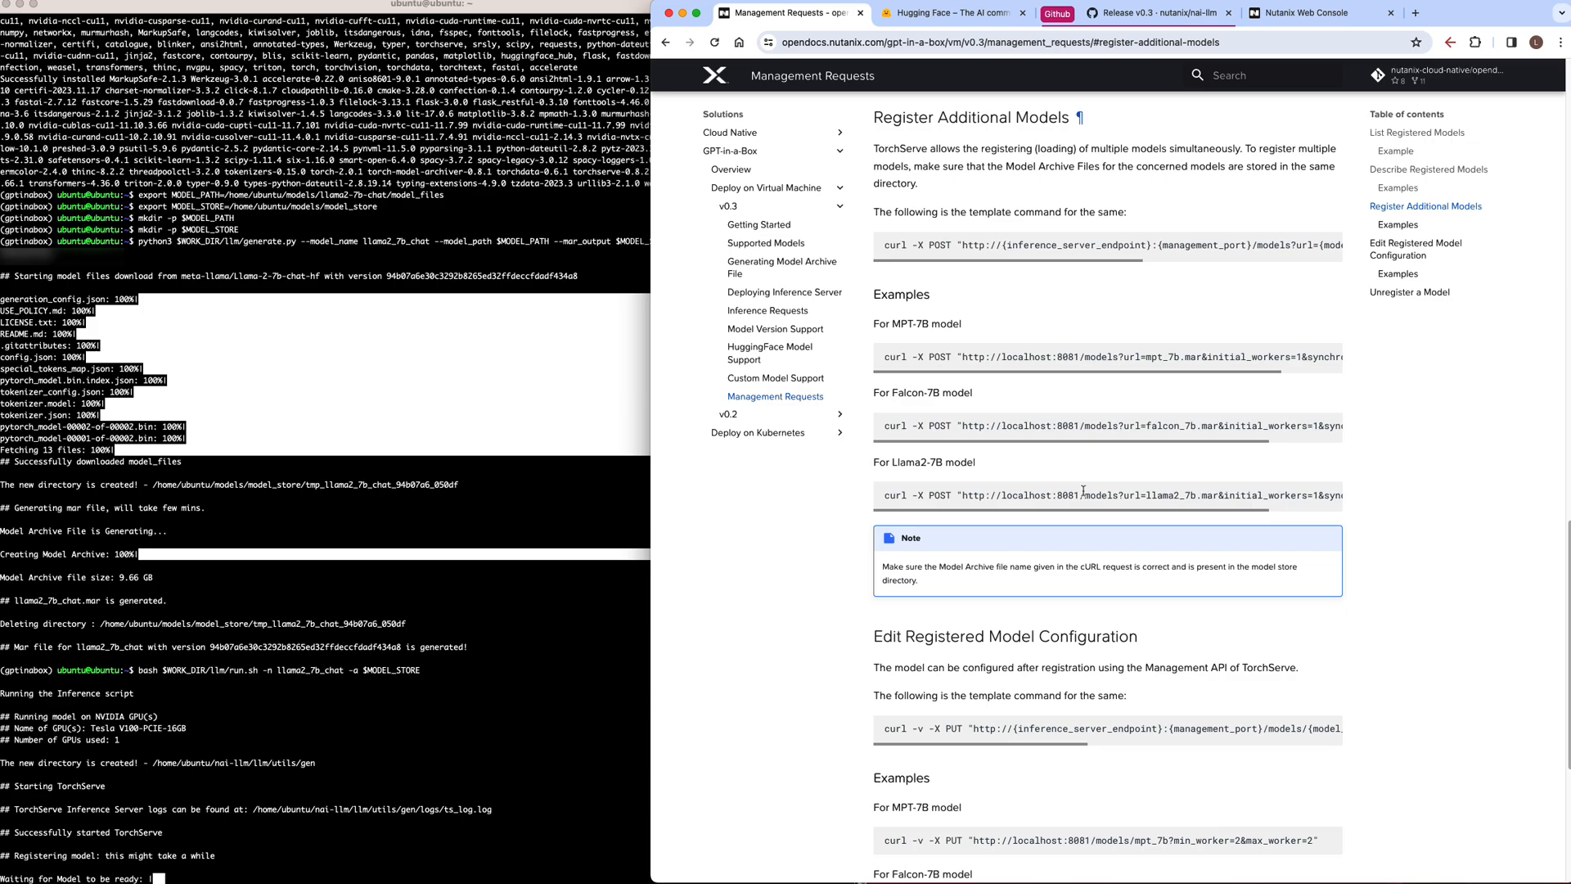
pyautogui.click(773, 449)
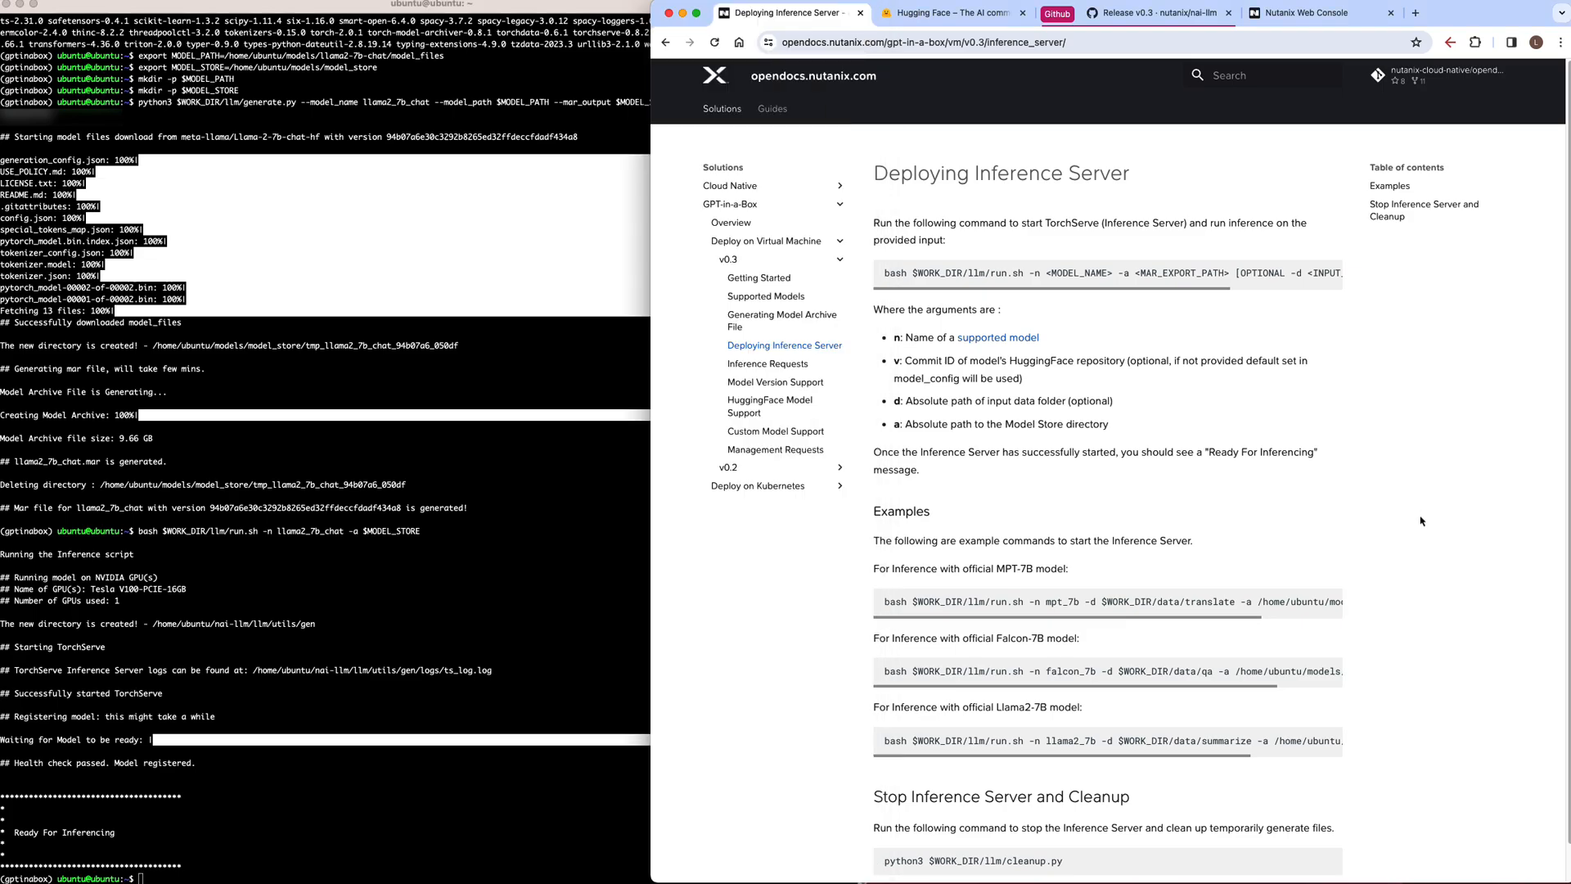
# - Open the opendocs Inference Requests page with its ping and inference curl templates
pyautogui.click(767, 363)
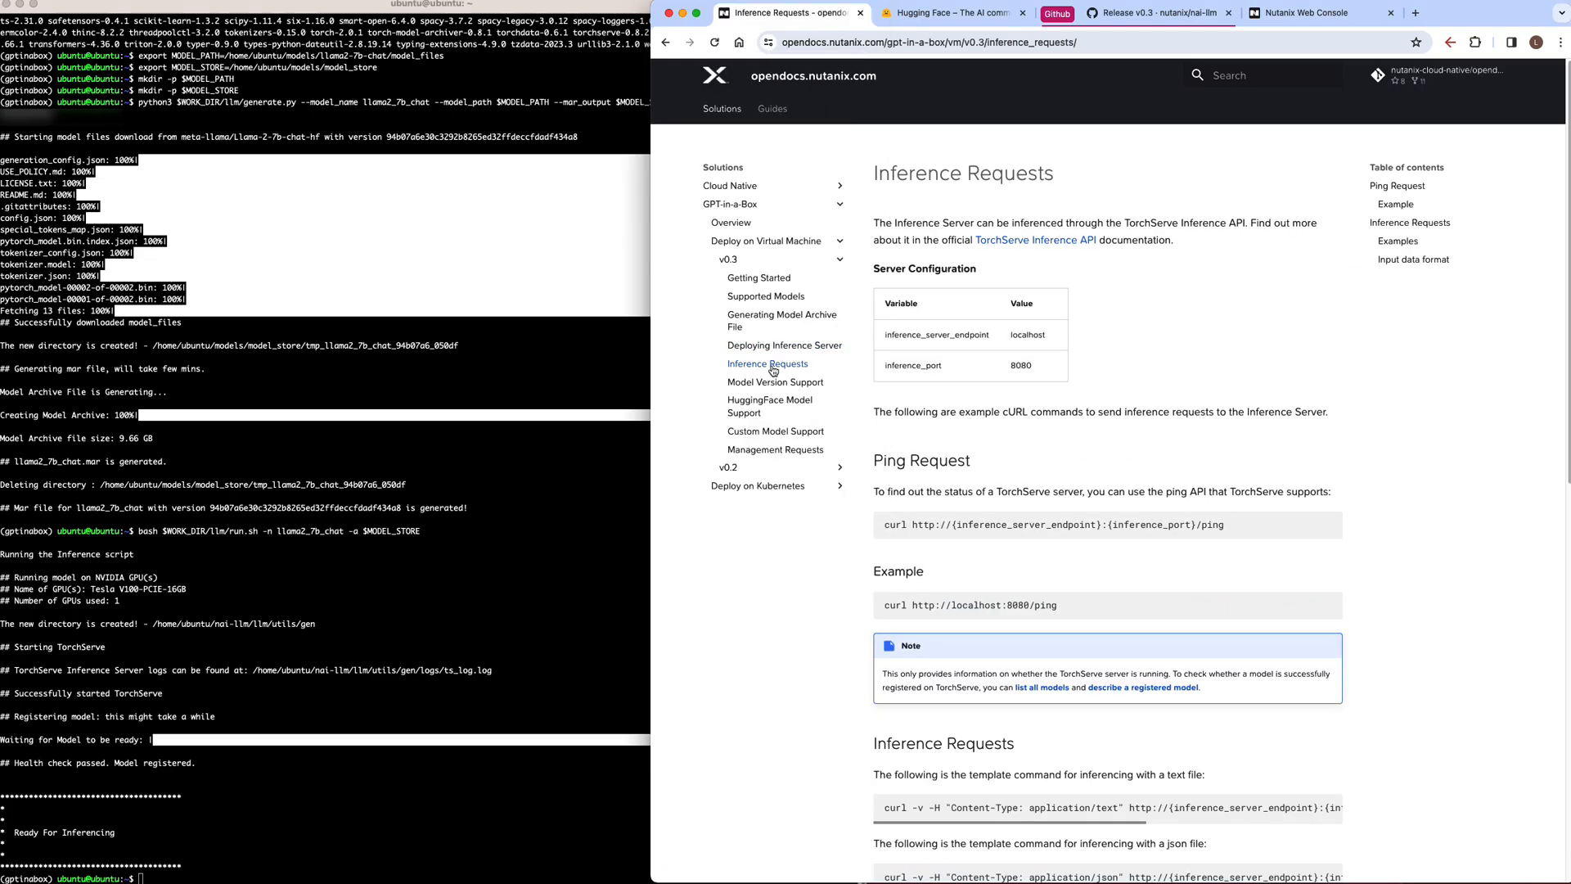
pyautogui.moveTo(1082, 468)
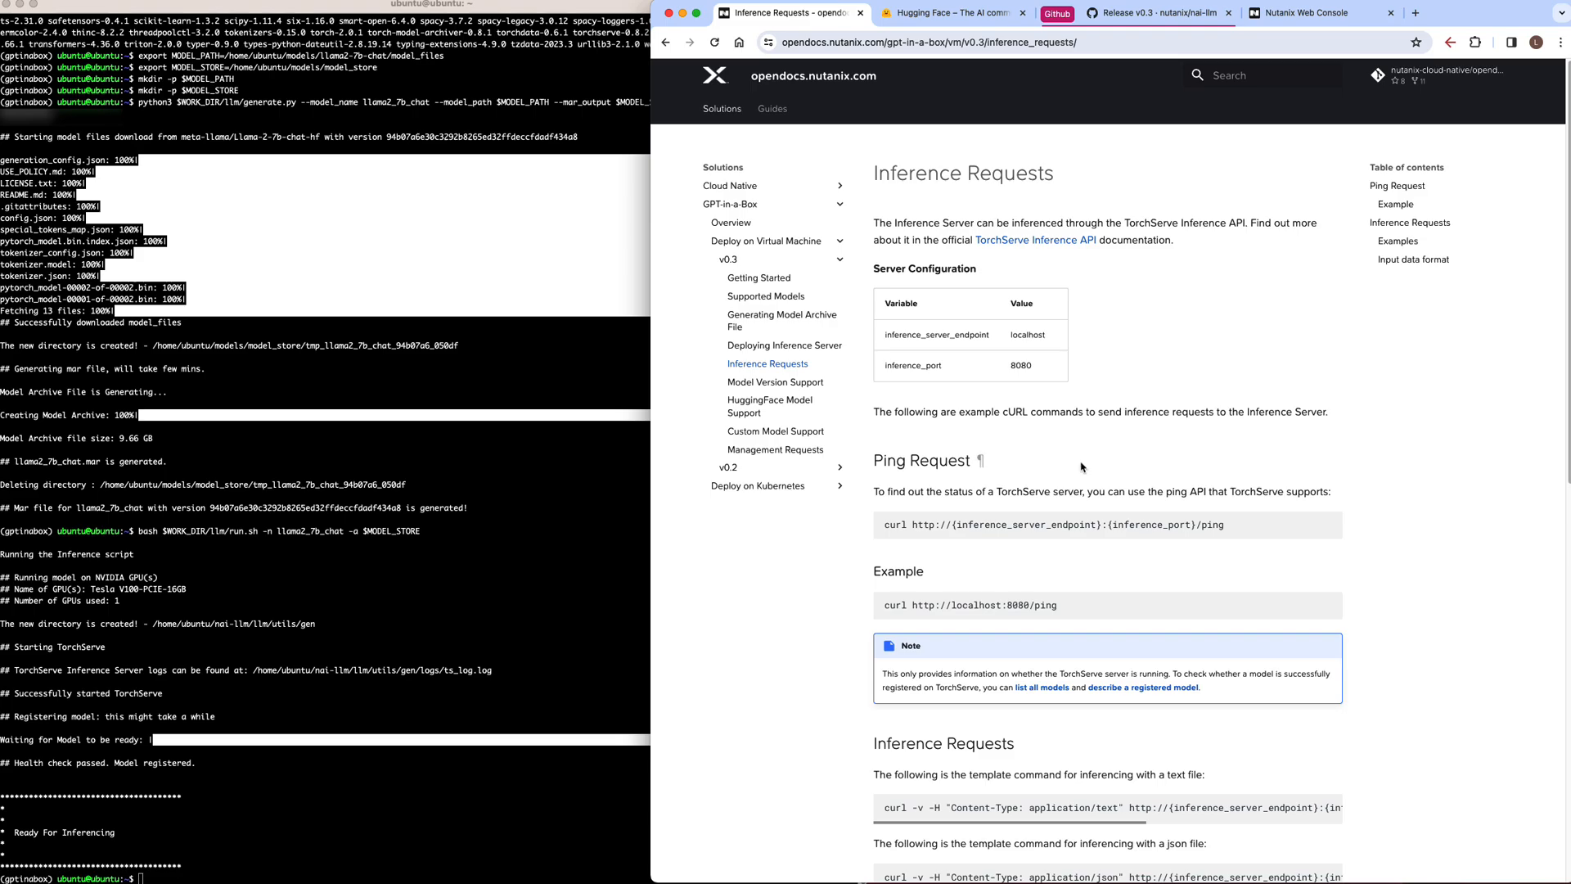
pyautogui.moveTo(311, 693)
pyautogui.write('curl http://localhost:8080/ping')
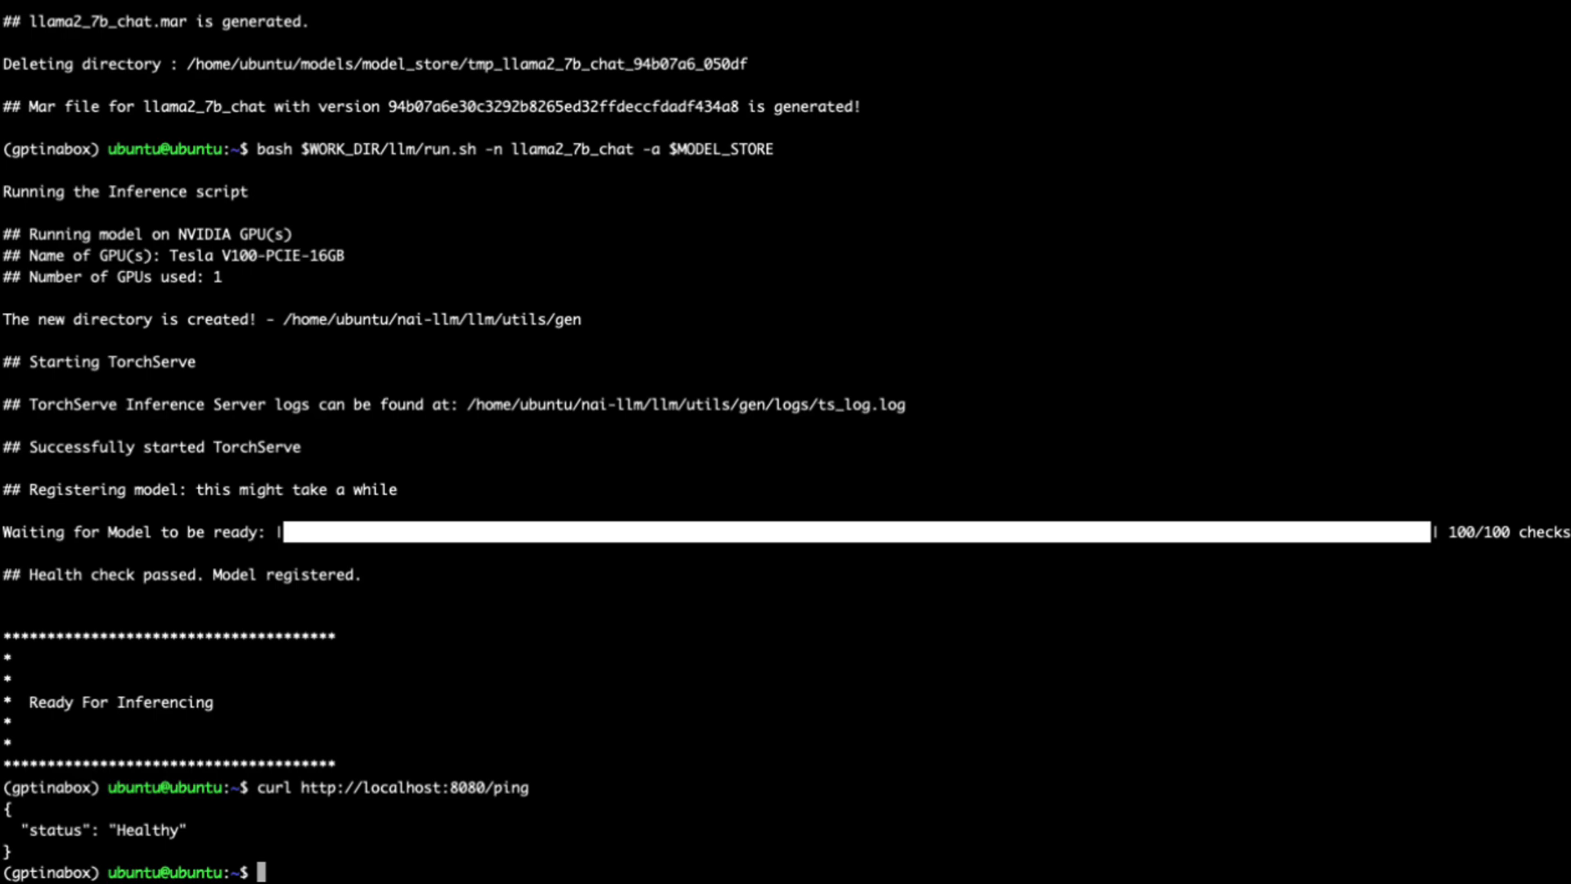
pyautogui.moveTo(645, 536)
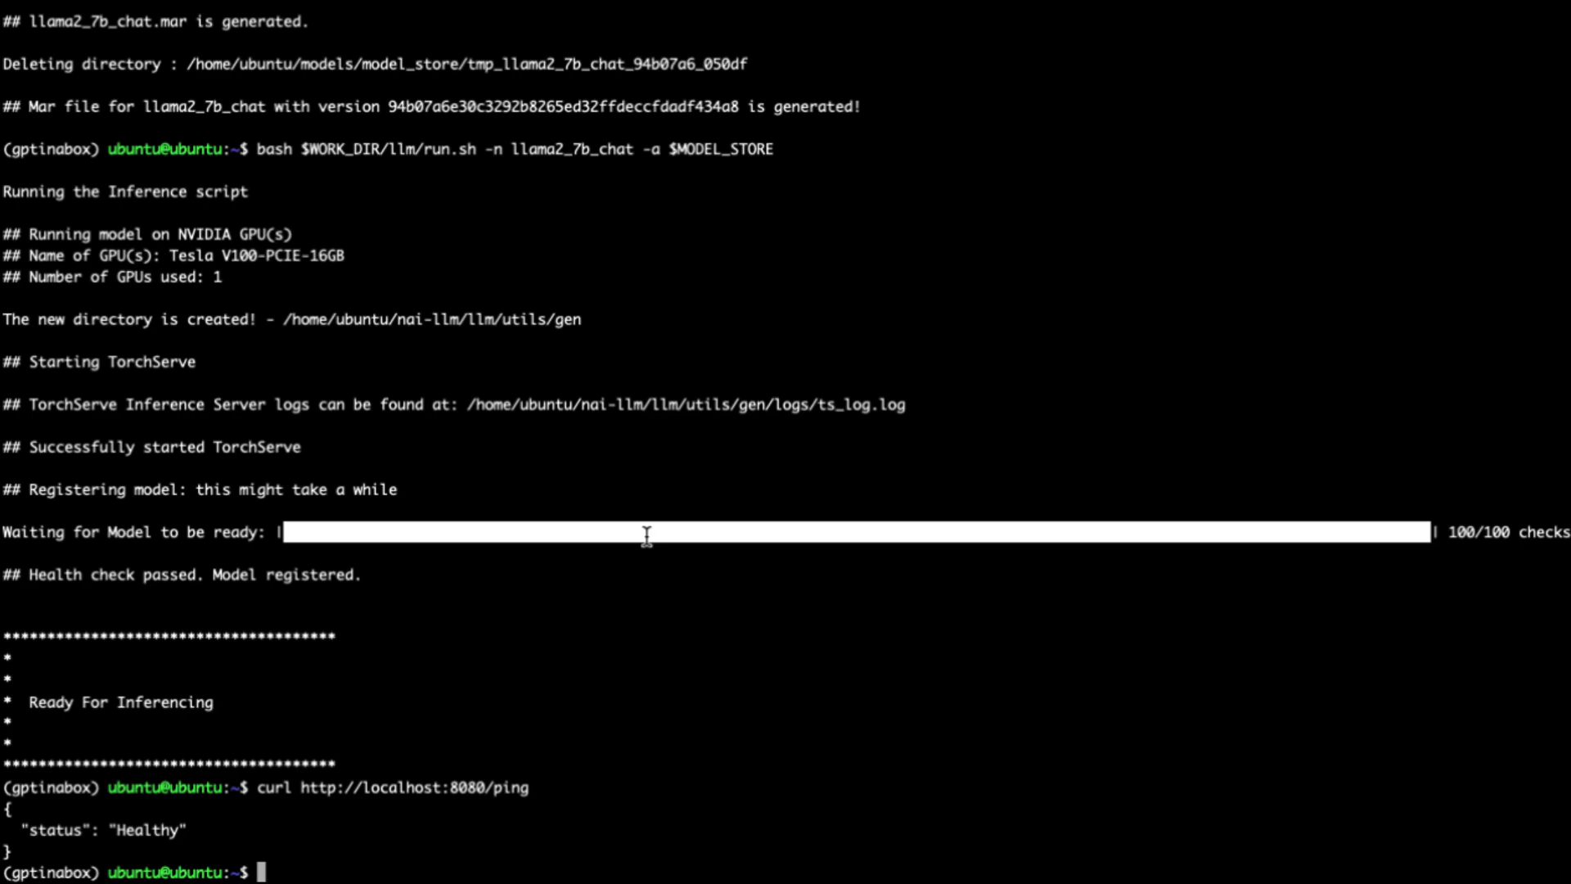
pyautogui.moveTo(736, 539)
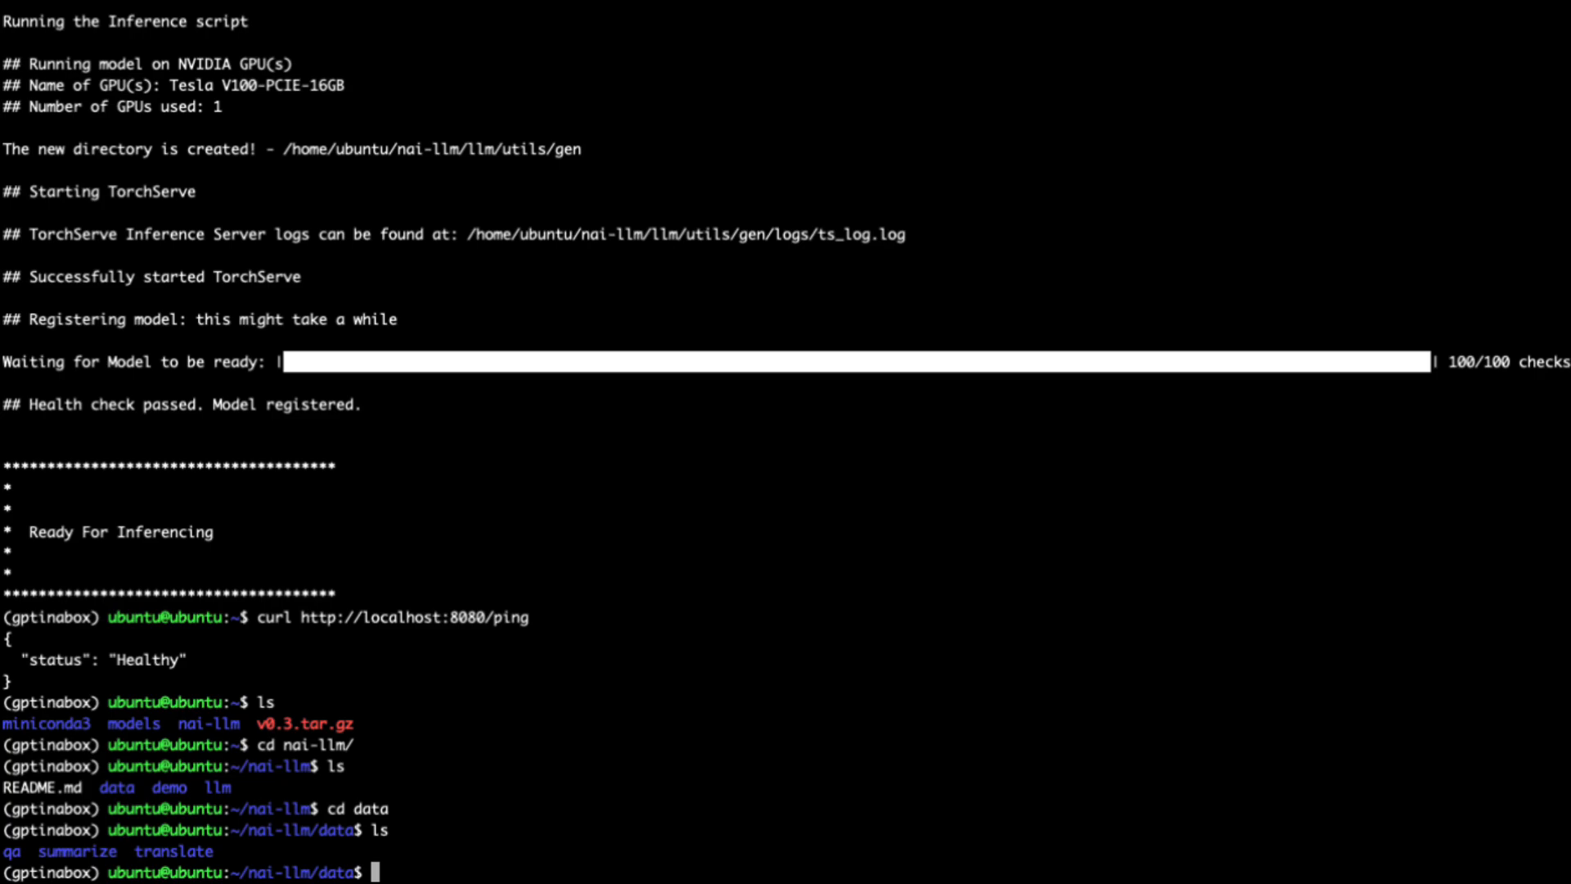
pyautogui.moveTo(576, 799)
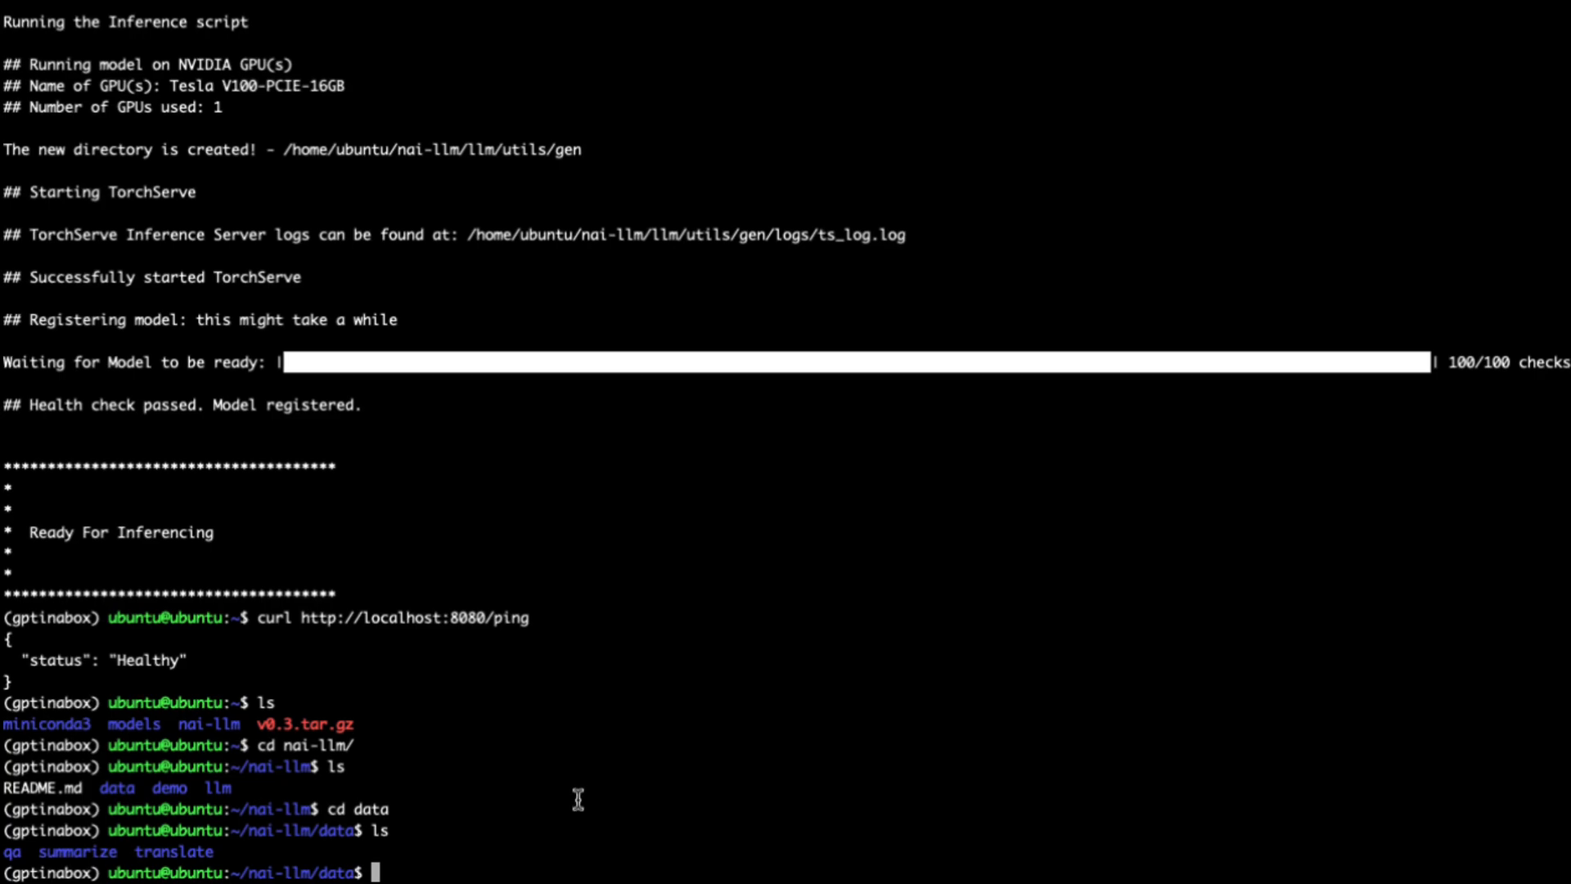
# - Browse the qa data folder and display sample_text1.txt, the 'Tell me about llamas' prompt
pyautogui.write('cd qa')
pyautogui.write('ls')
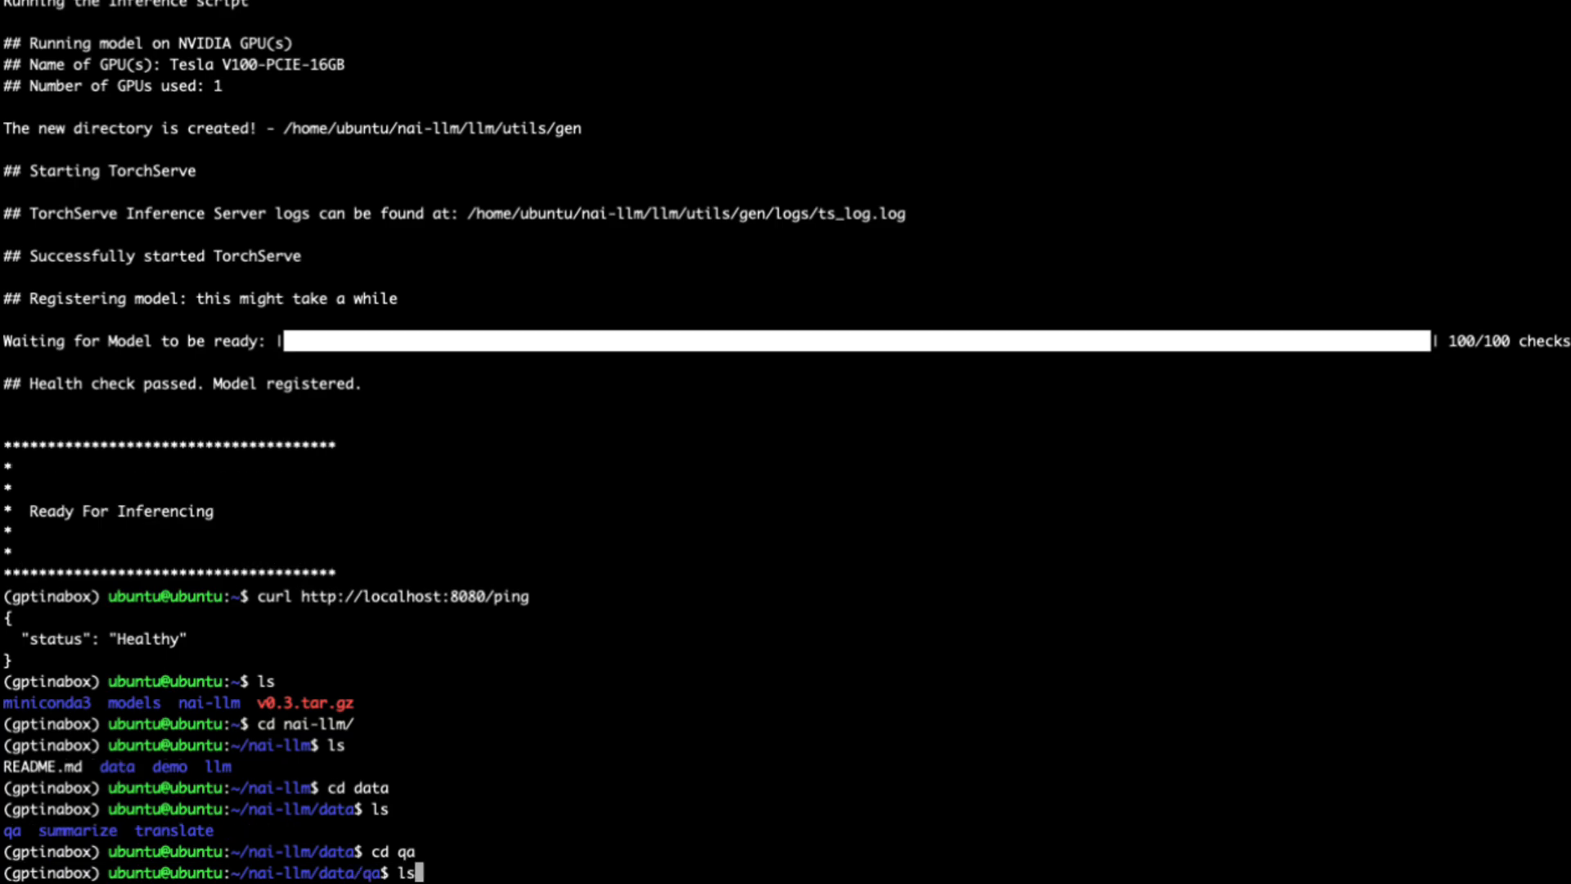
pyautogui.write('cat sample_text')
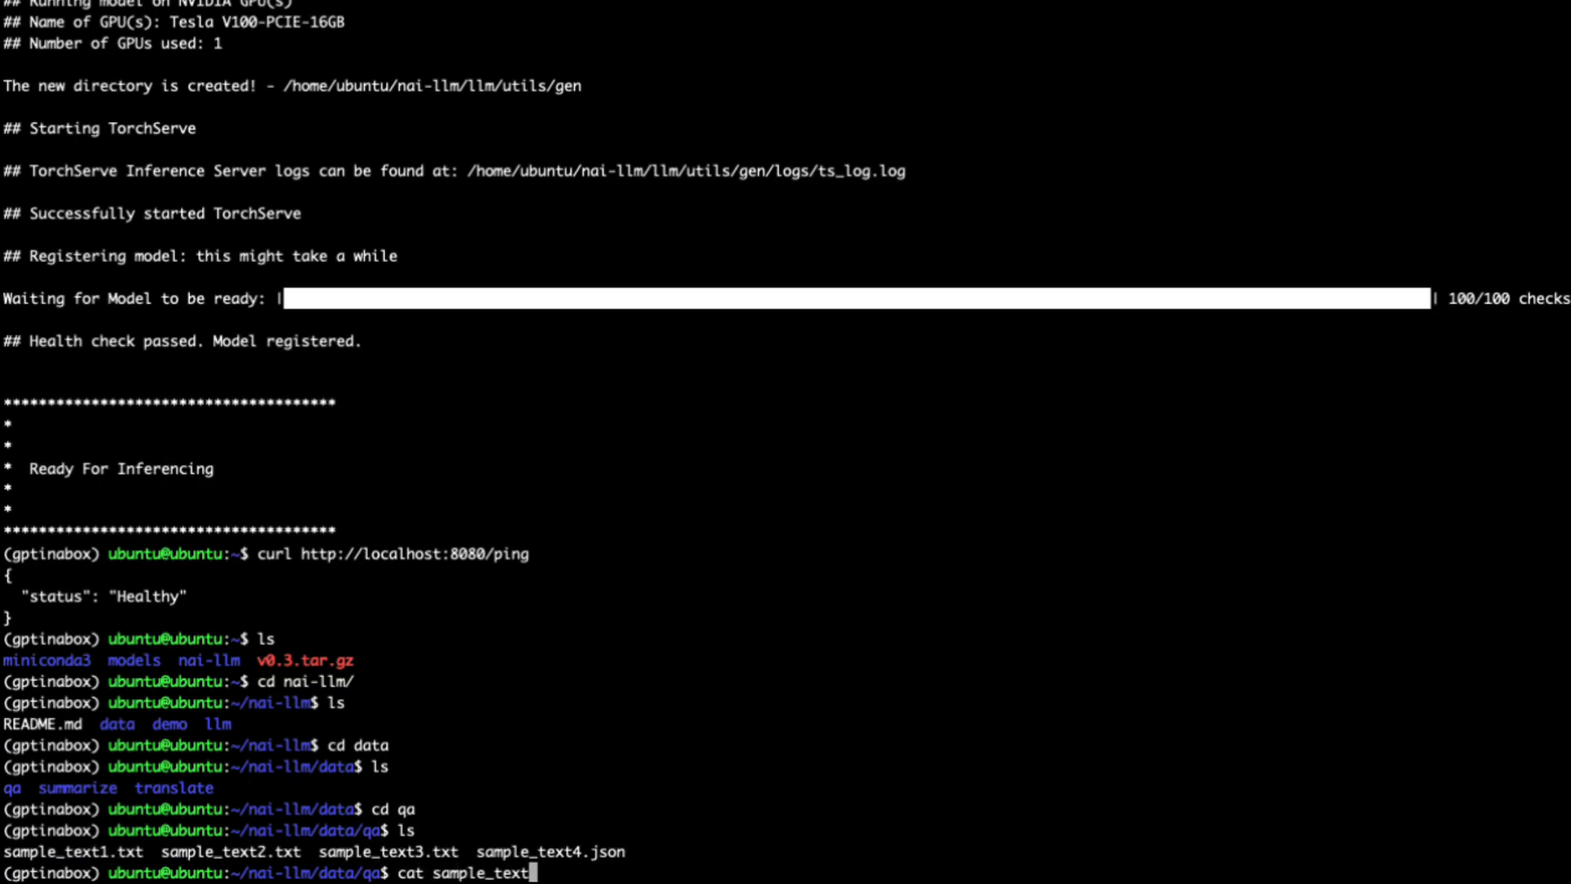
pyautogui.press('Return')
pyautogui.write('curl -v -H "Content-Type: application/text"')
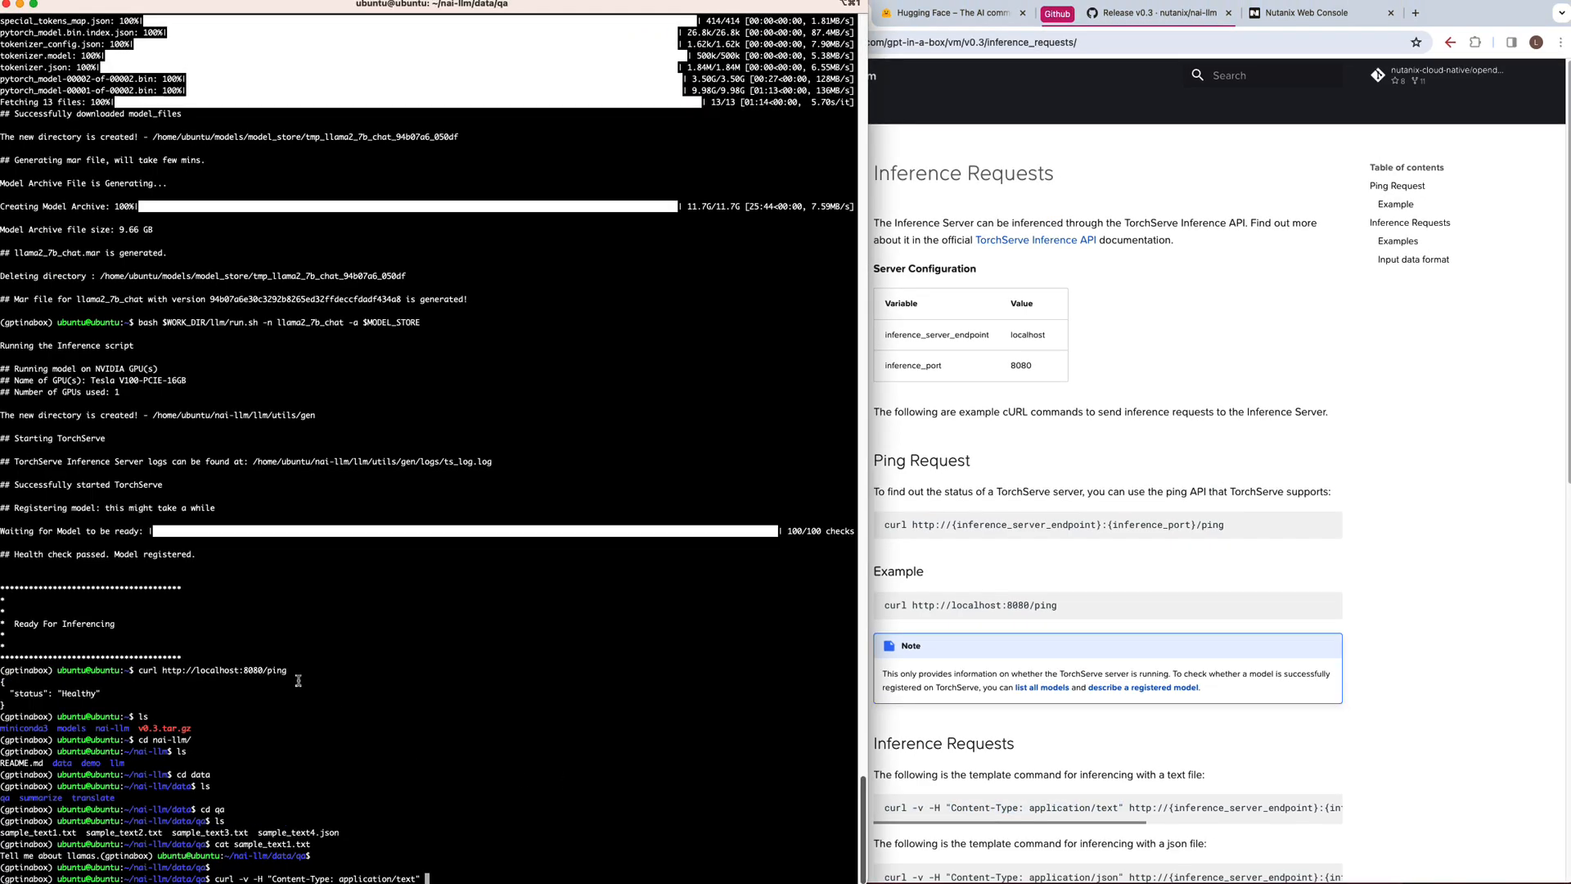
pyautogui.moveTo(461, 701)
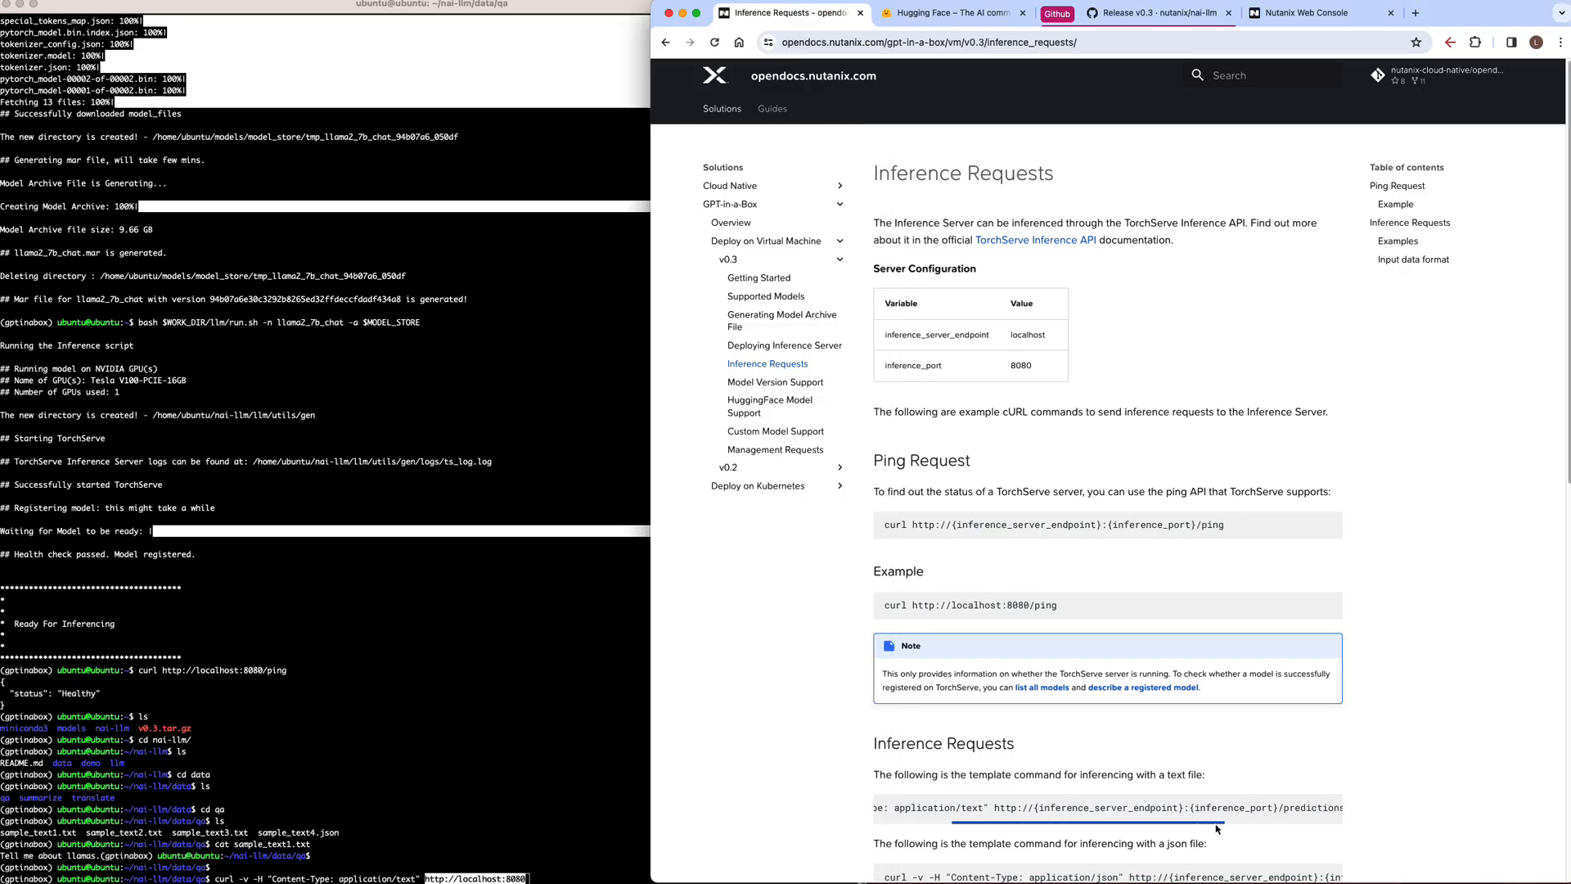
pyautogui.click(882, 13)
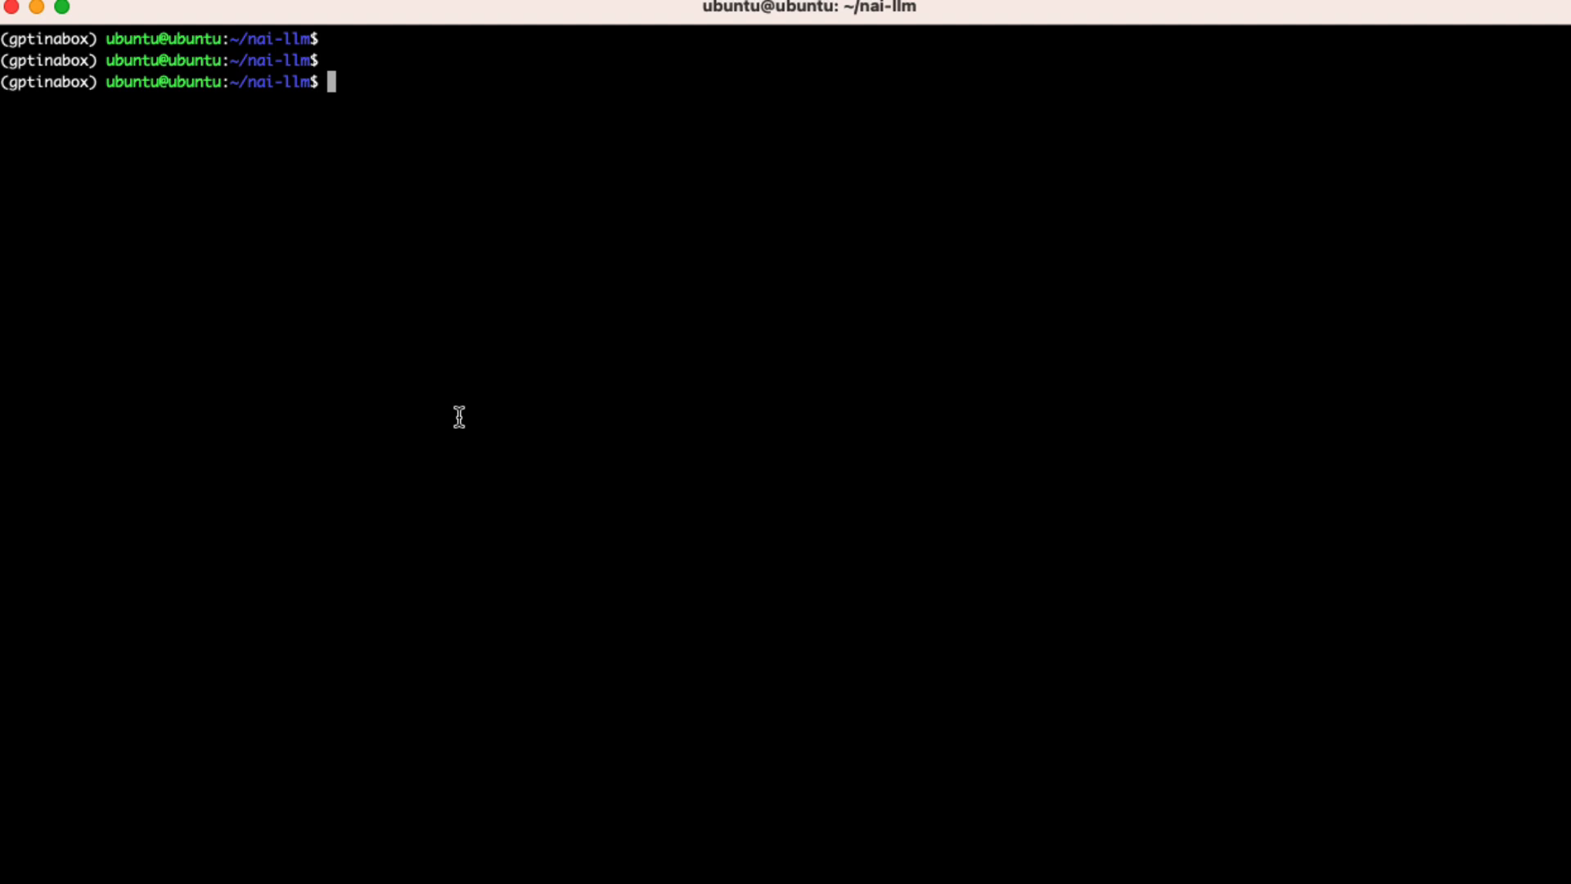
# - Go to the demo folder and display its README
pyautogui.write('cd demo')
pyautogui.write('ls')
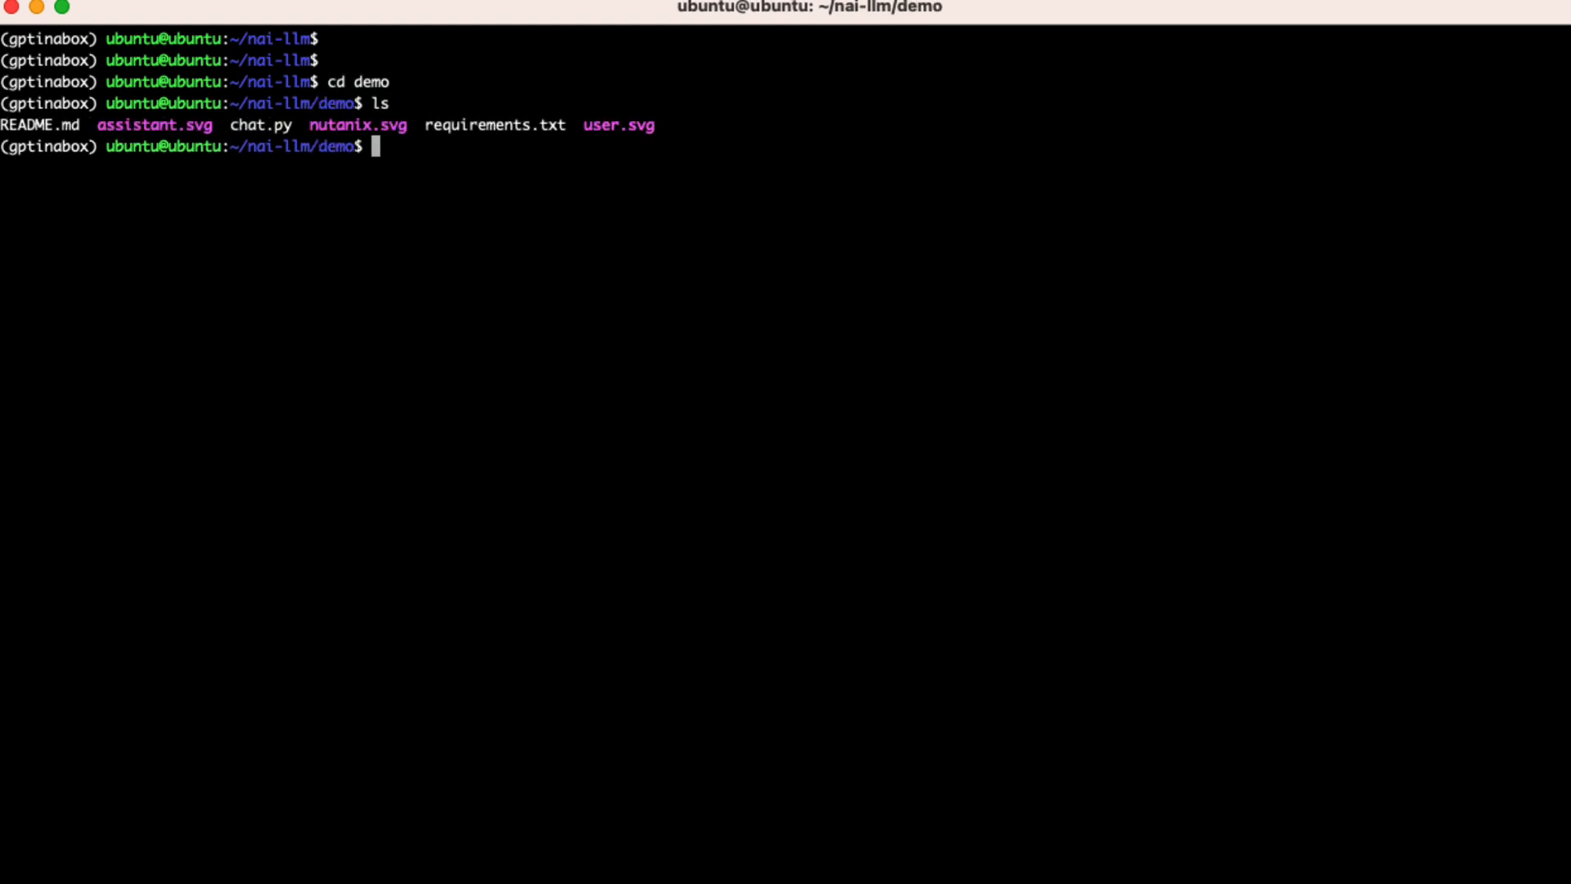
pyautogui.write('cat RE')
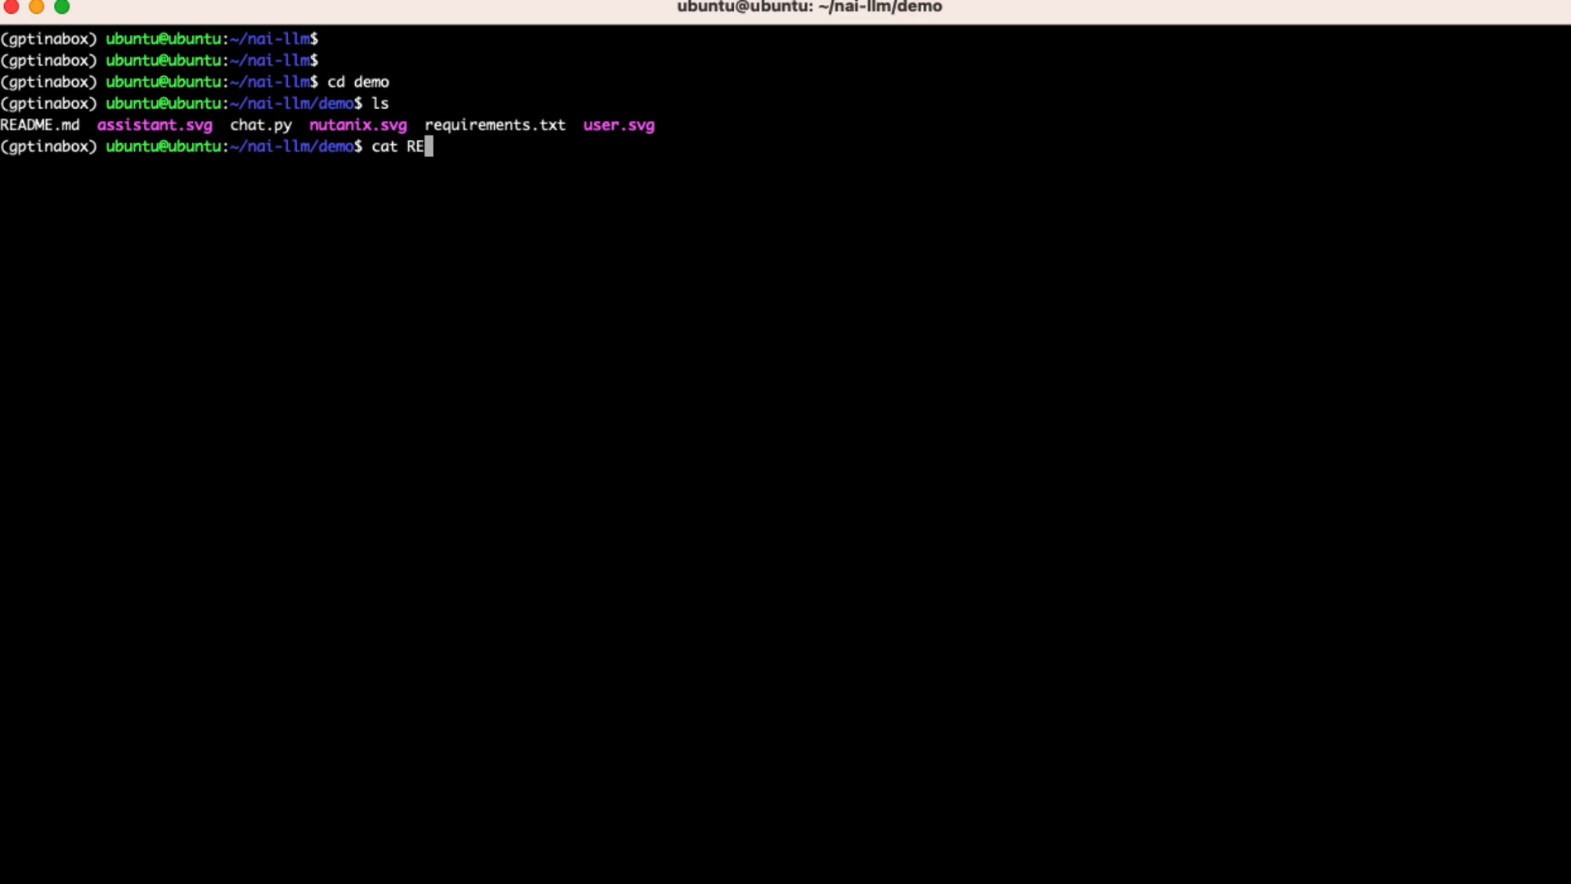
pyautogui.press('Return')
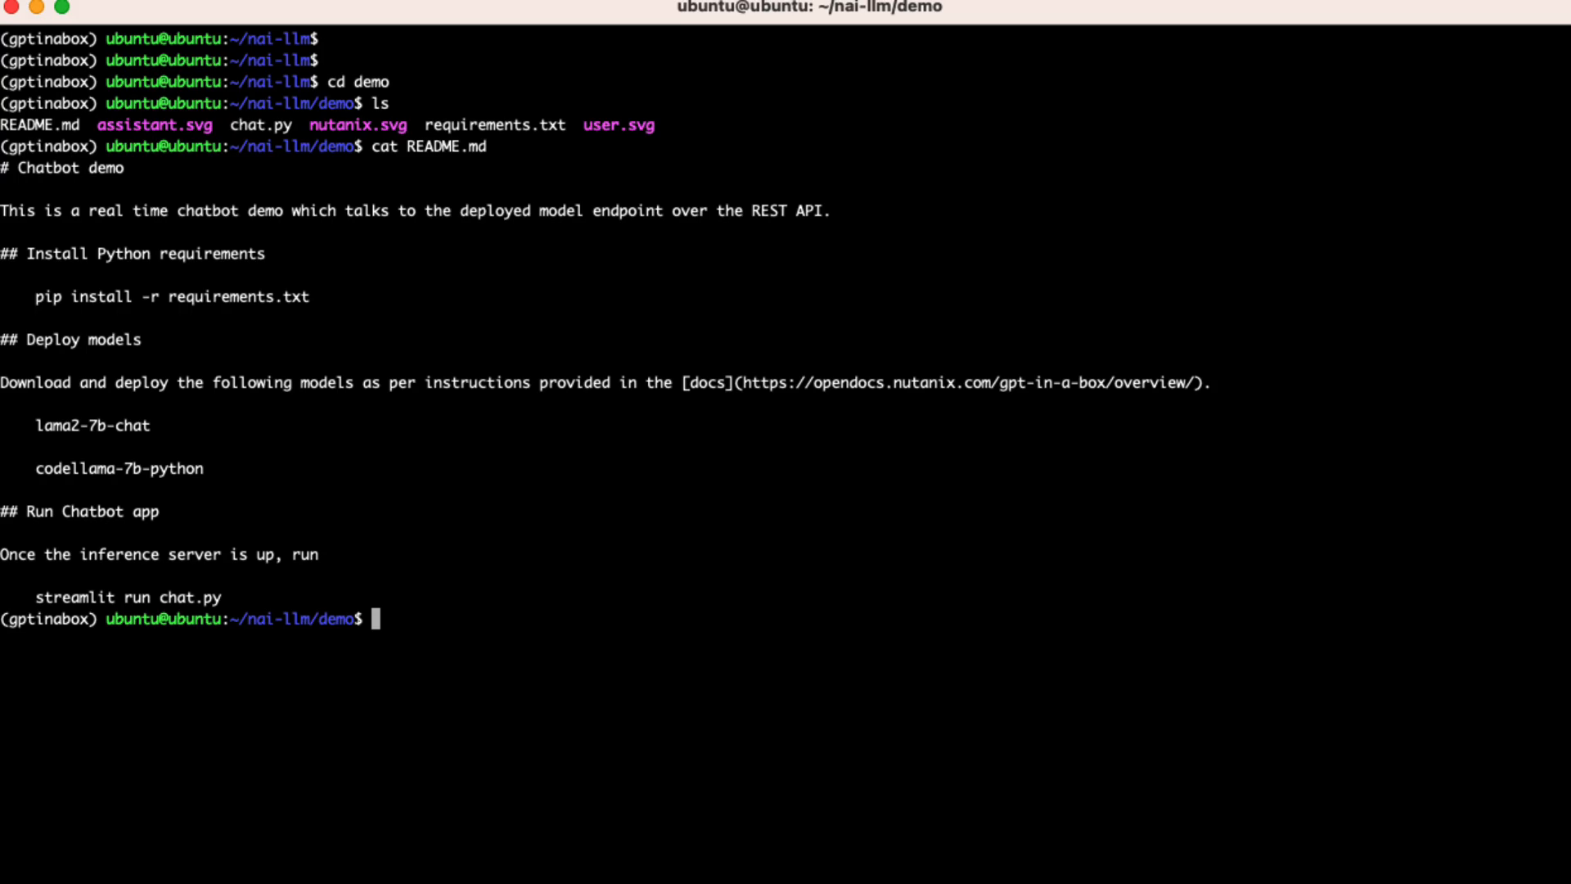
pyautogui.moveTo(347, 299)
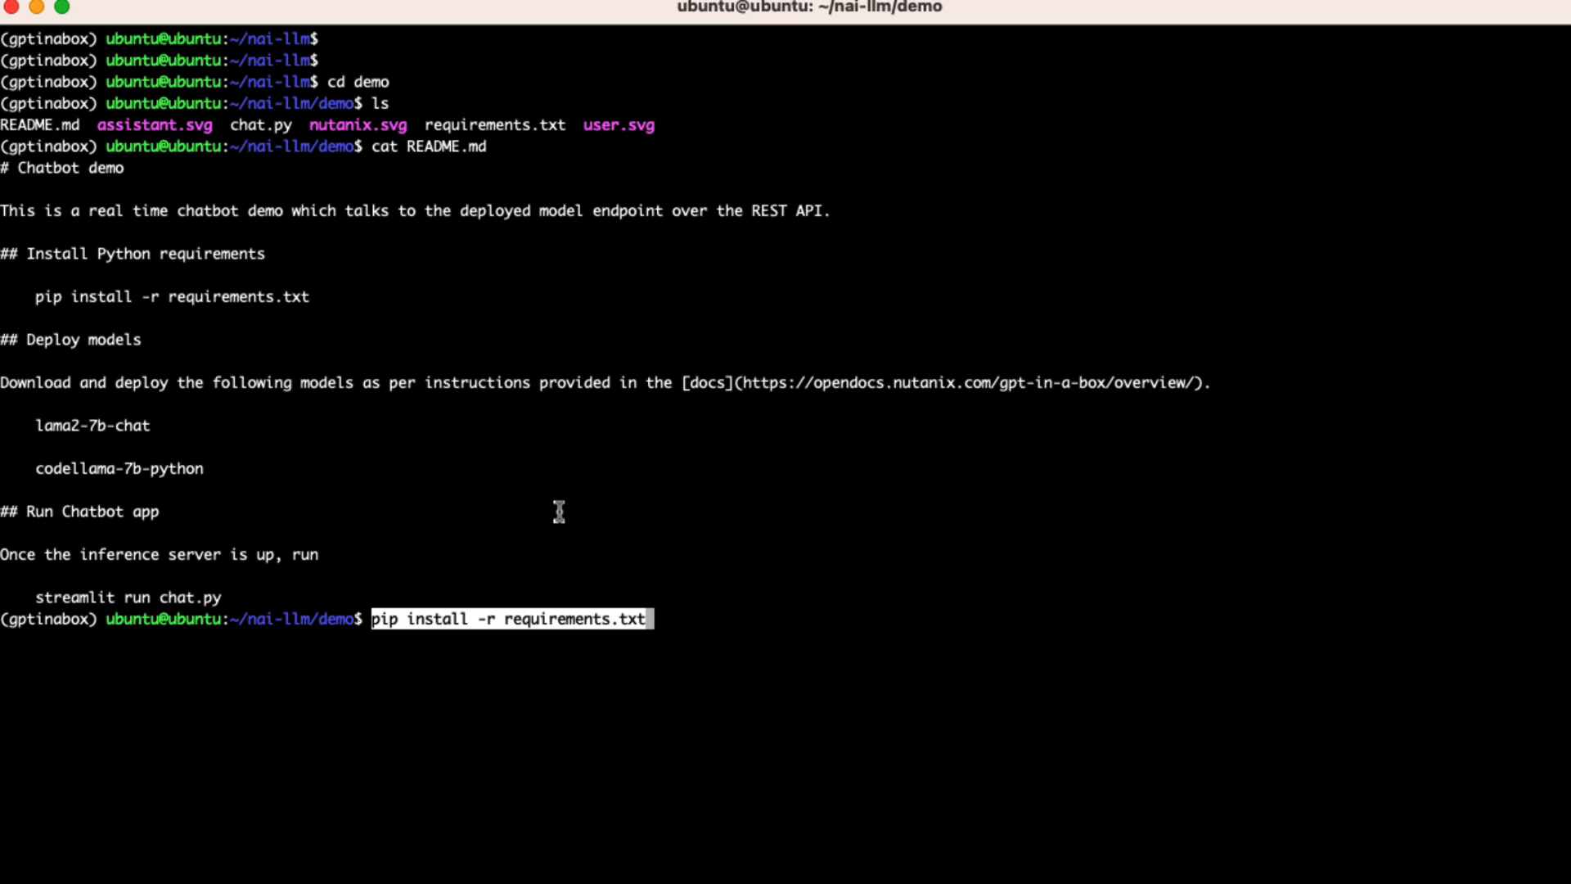
# - Install the demo's Python packages from requirements.txt and watch the install finish
pyautogui.press('Return')
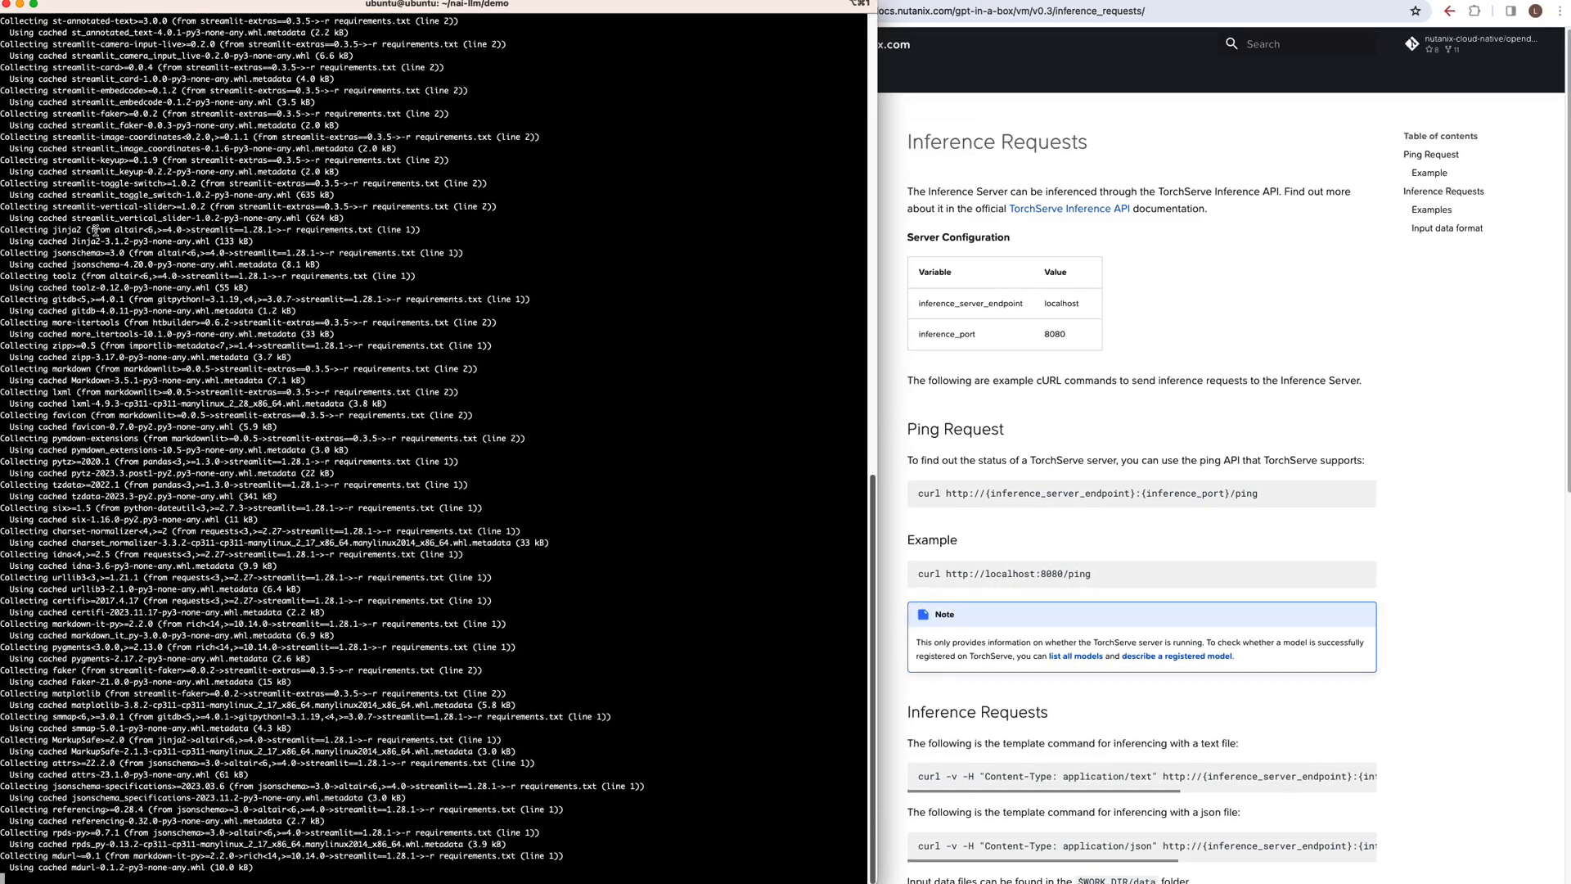
pyautogui.scroll(-3)
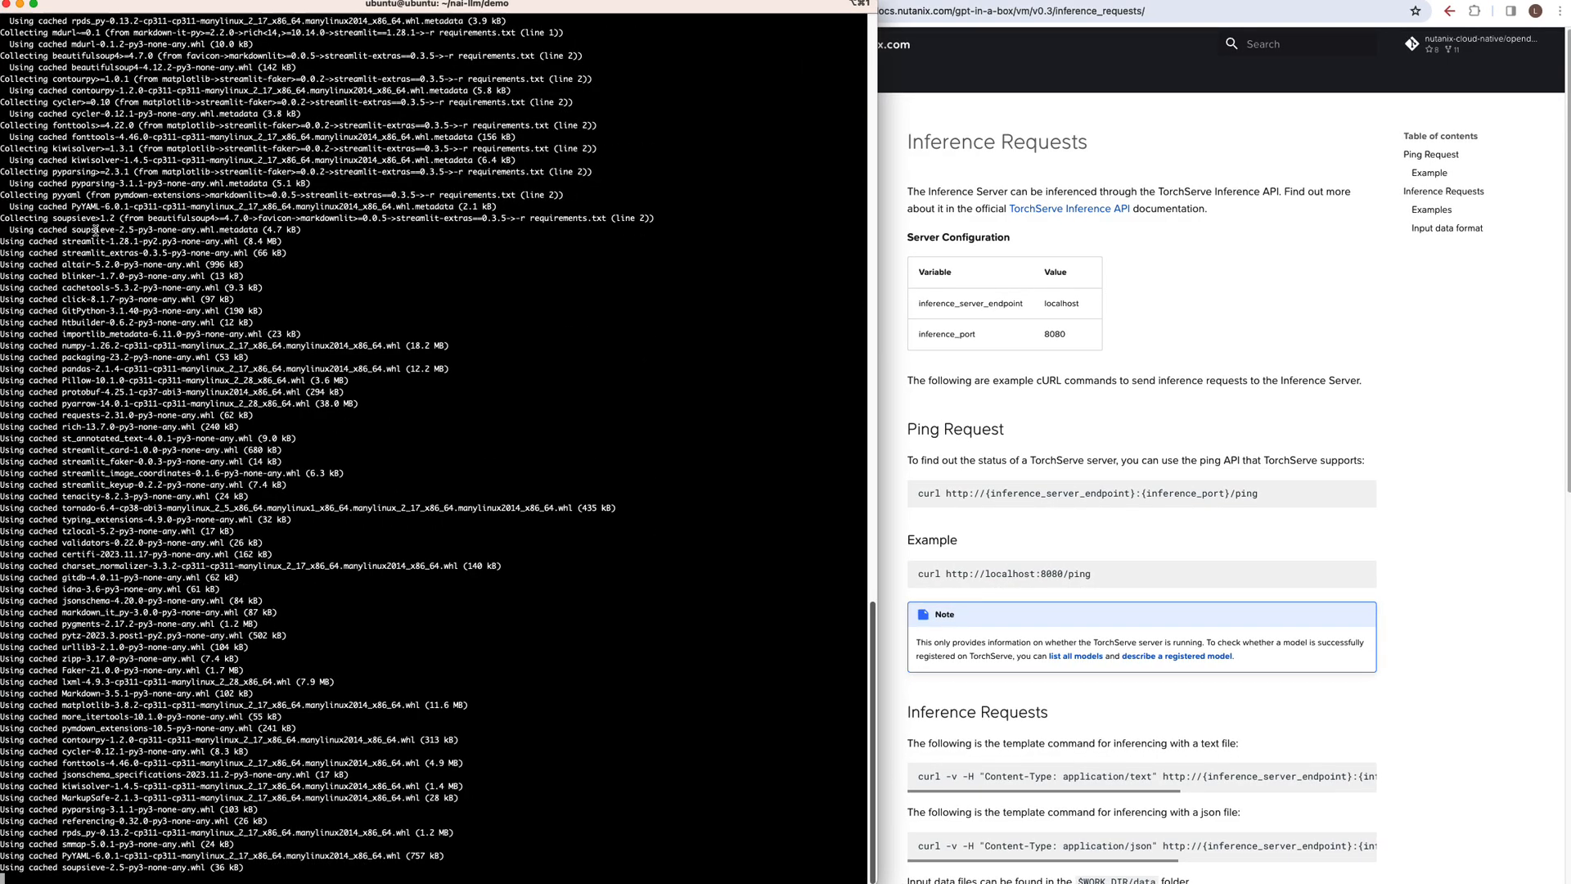
pyautogui.scroll(-3)
pyautogui.write('vi c')
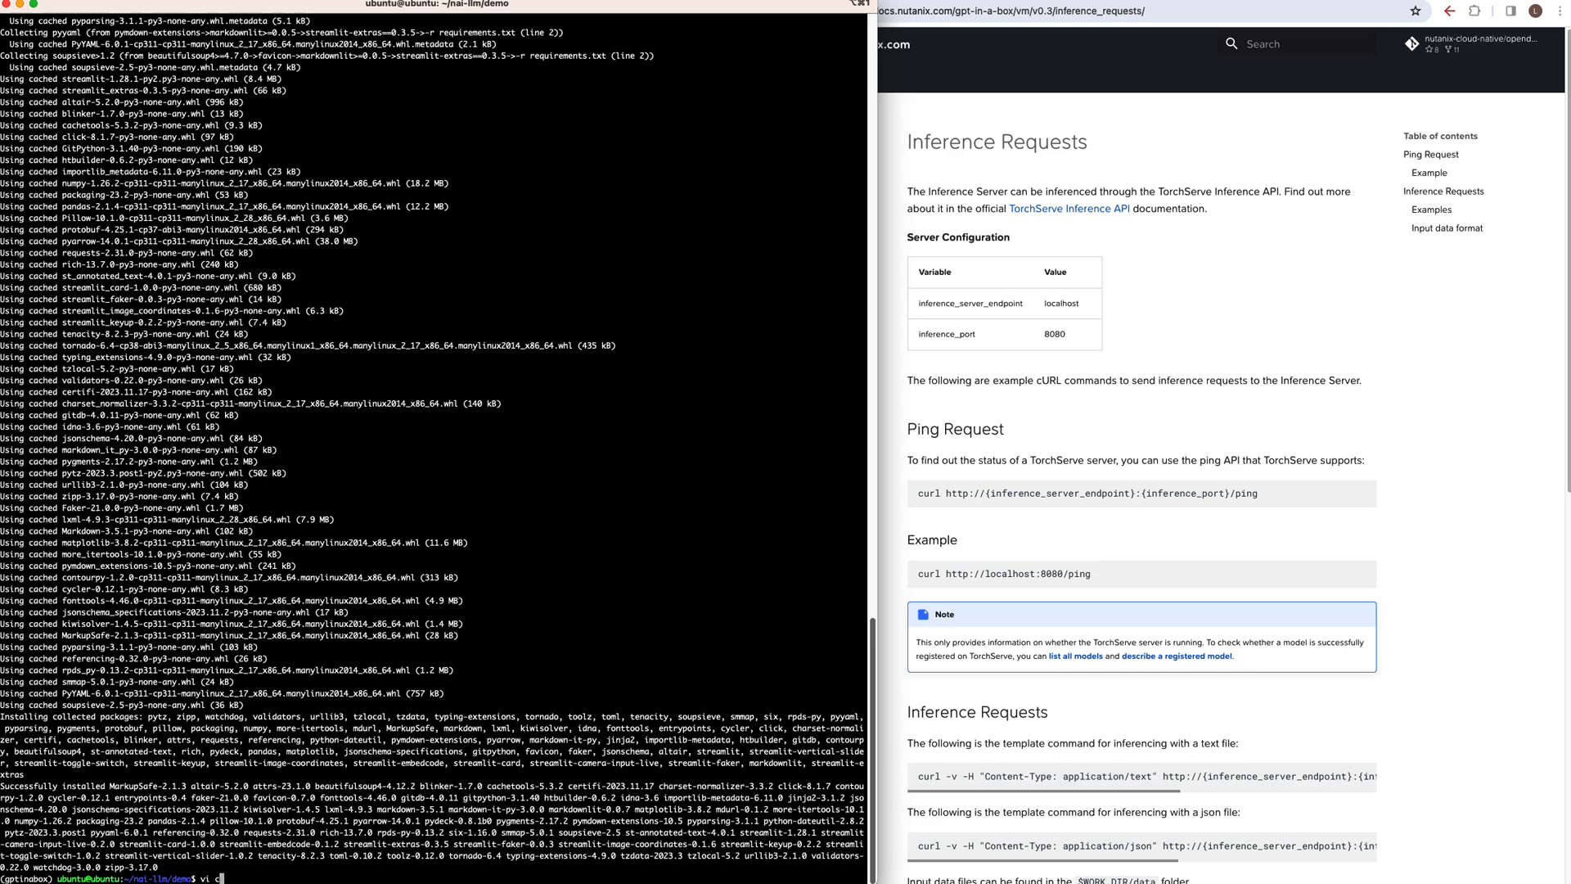
# - Open chat.py in vi and scroll through model options like llama2-7b-chat
pyautogui.press('Return')
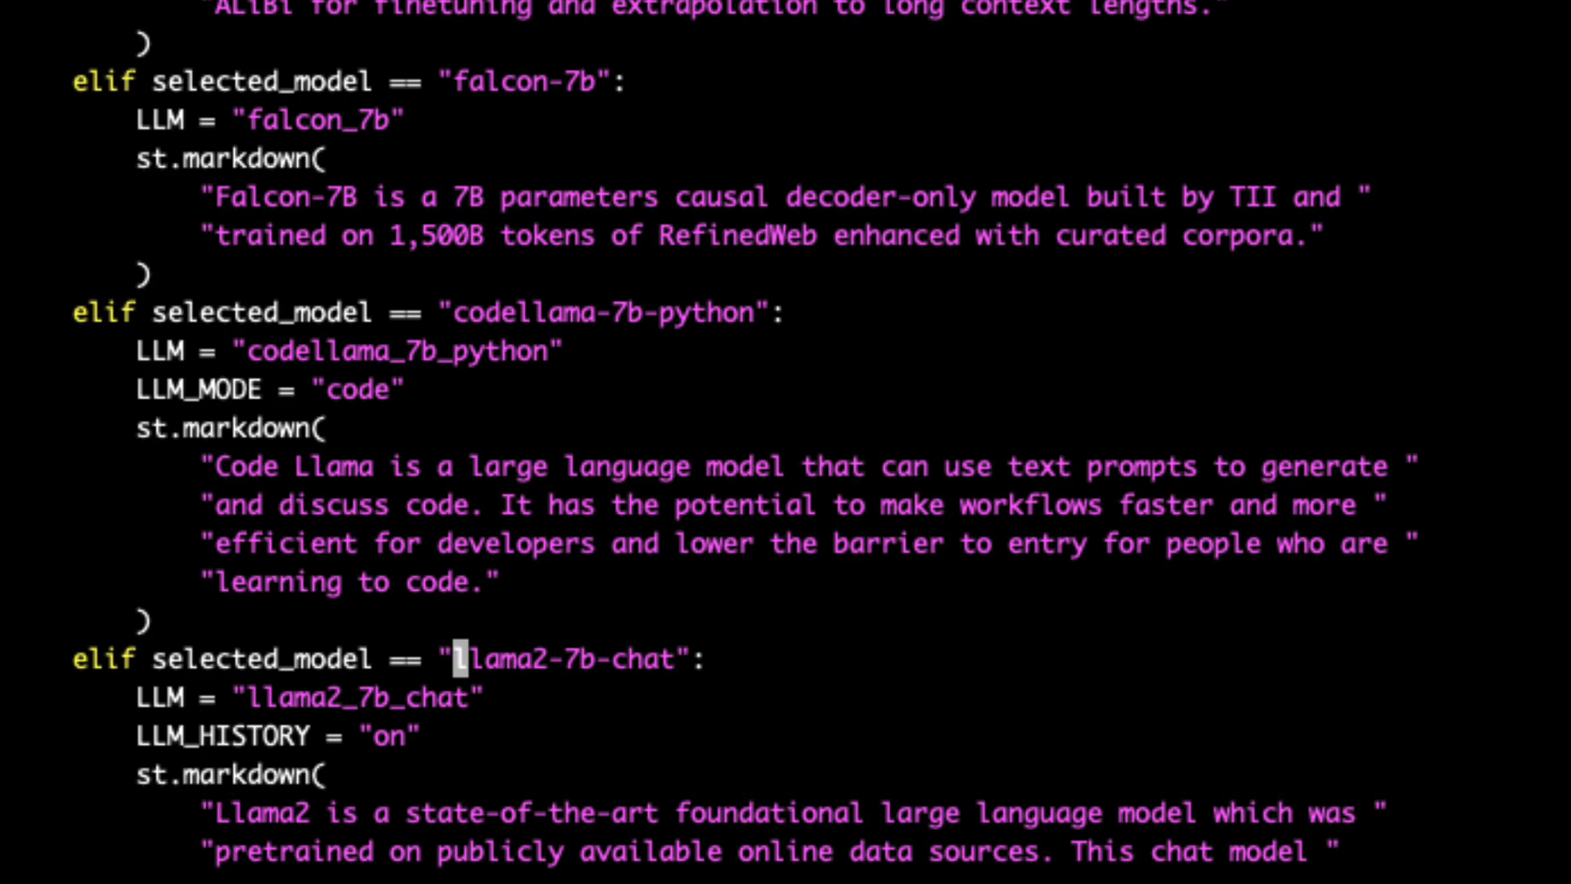
pyautogui.scroll(-3)
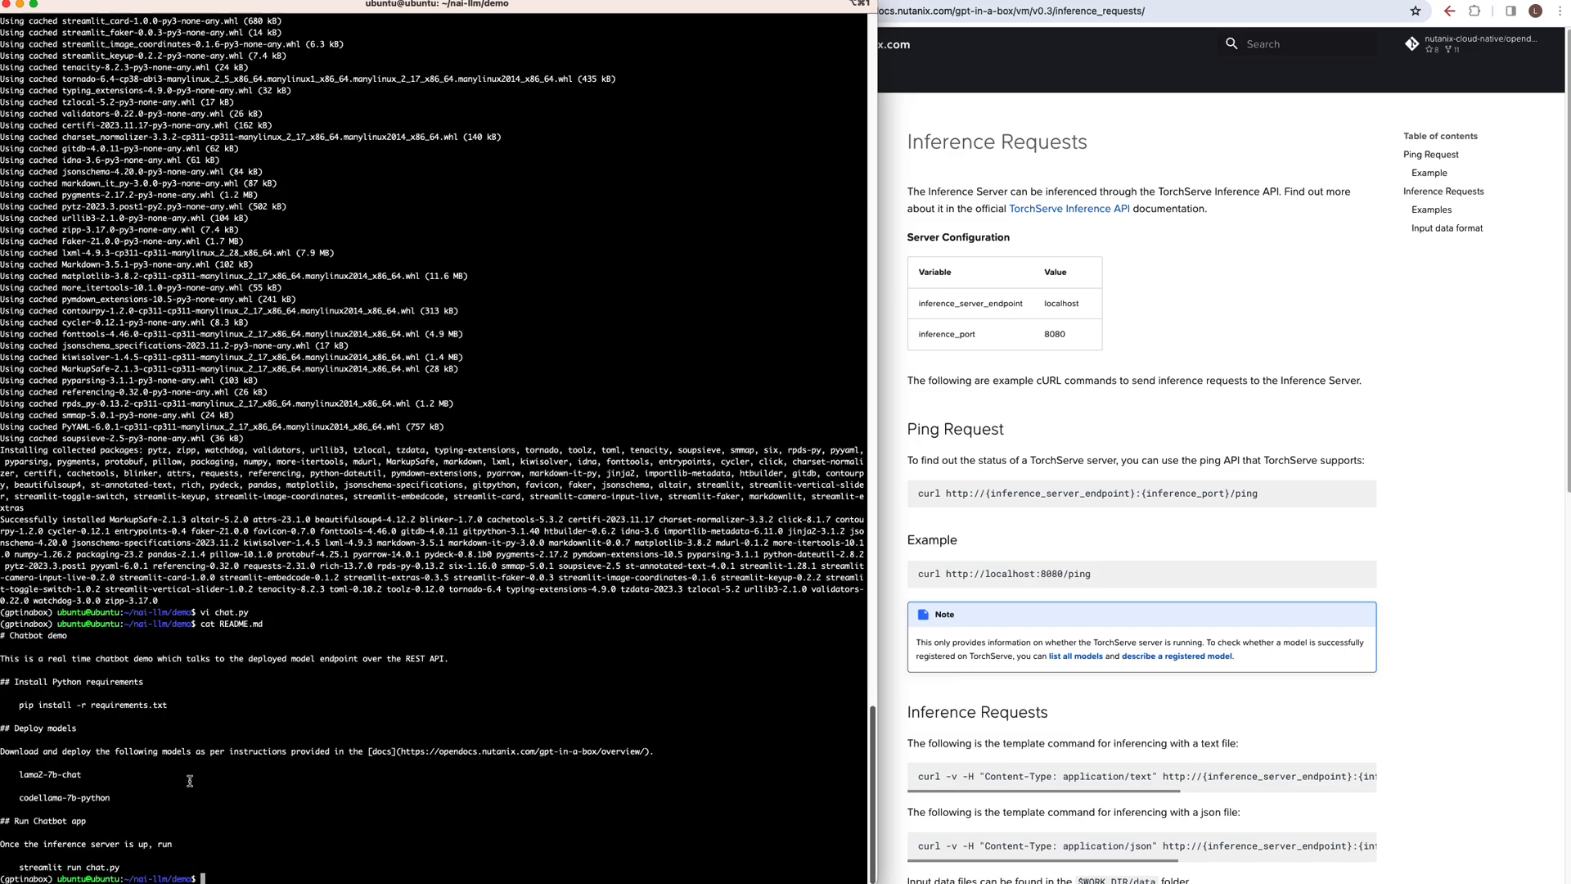
pyautogui.write('streamlit run chat.py')
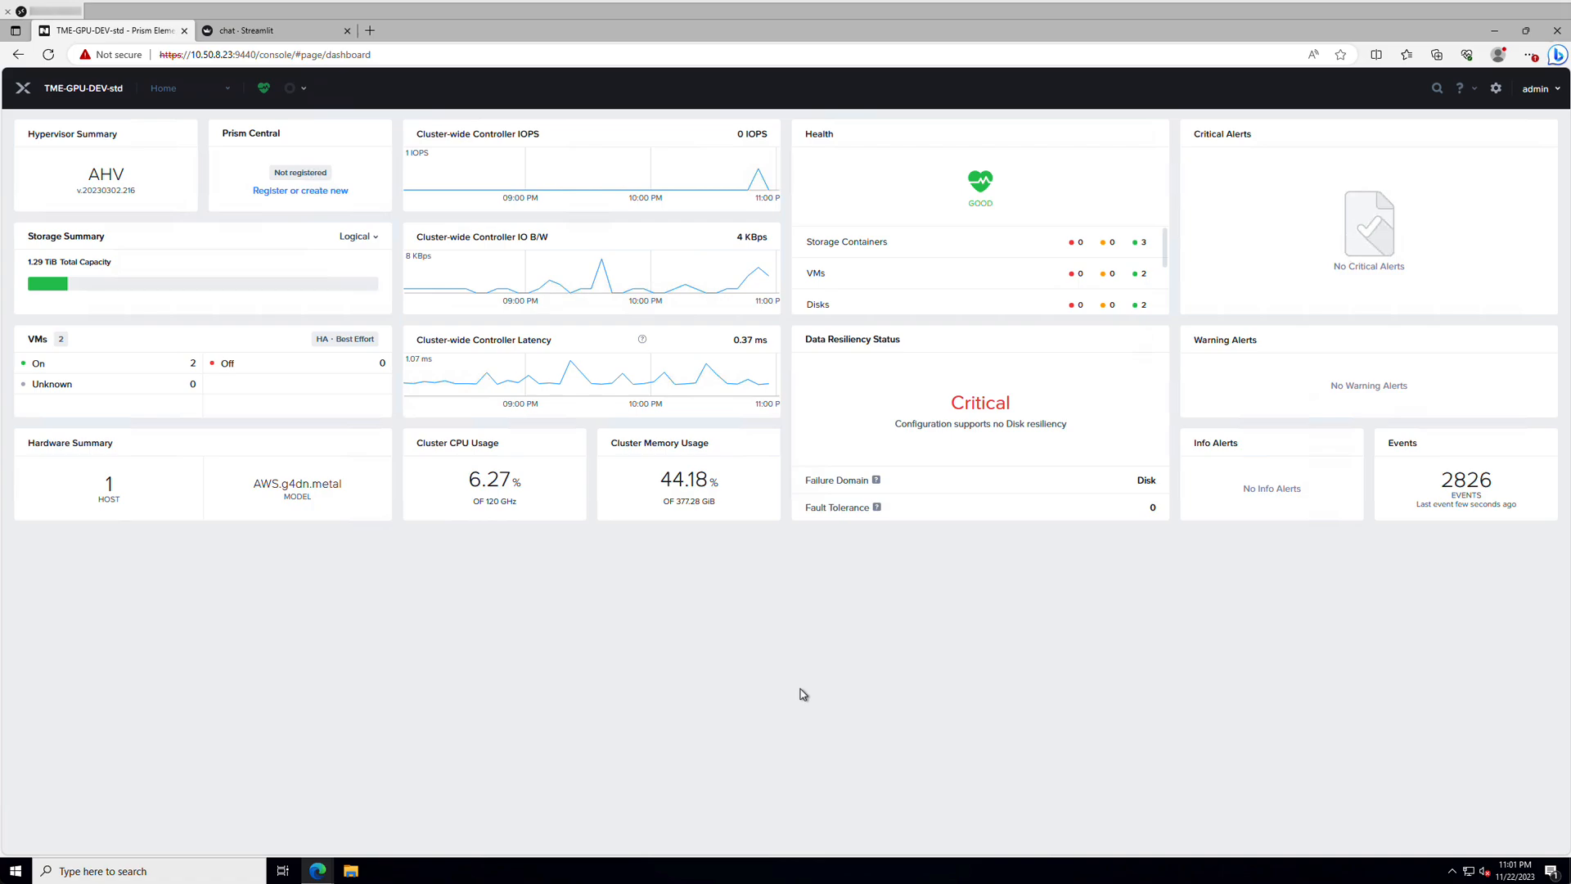
pyautogui.moveTo(490, 654)
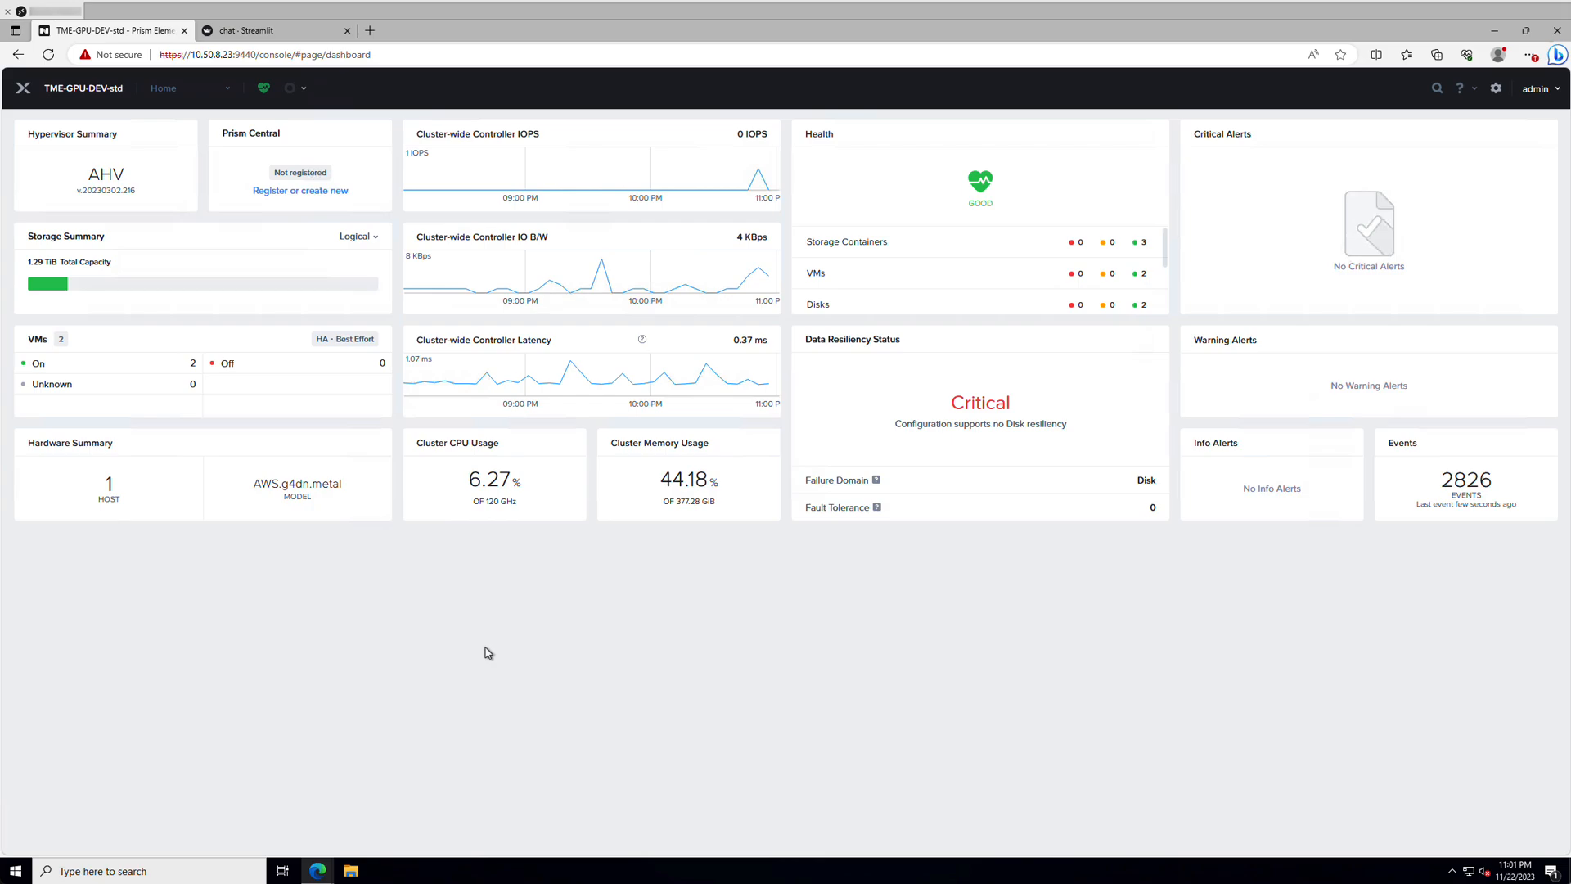
pyautogui.moveTo(443, 640)
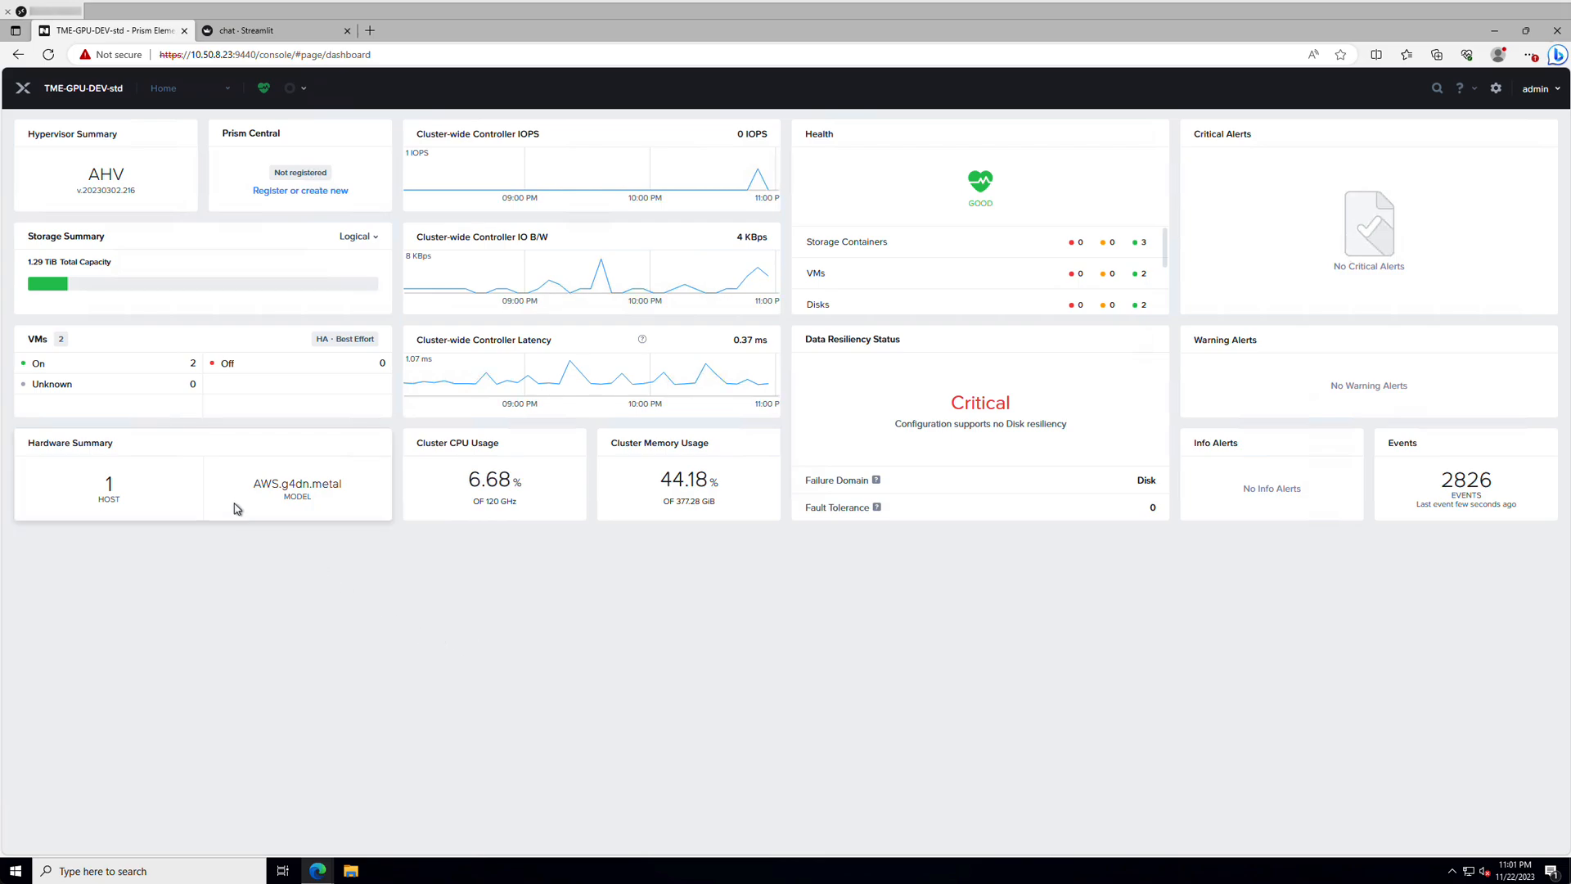
# - View the g4dn.metal host in the Hardware table, then list VMs showing johnu at 10.50.3.95
pyautogui.click(163, 89)
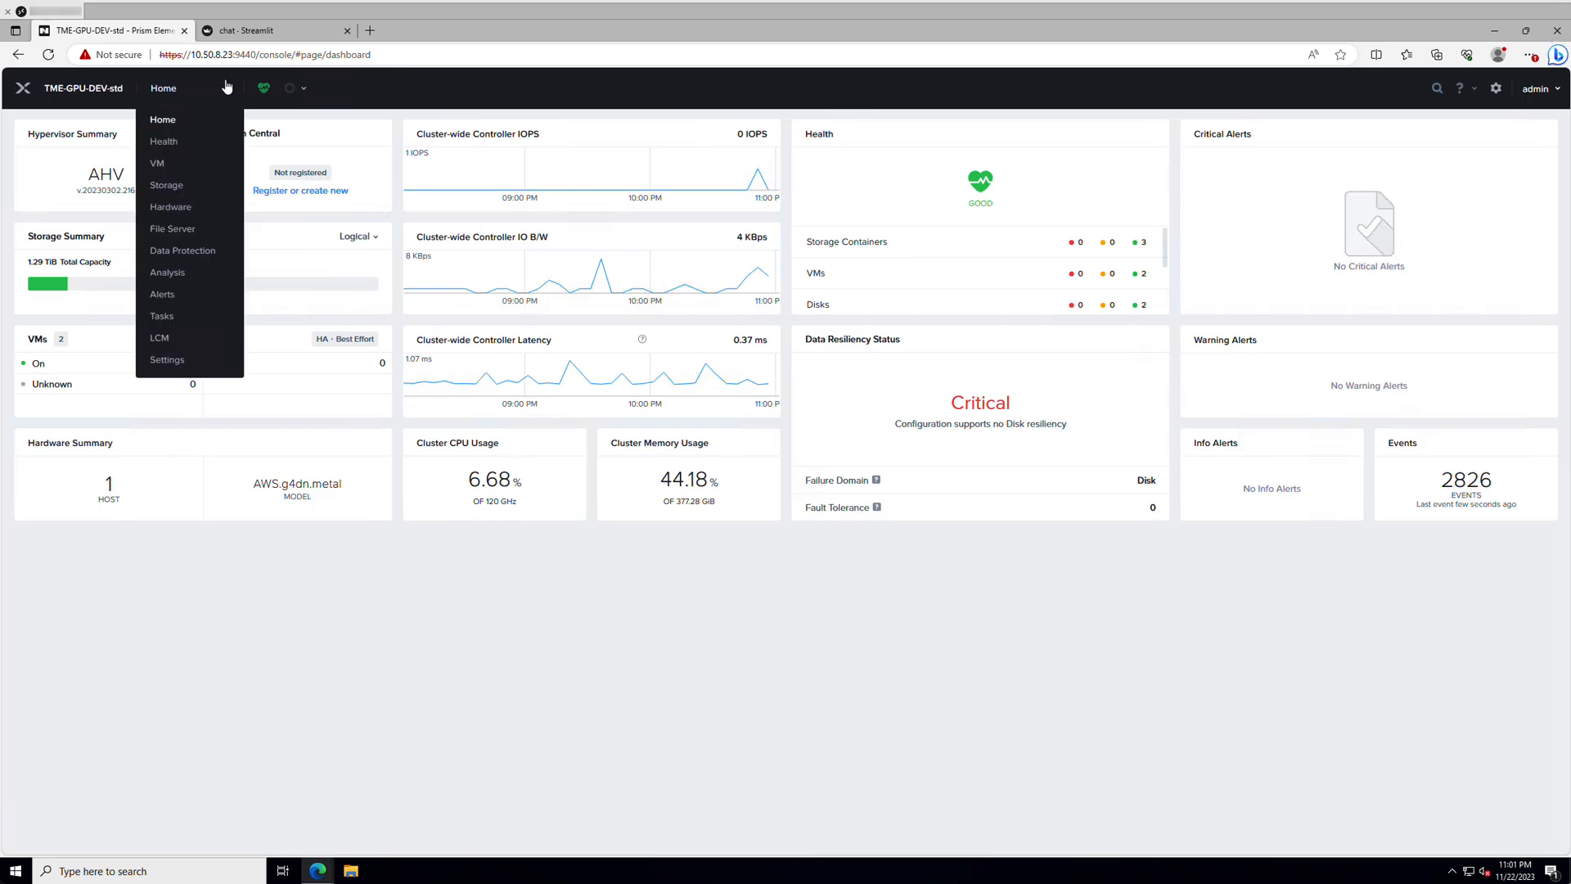
pyautogui.click(170, 206)
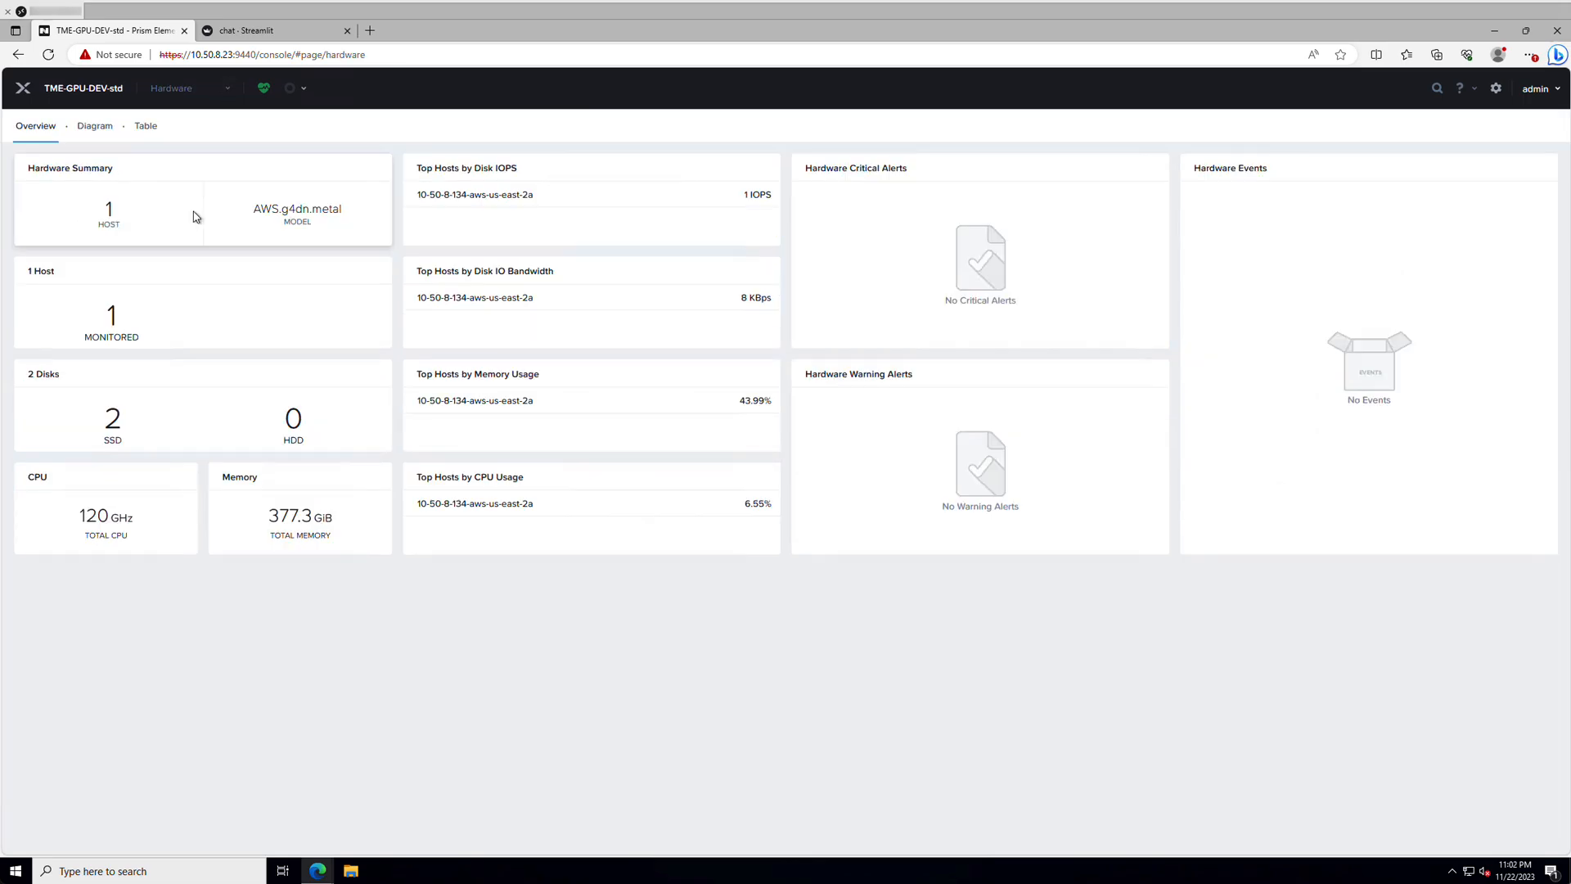
pyautogui.click(145, 125)
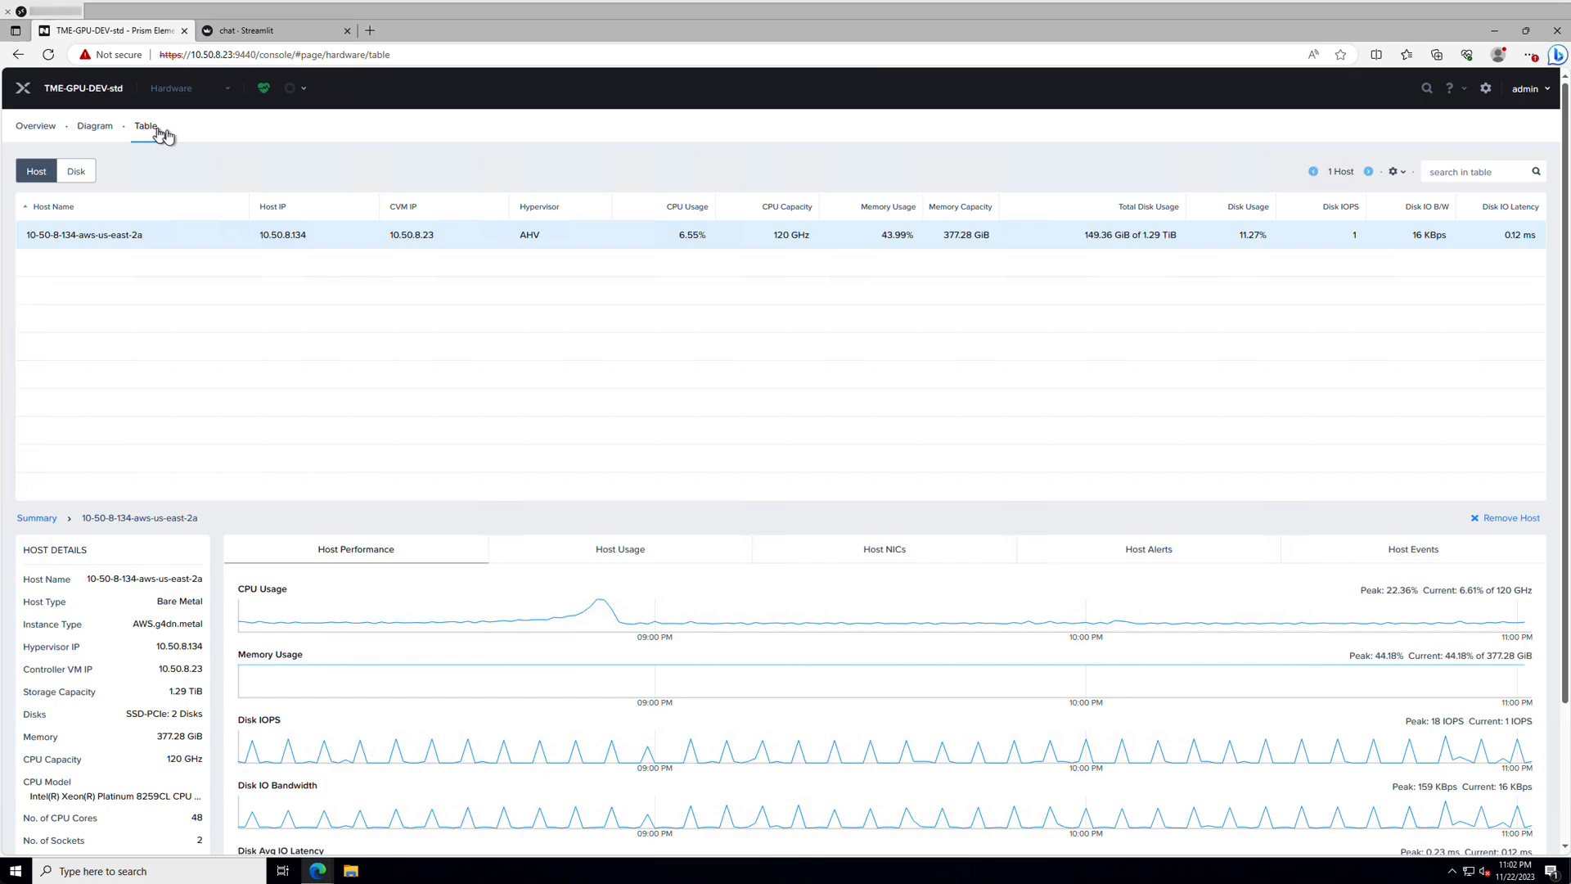
pyautogui.scroll(-3)
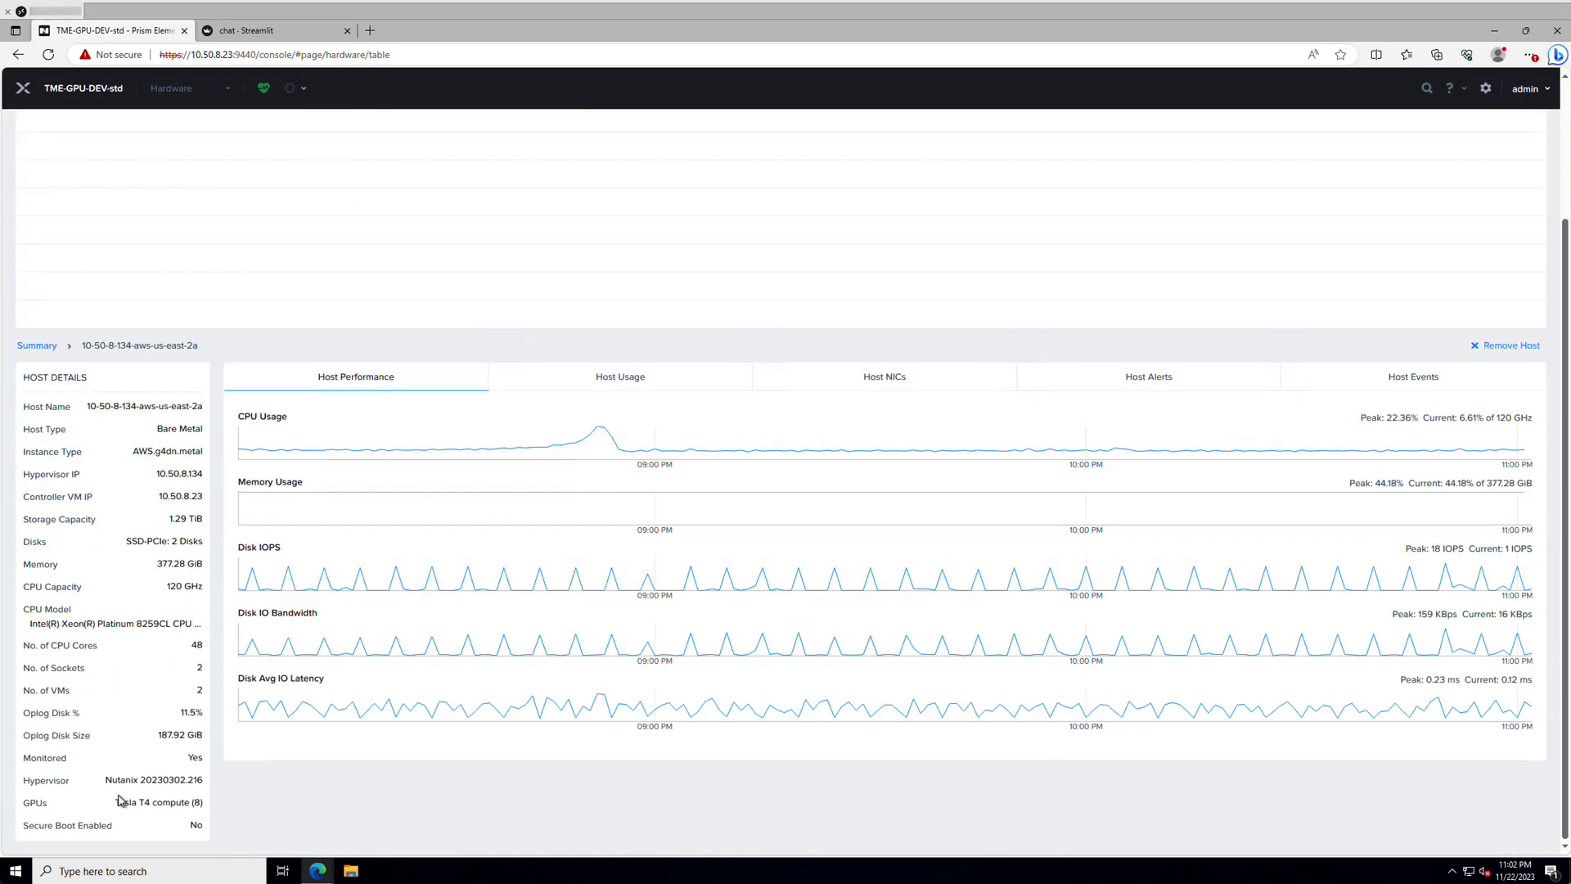
pyautogui.moveTo(186, 815)
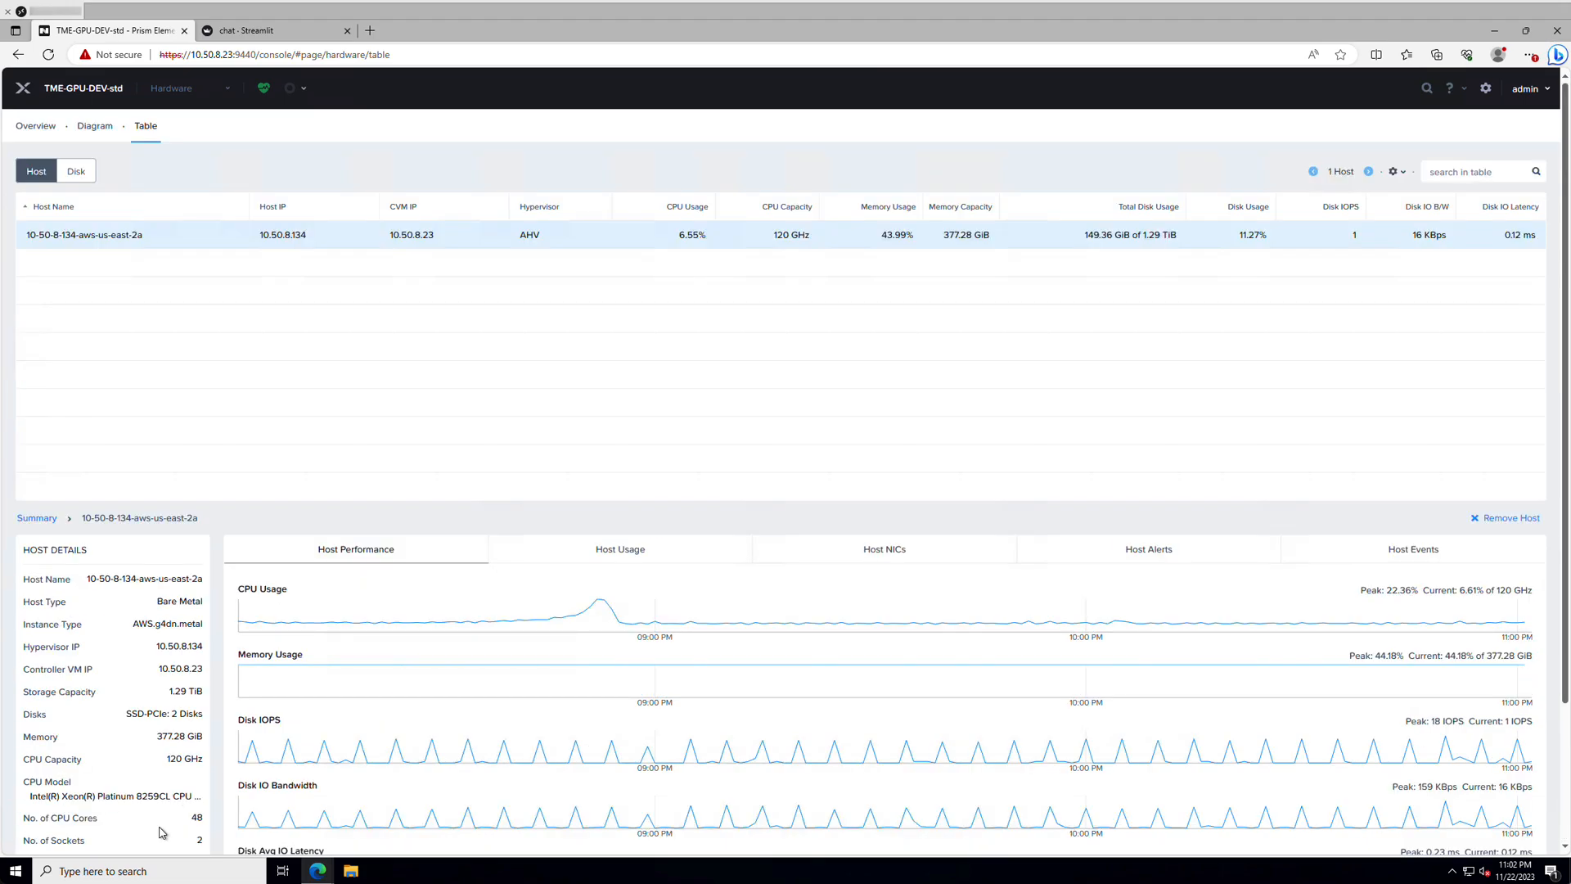
pyautogui.click(170, 87)
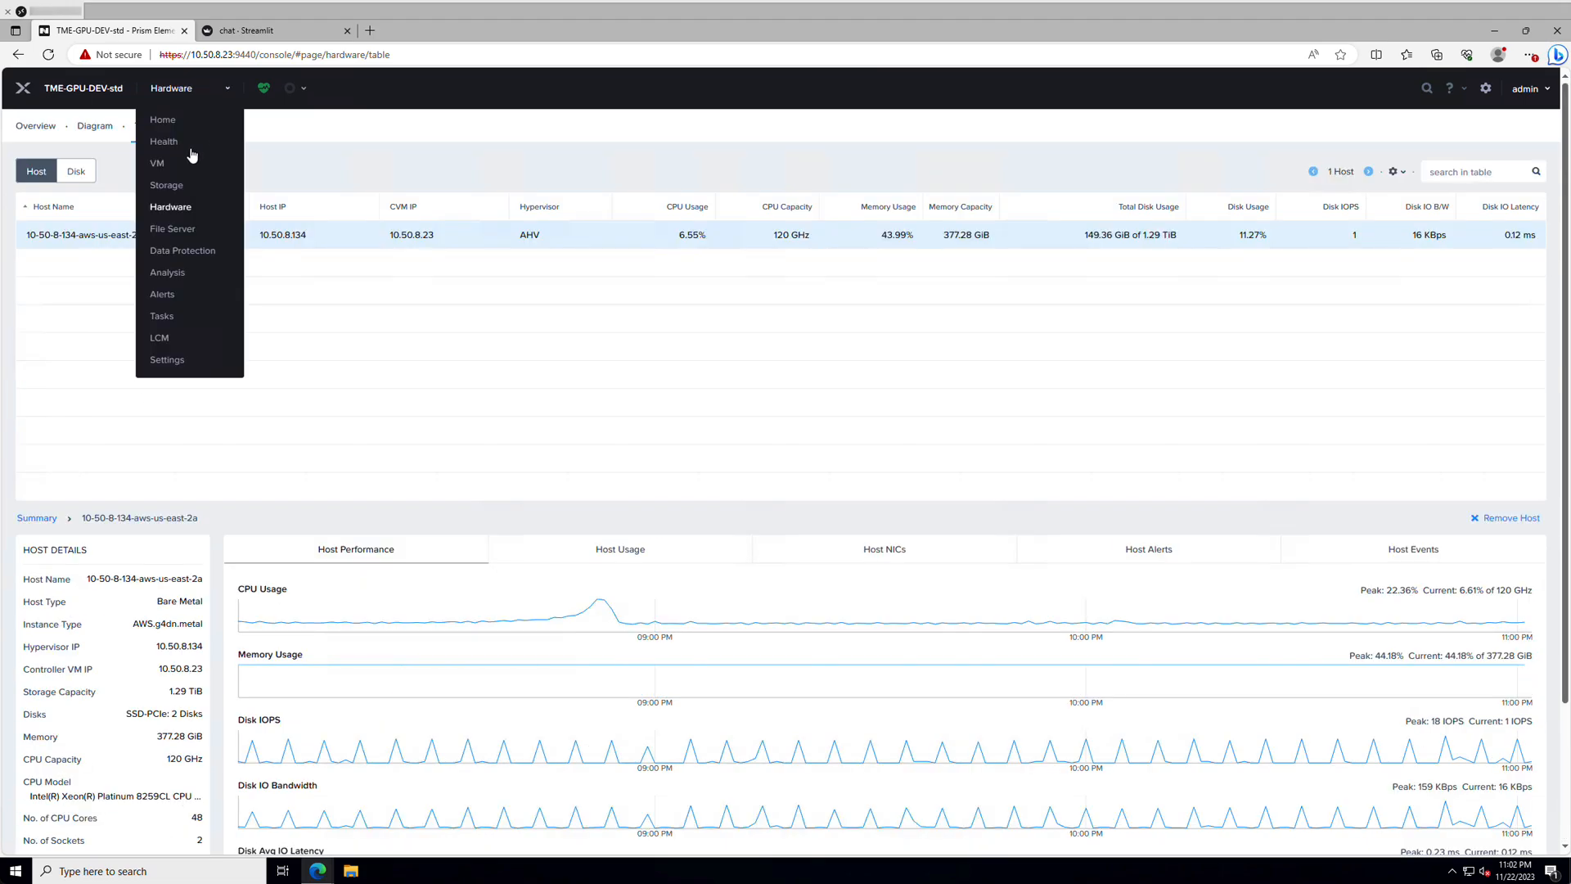
pyautogui.click(157, 162)
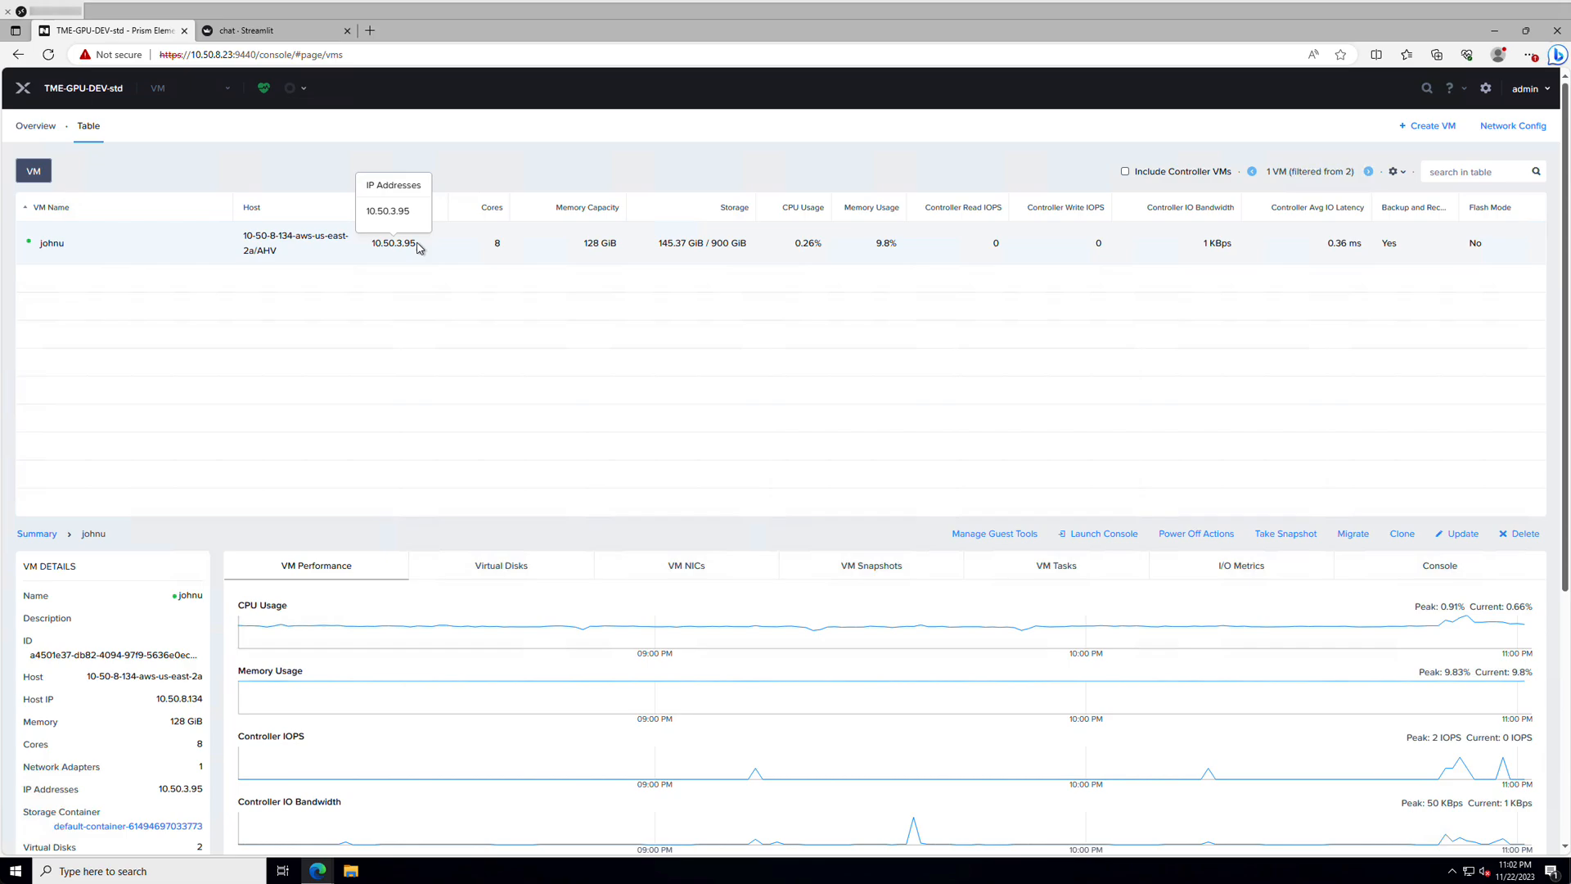
pyautogui.moveTo(424, 249)
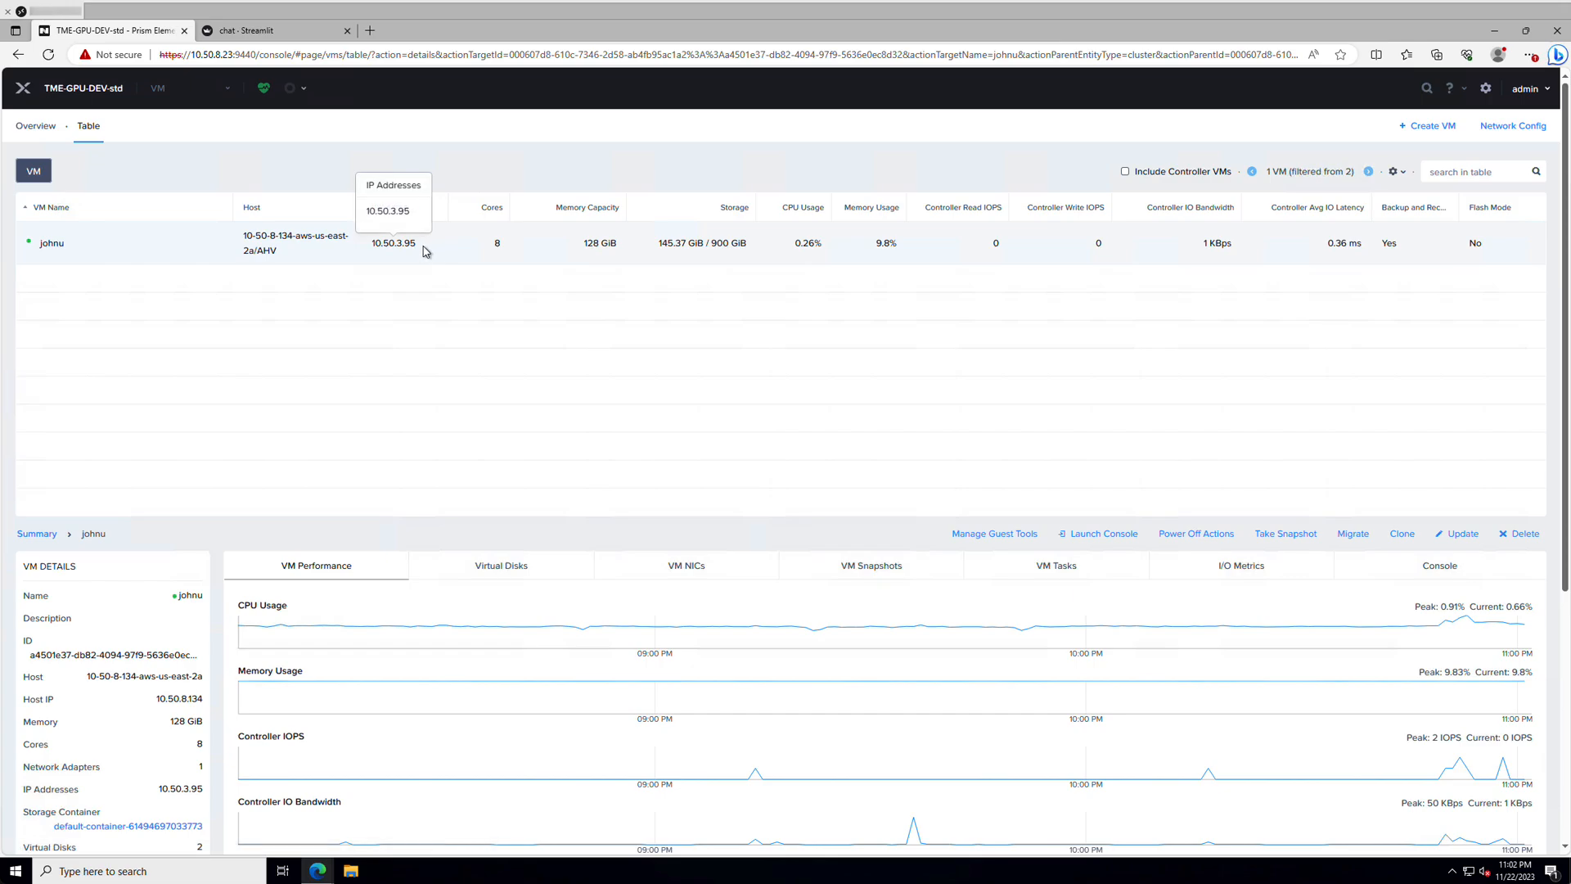
# - Ask llama2-7b-chat 'tell me about llamas', then send a factorial prompt to codellama-7b-python
pyautogui.click(271, 31)
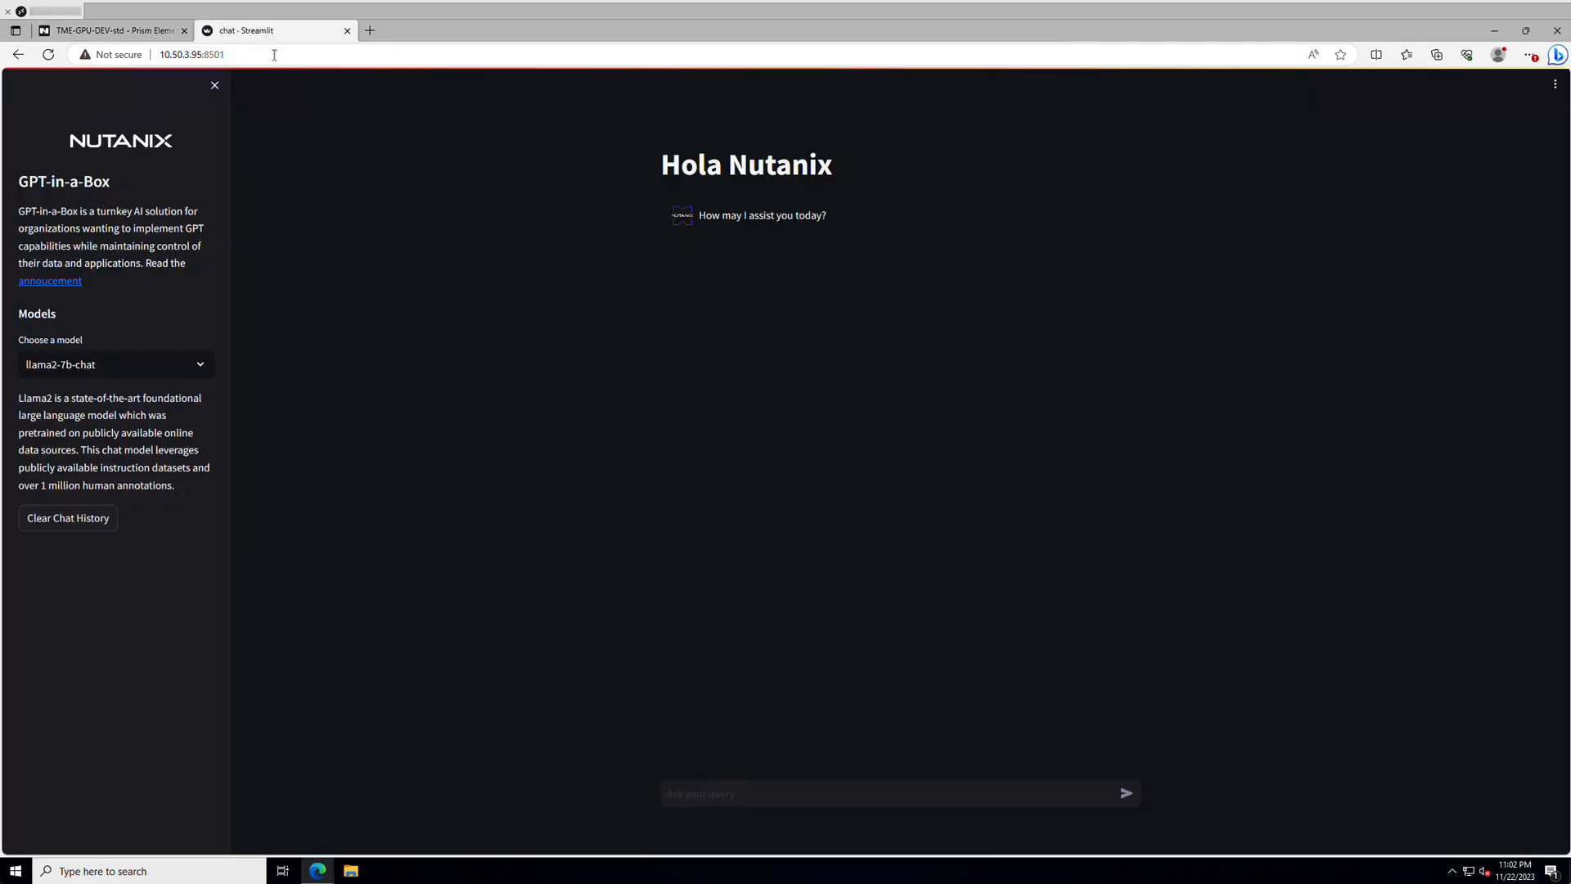
pyautogui.moveTo(273, 251)
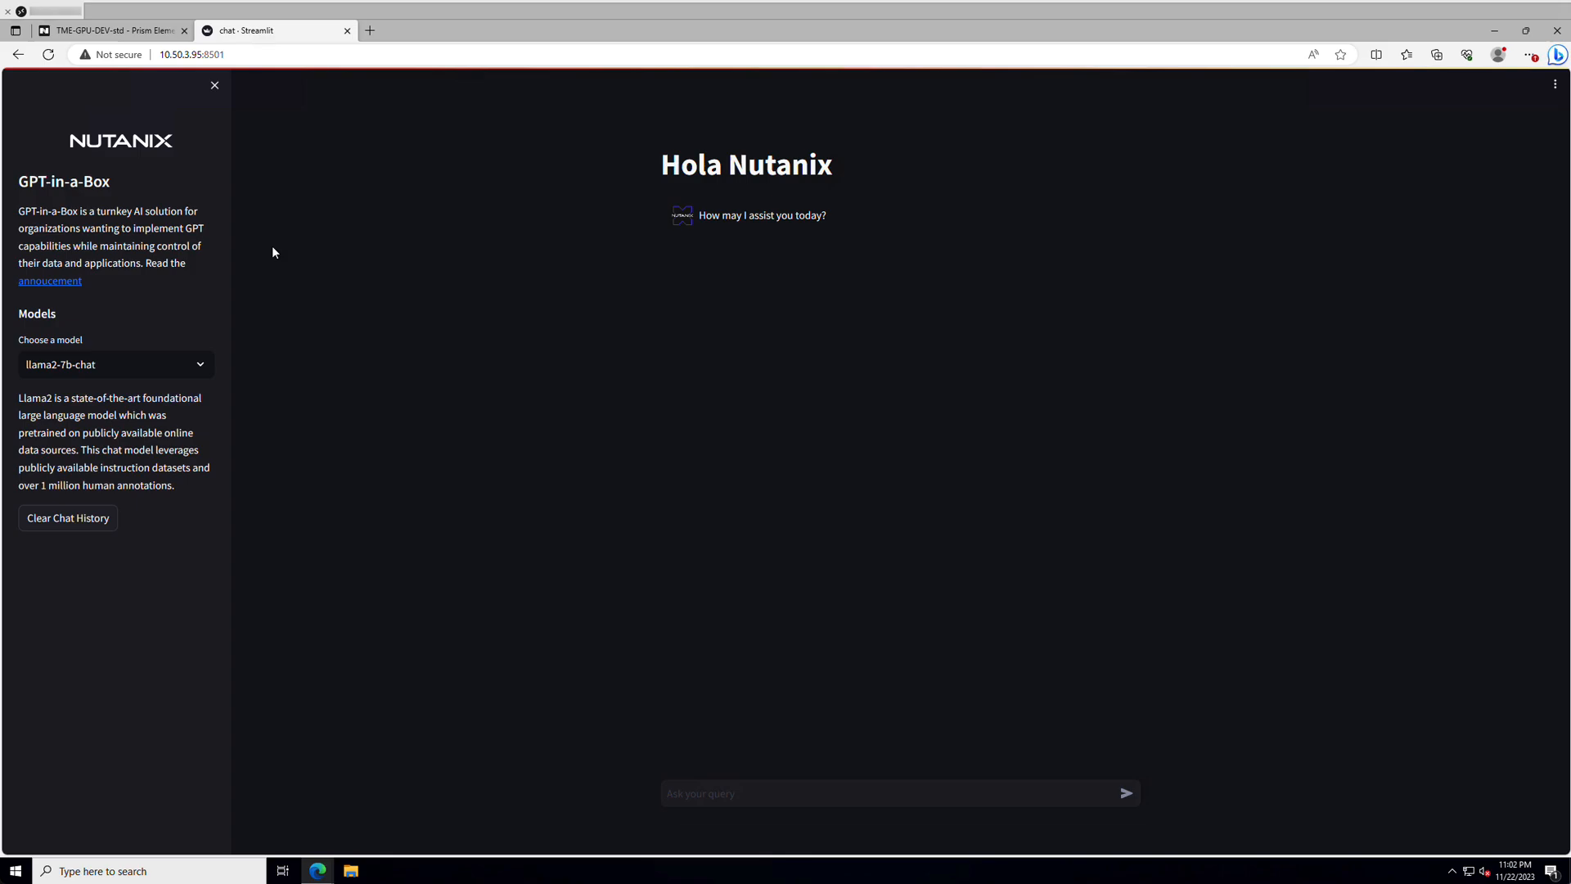
pyautogui.click(113, 363)
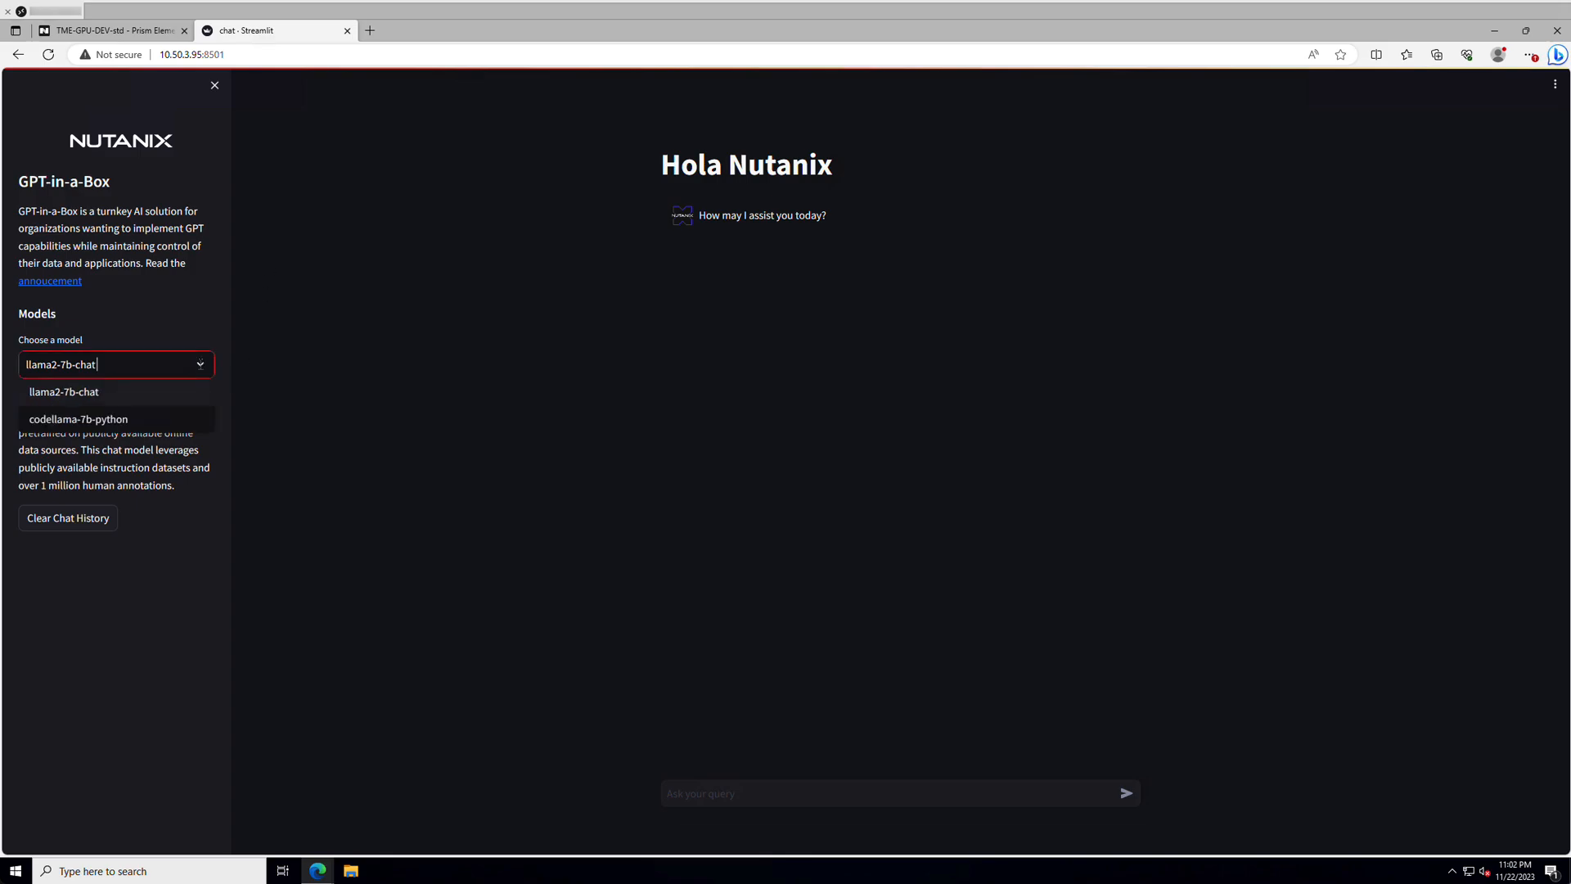
pyautogui.click(64, 391)
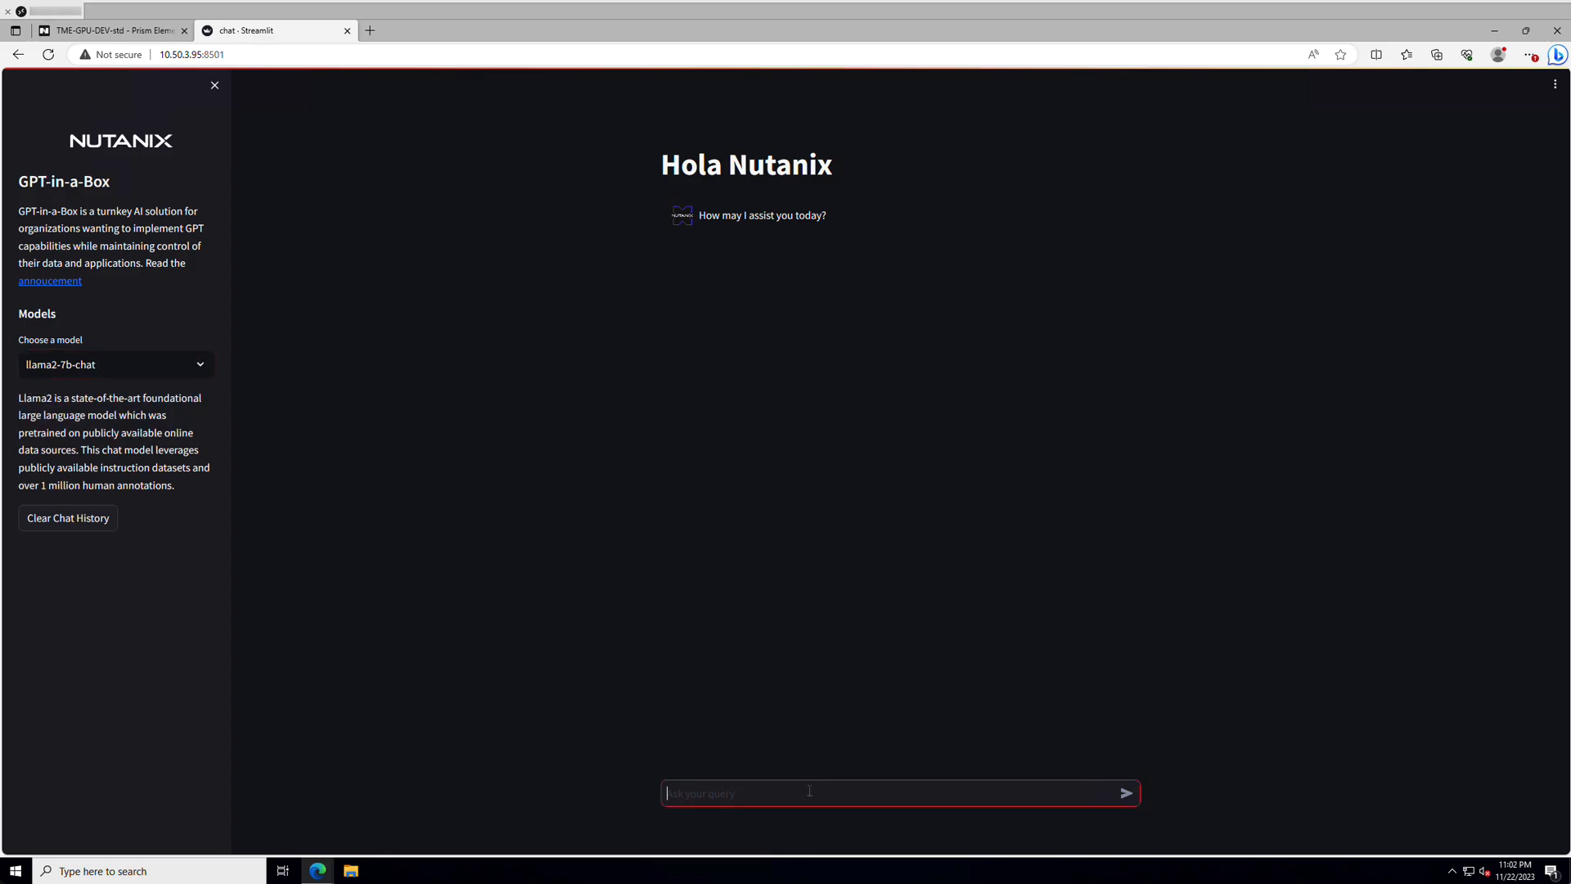
pyautogui.write('tell me aa')
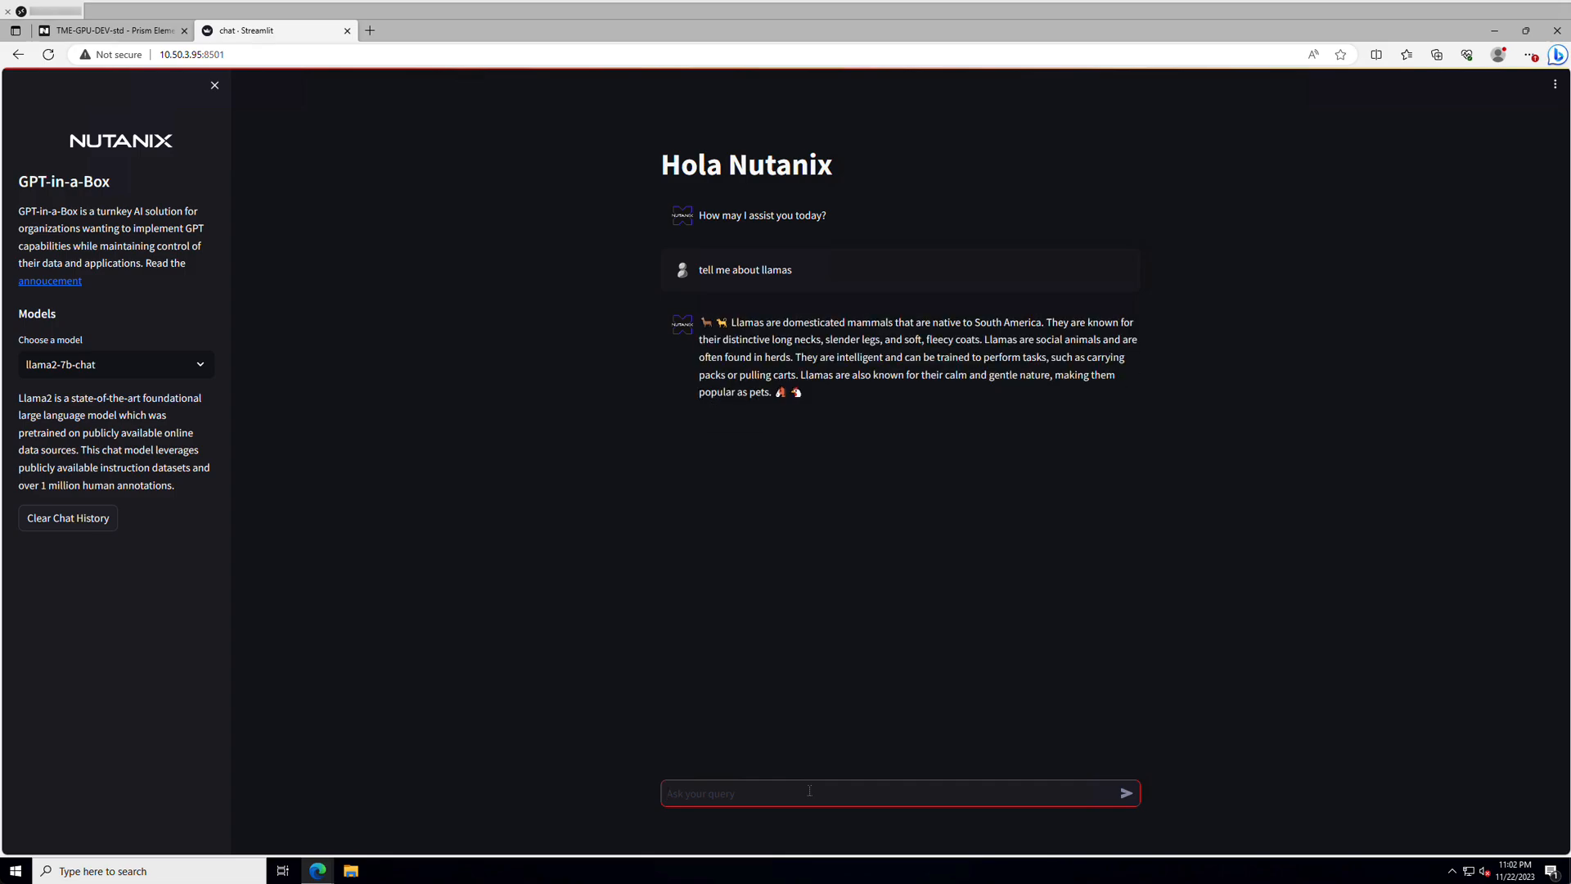
pyautogui.click(115, 363)
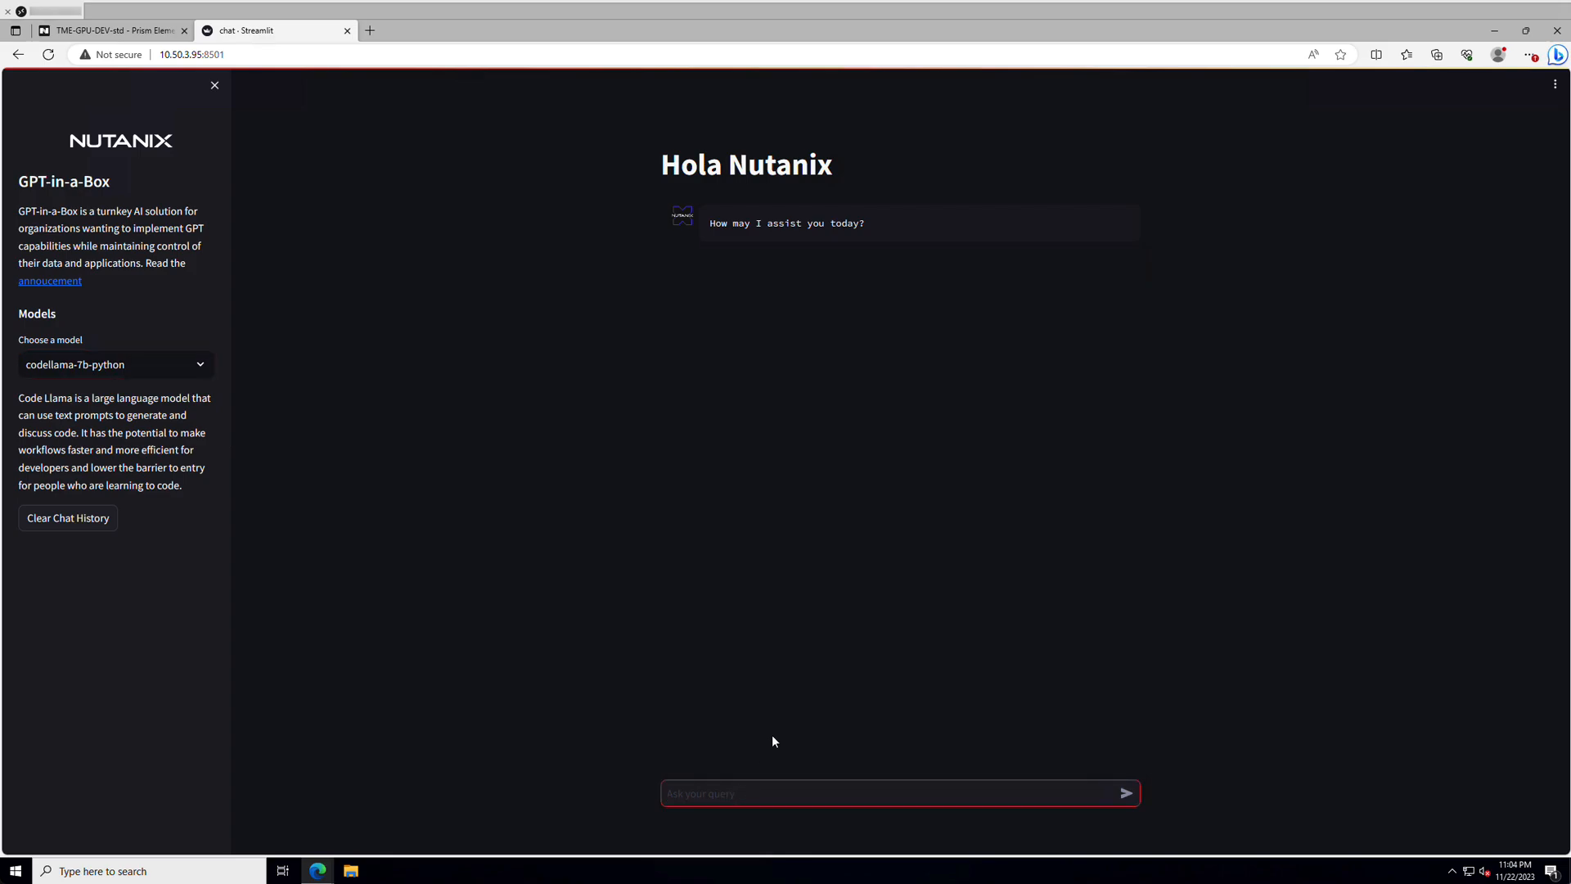
pyautogui.click(1124, 793)
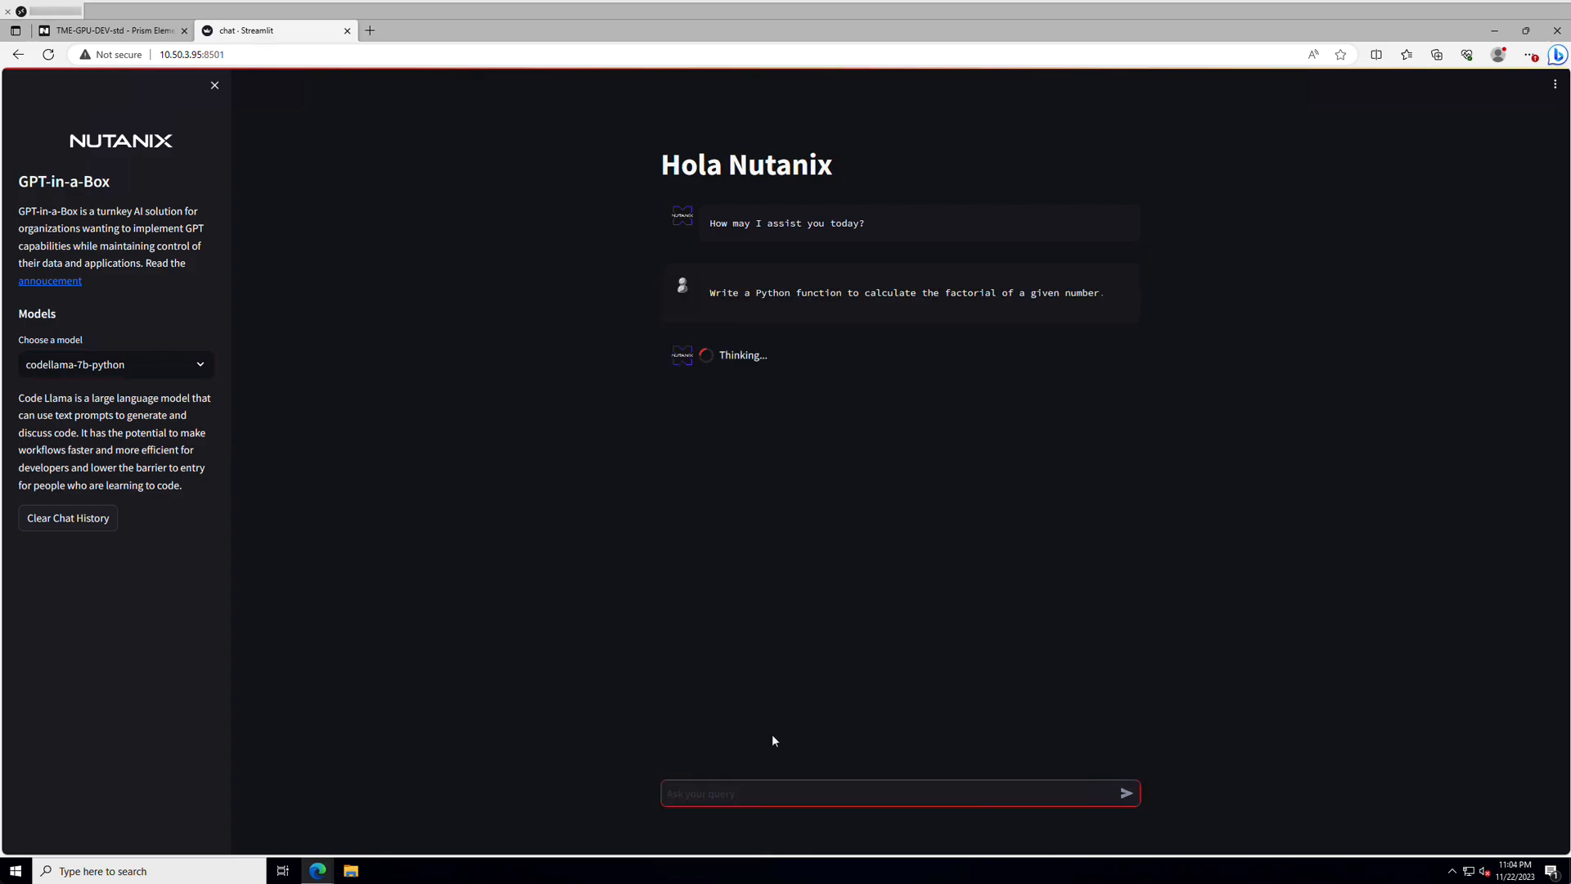